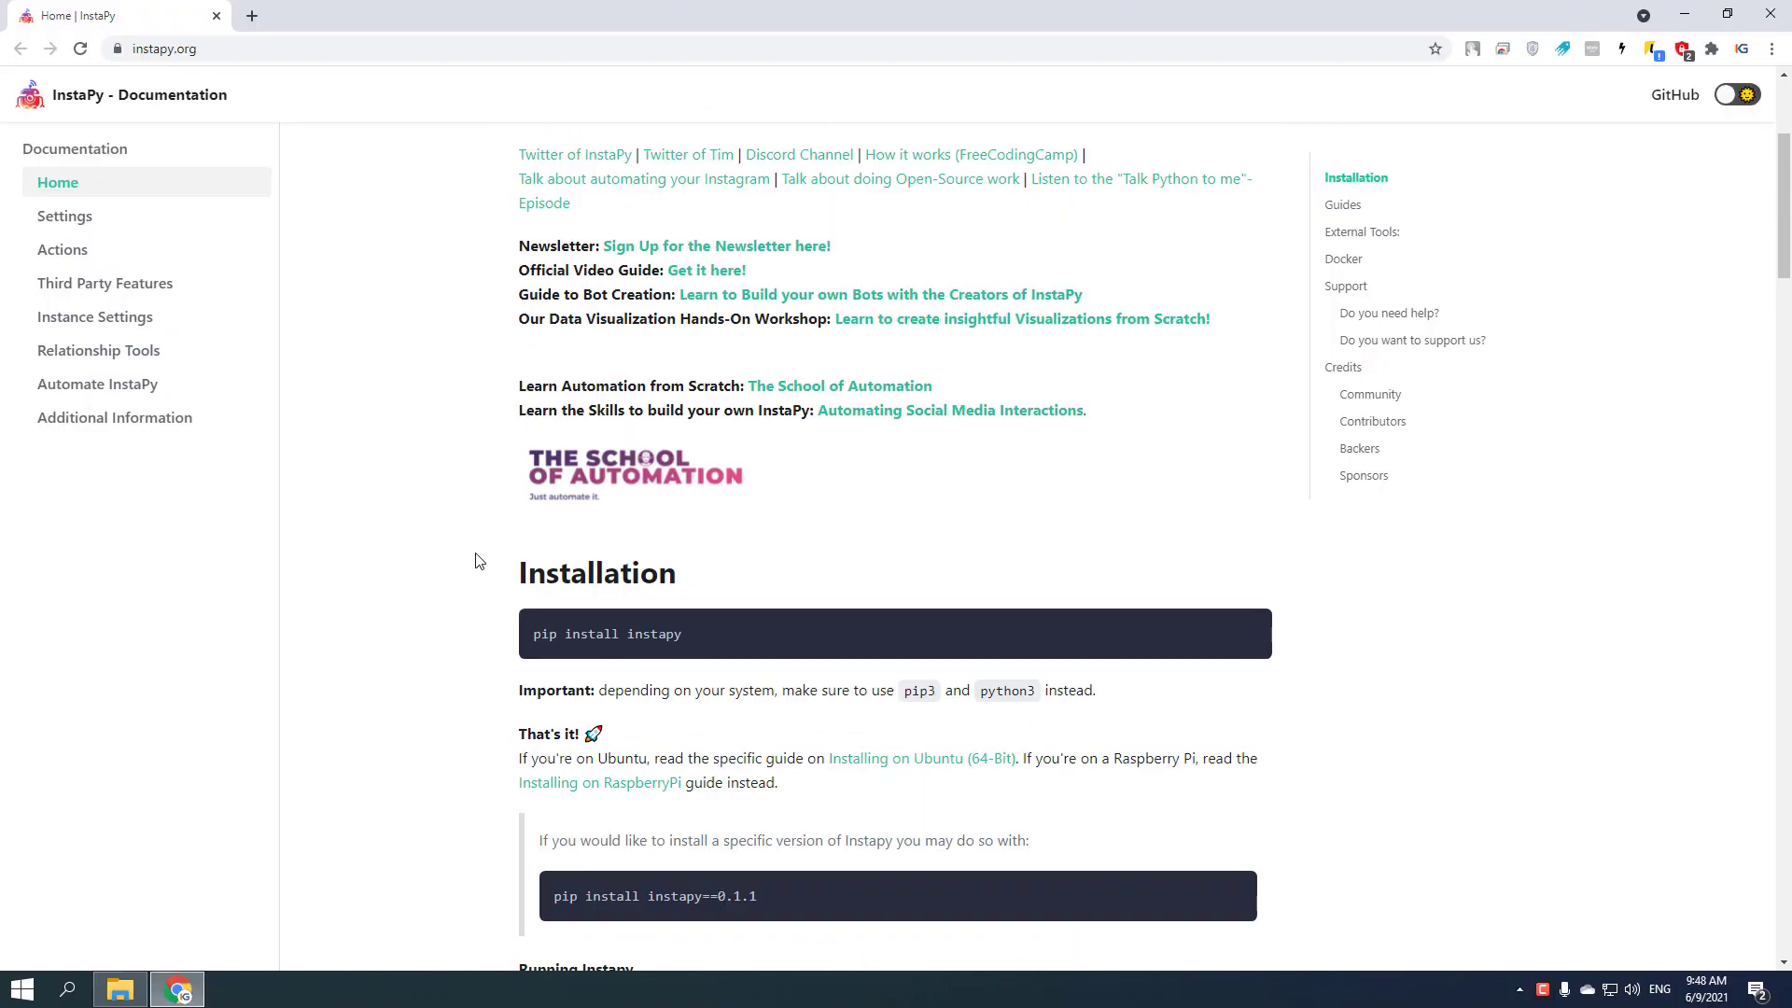
Scroll through the InstaPy installation section before leaving the page for the desktop.
scroll(up, 3)
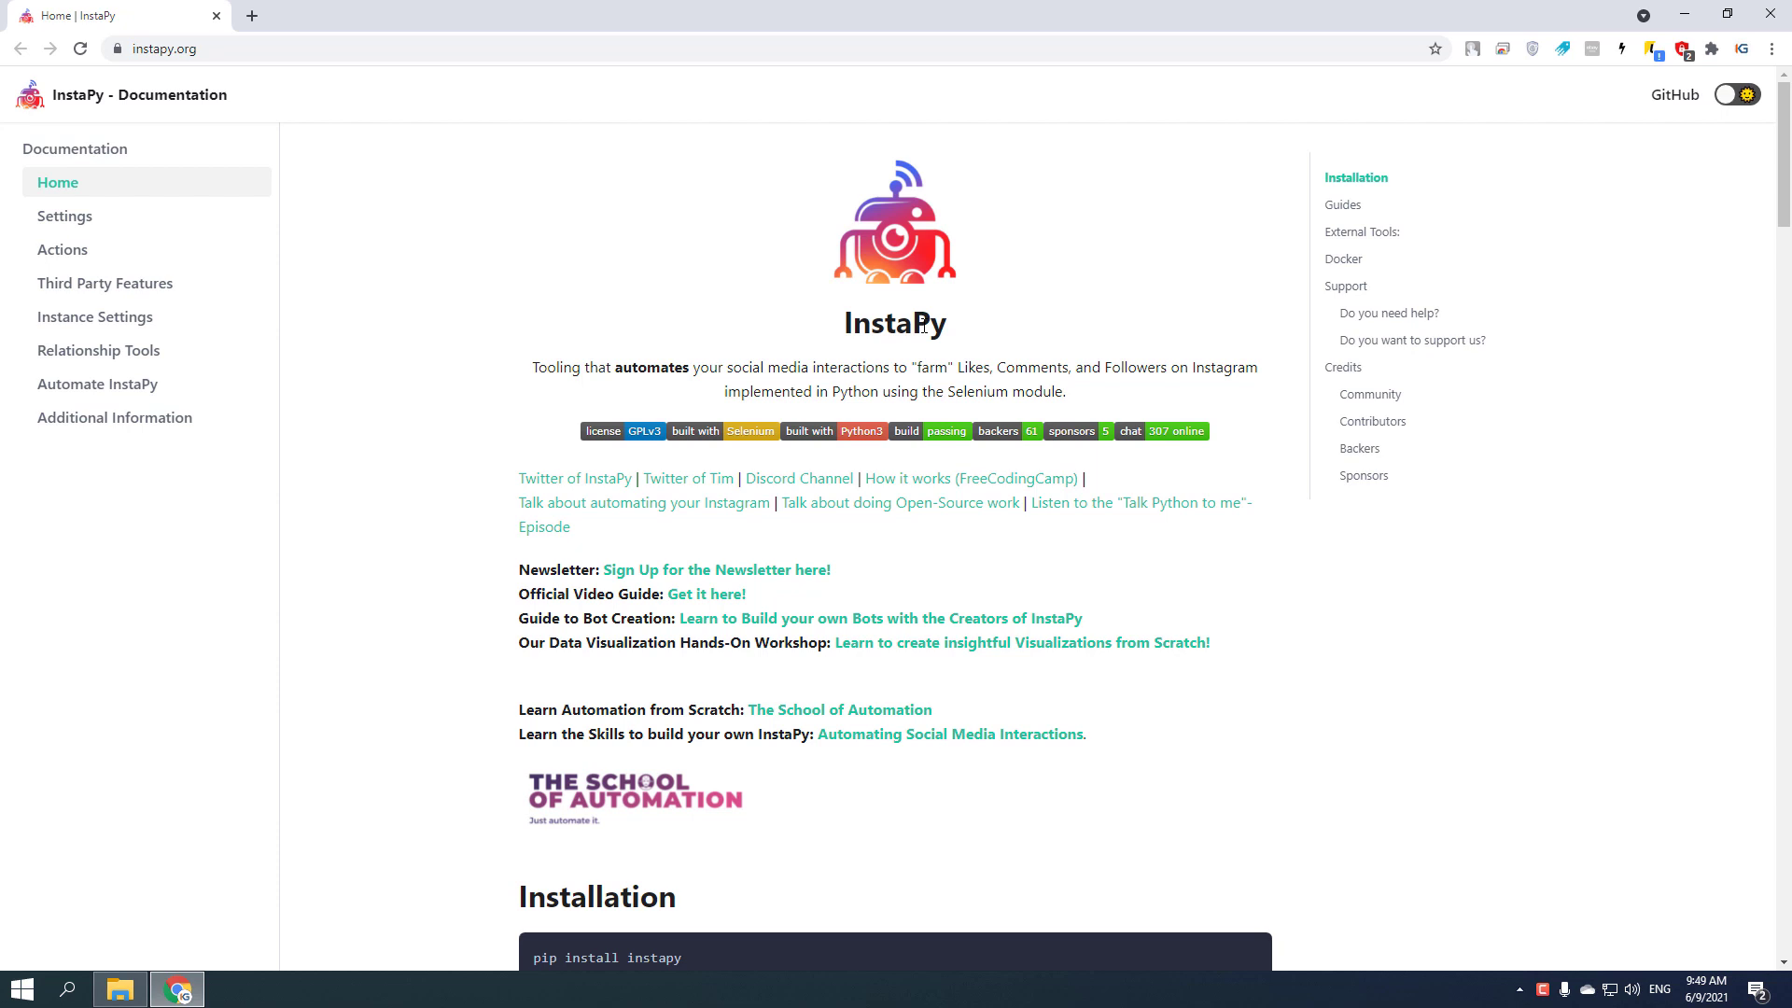
mouse_move(925, 332)
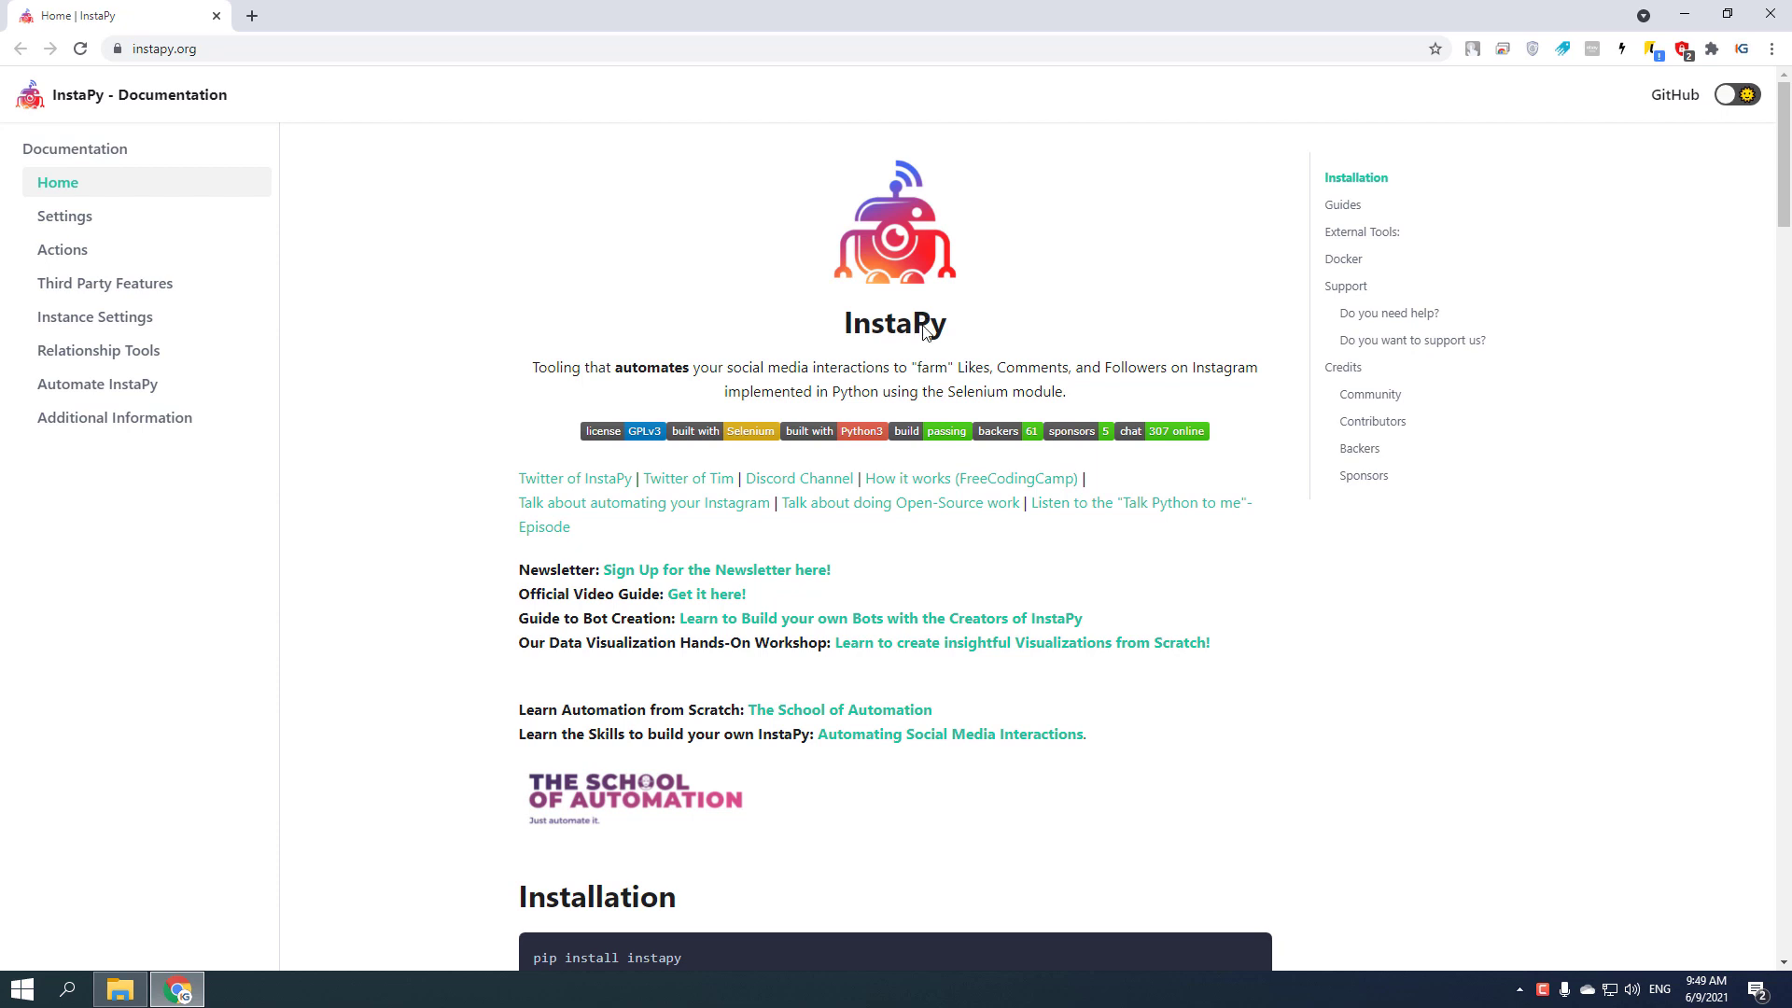
mouse_move(924, 333)
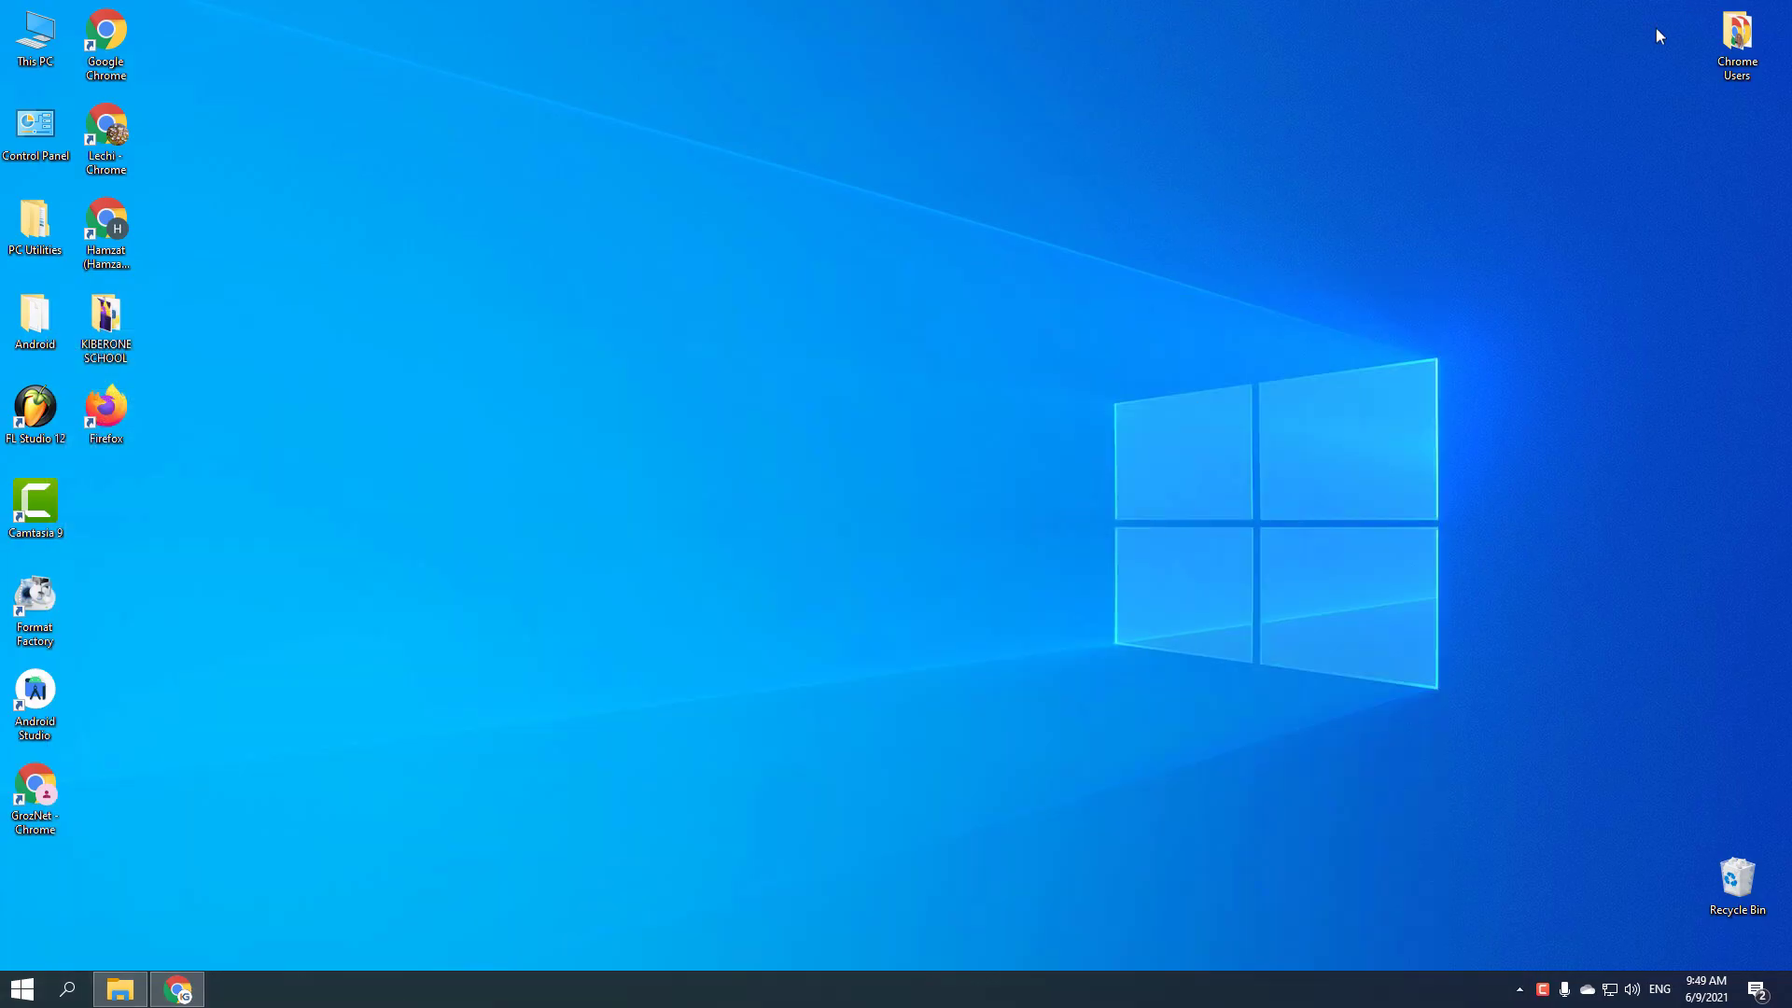
Launch Sublime Text from Start search 'sub' and decline its update offer.
click(20, 987)
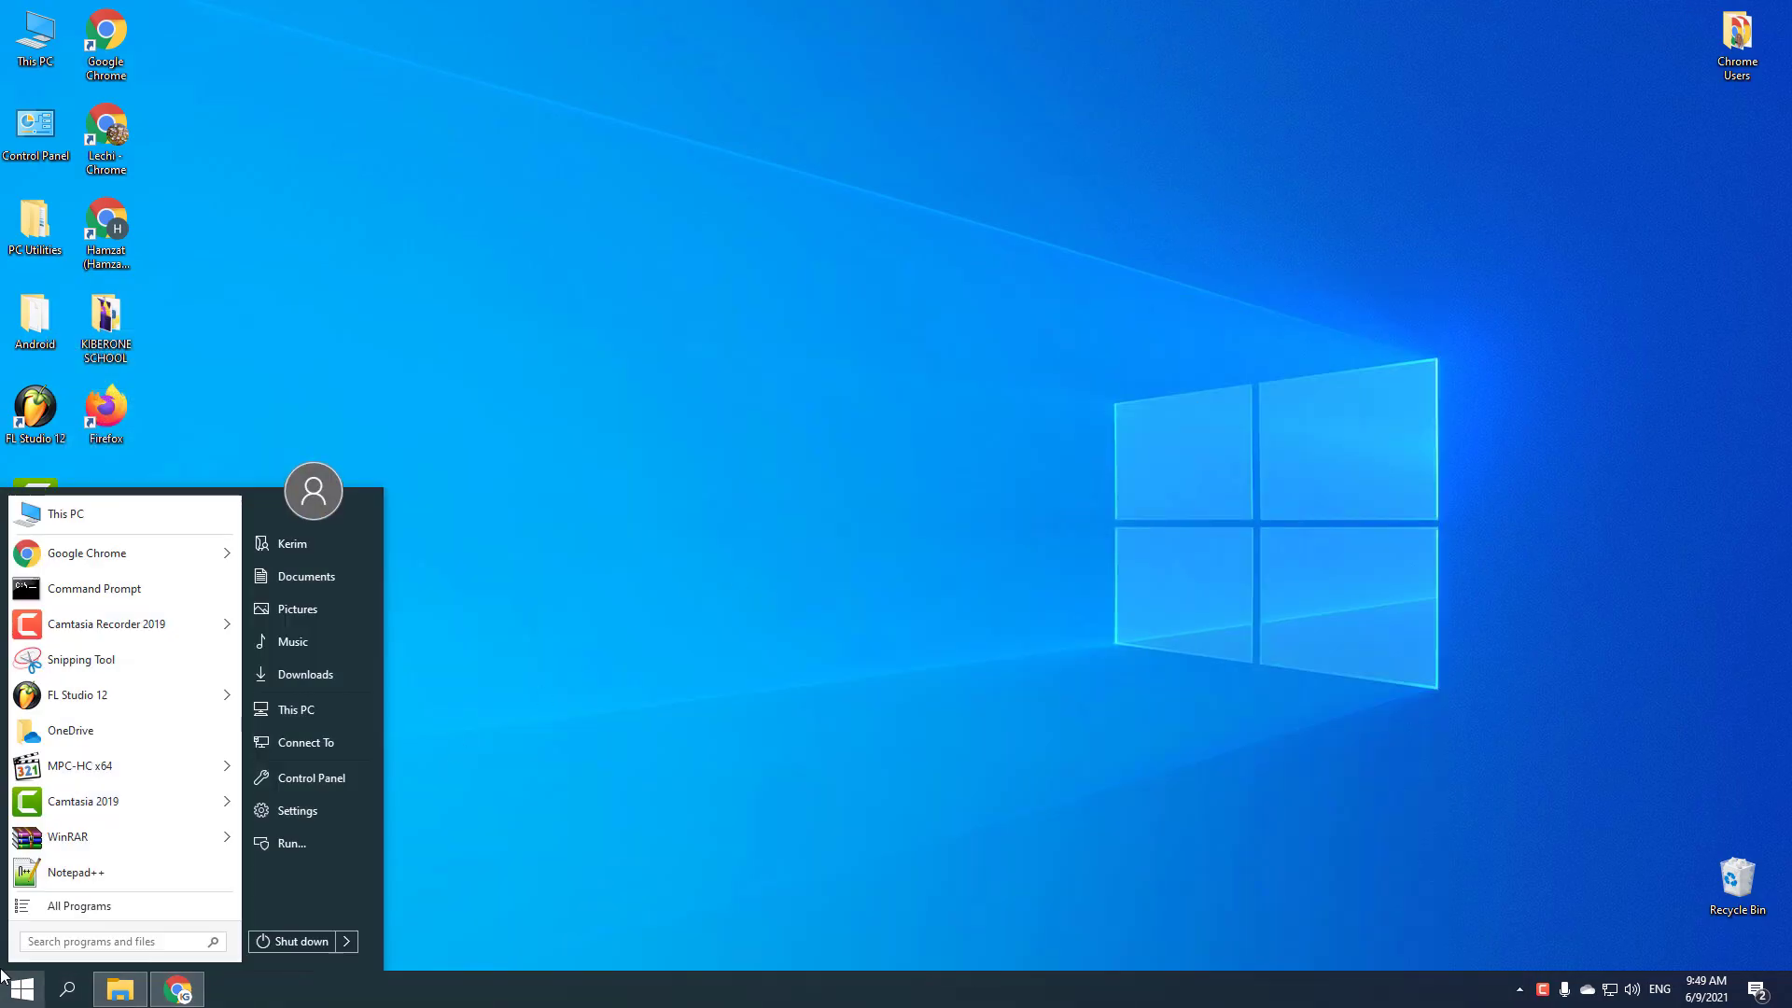
text(sub)
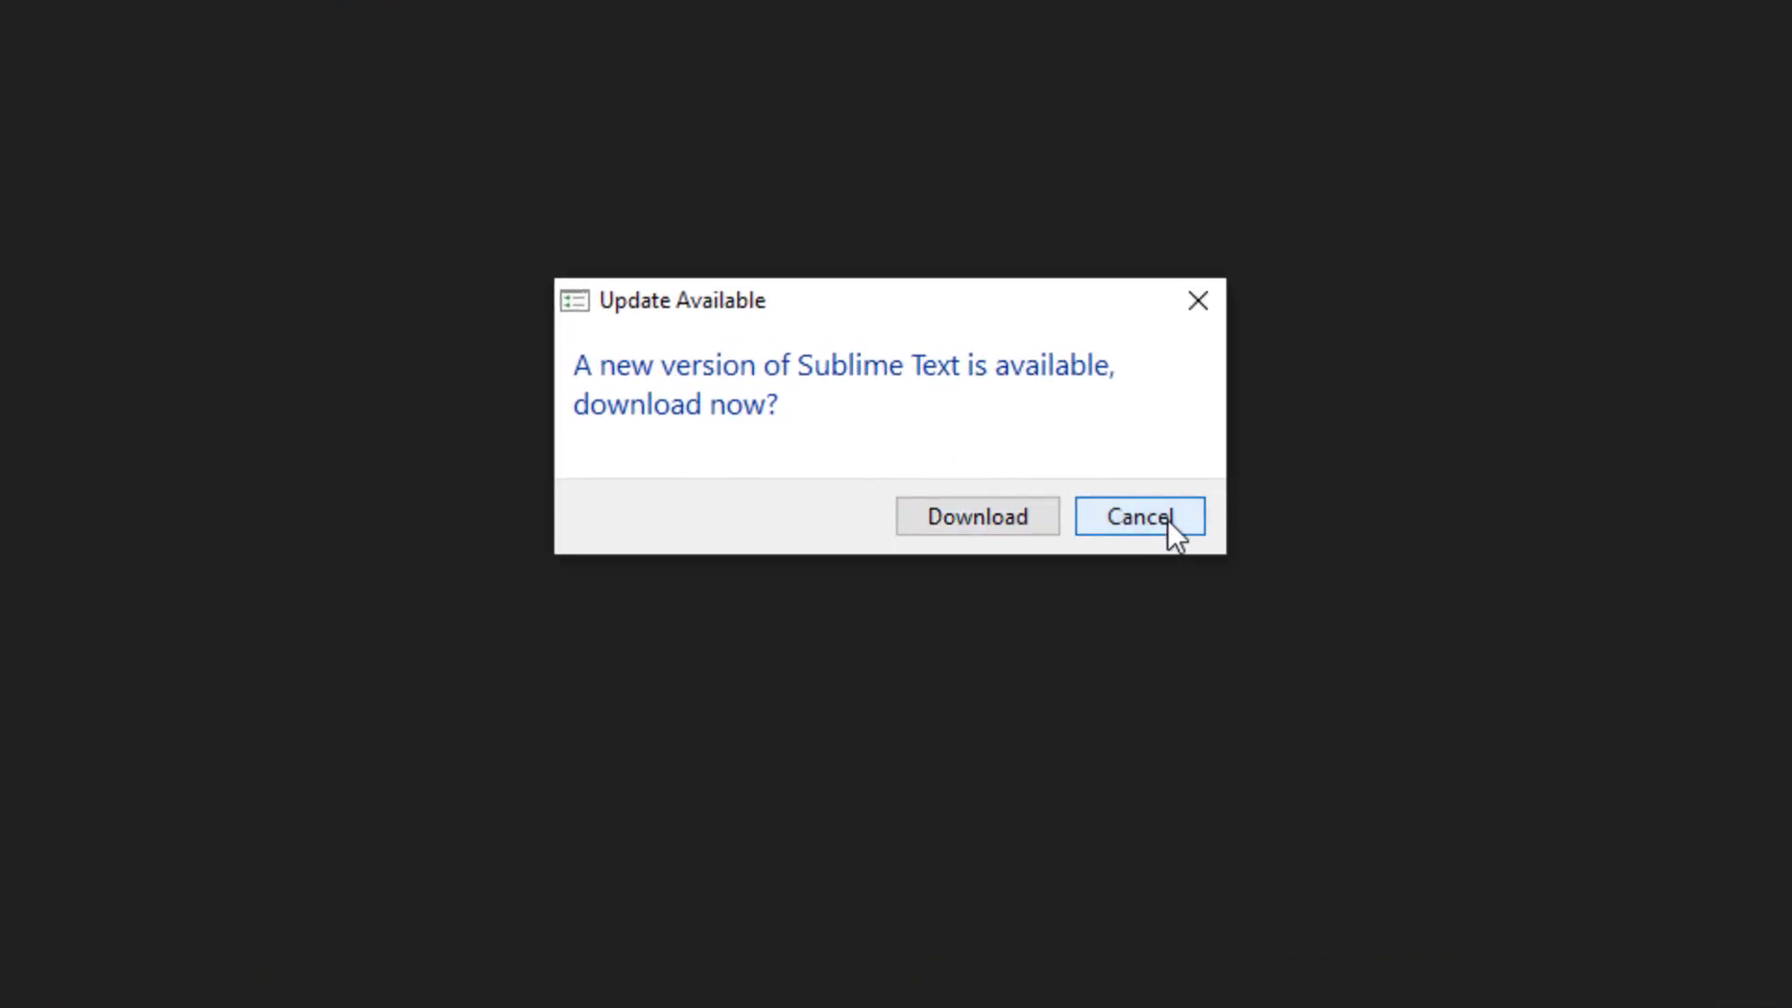
click(1136, 515)
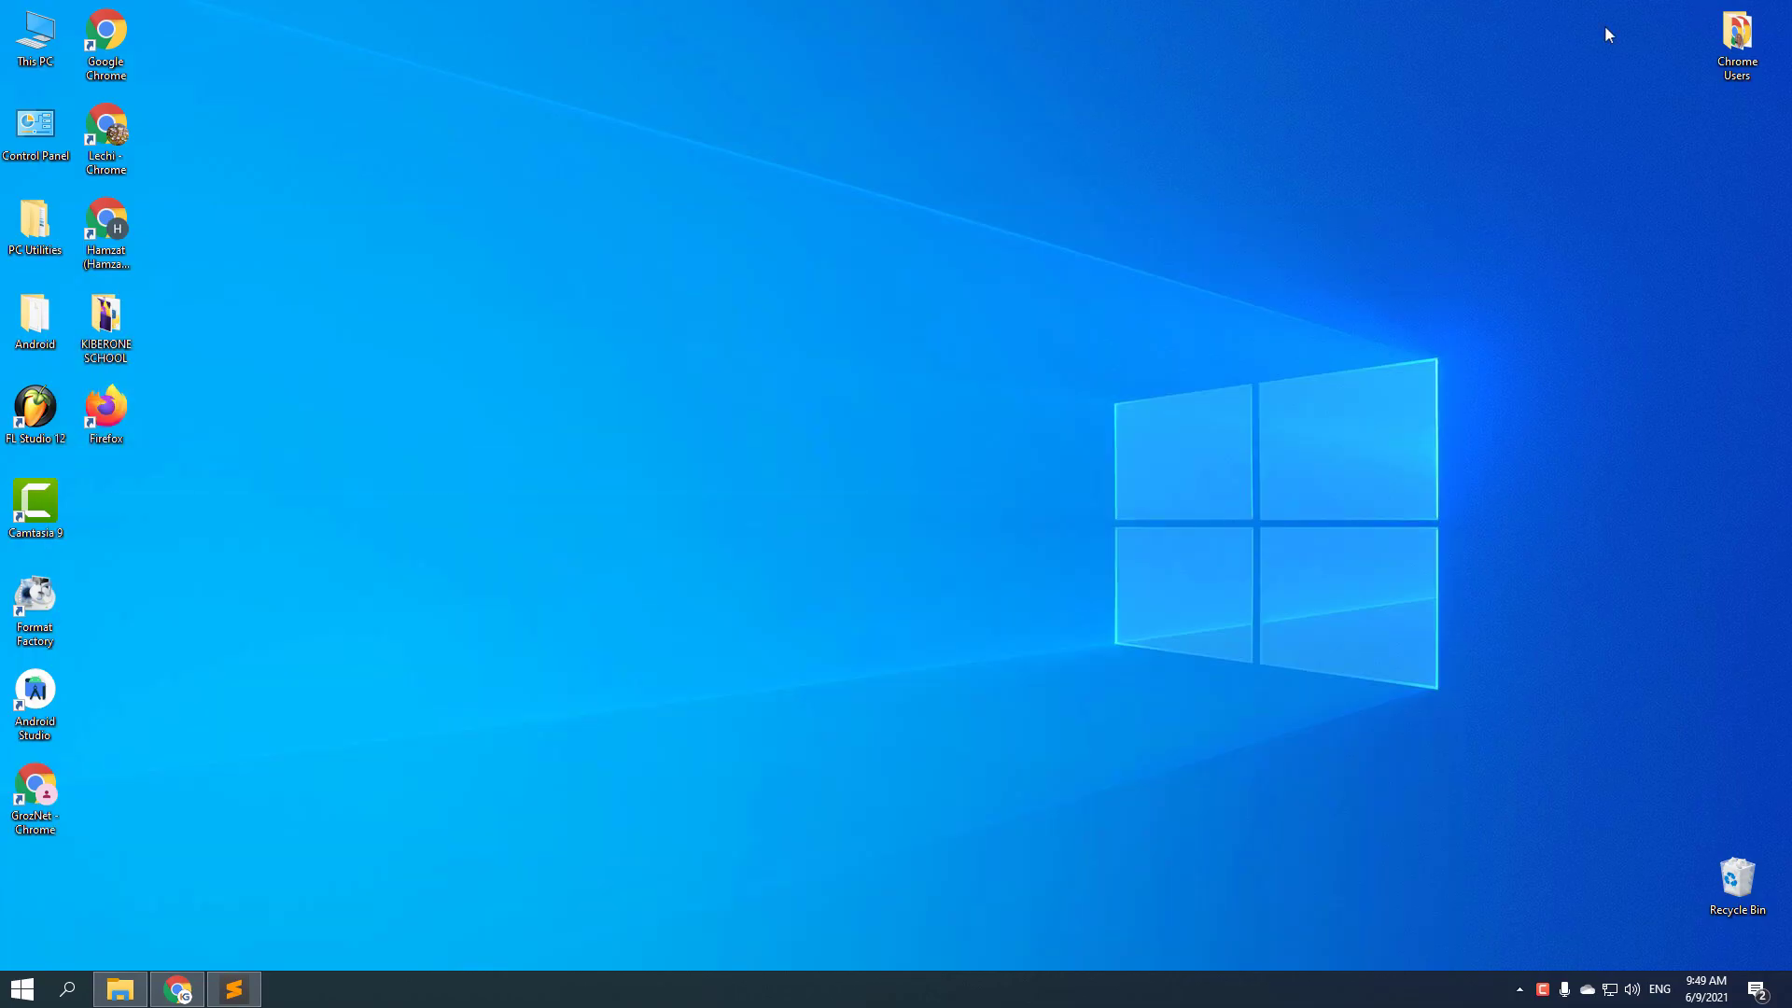
Create a new folder on the desktop via the right-click New menu.
right_click(119, 494)
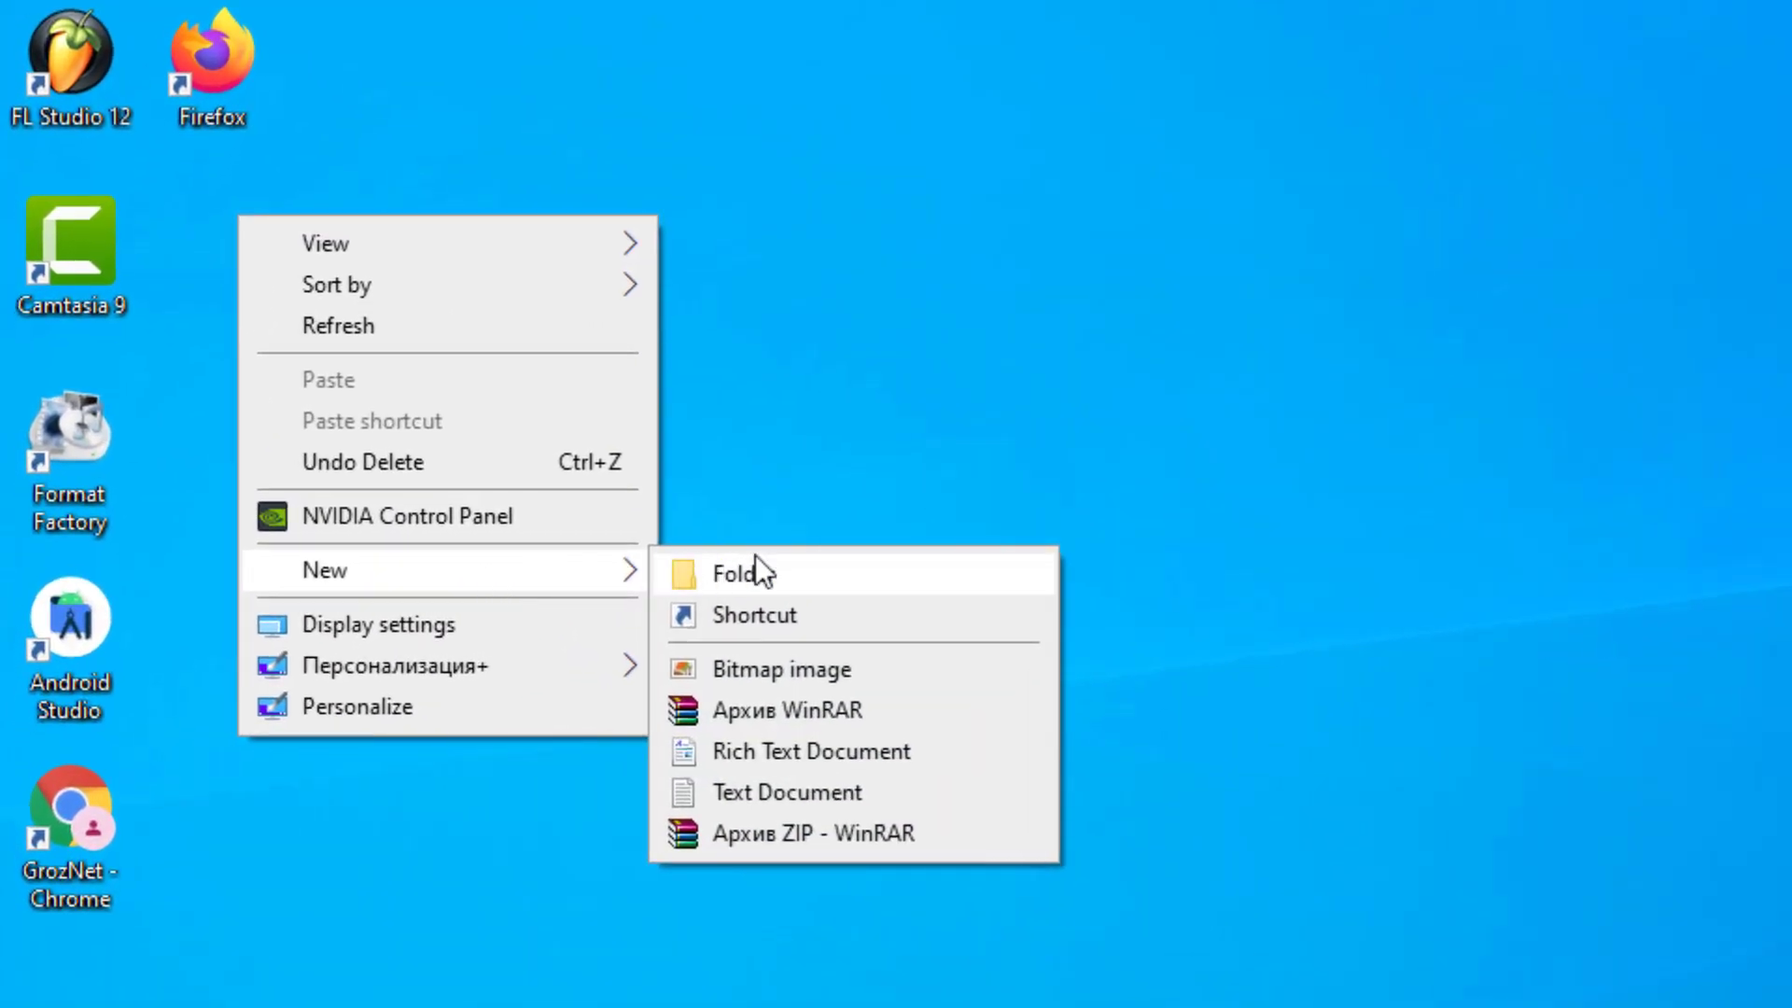
click(743, 572)
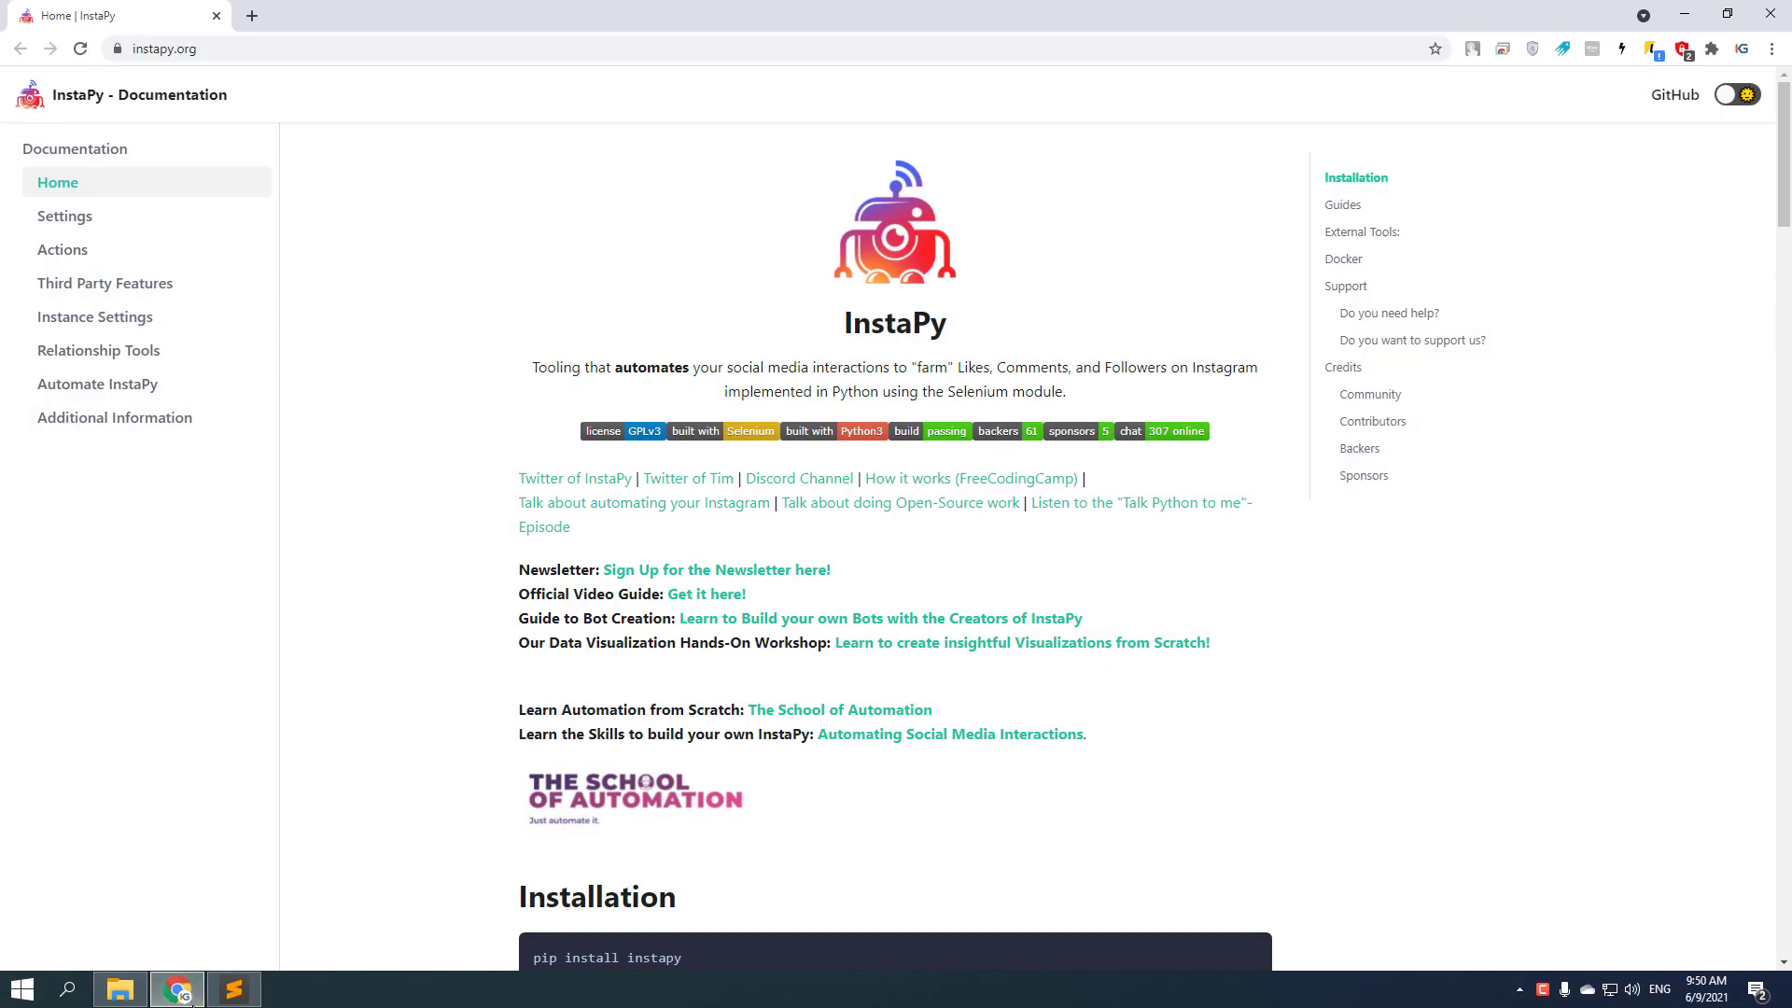
Load the InstaPy folder into Sublime Text and create an empty Instagram.py file in it.
click(233, 989)
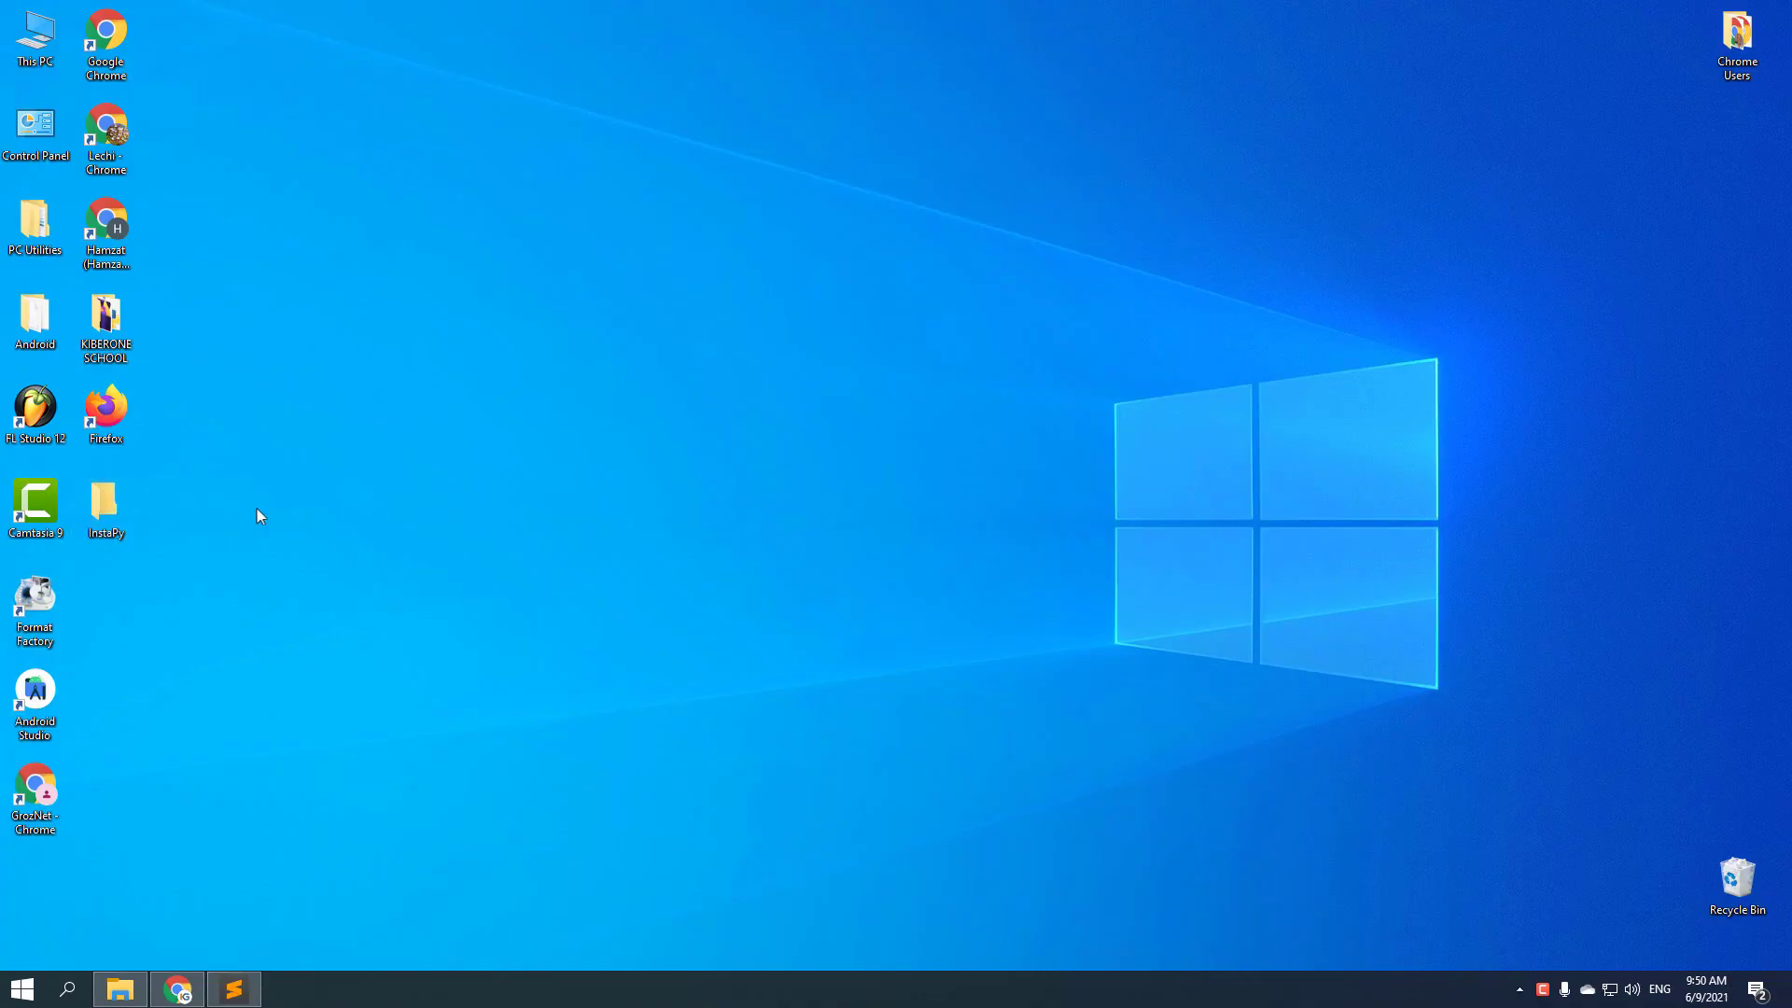
click(233, 989)
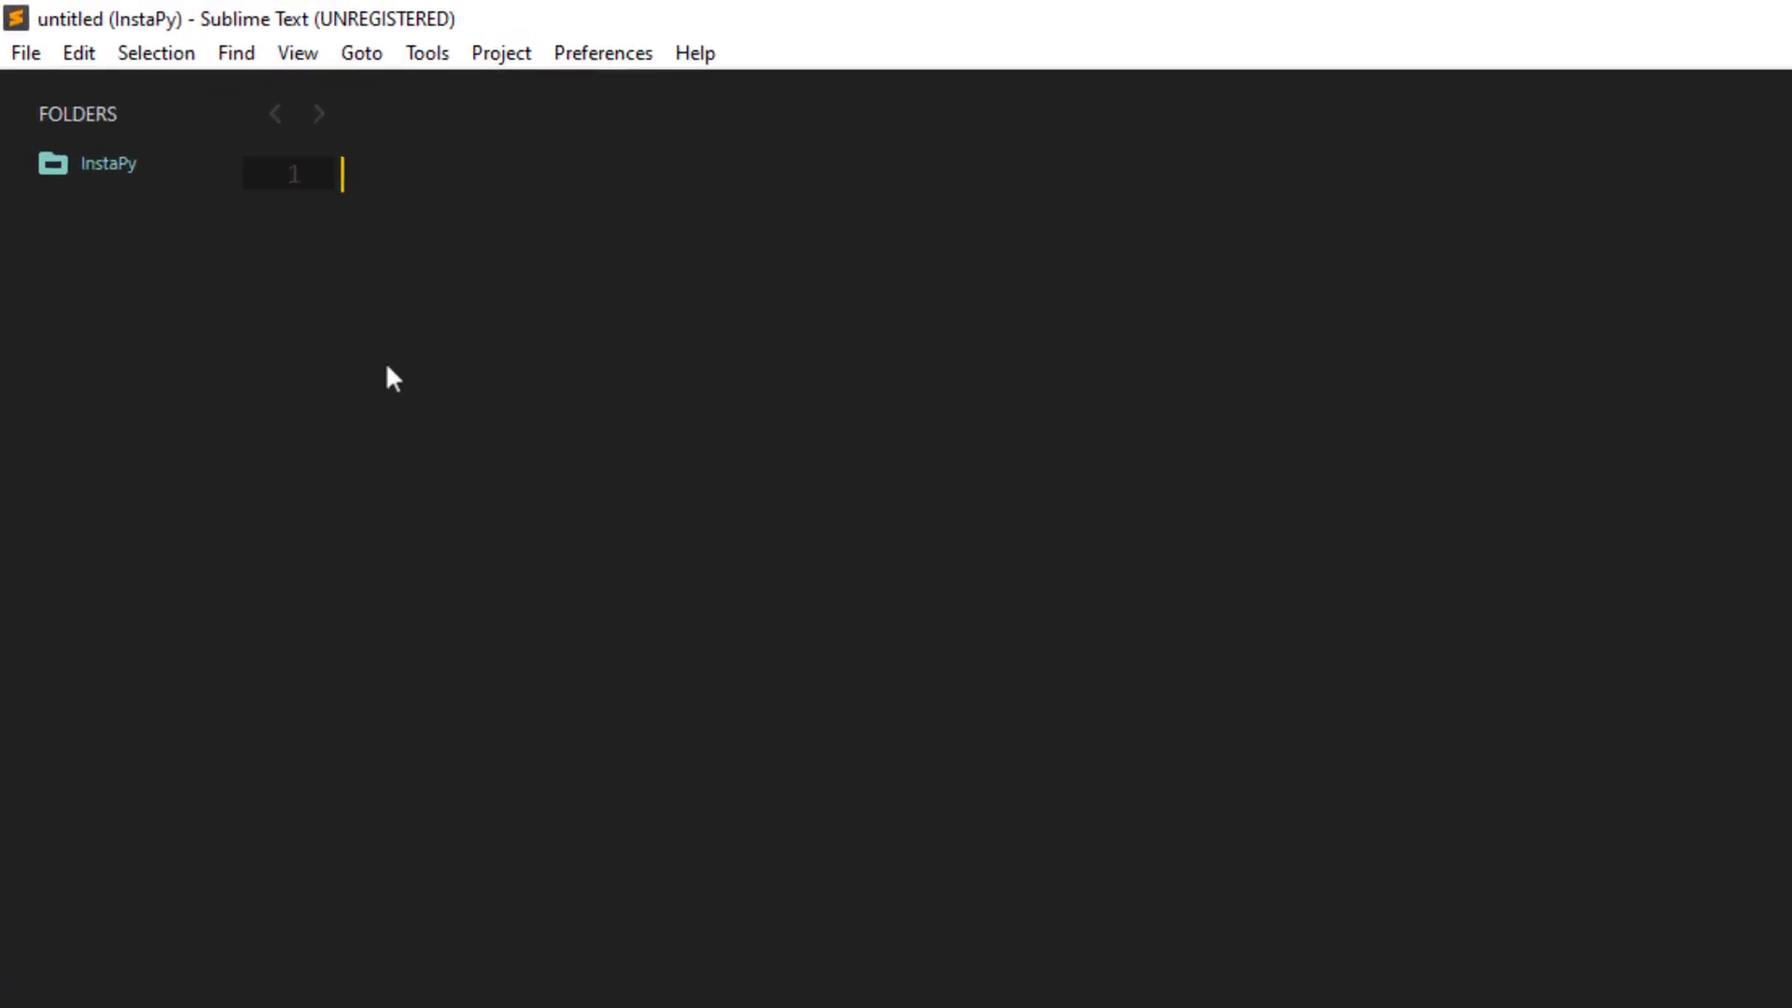
right_click(102, 164)
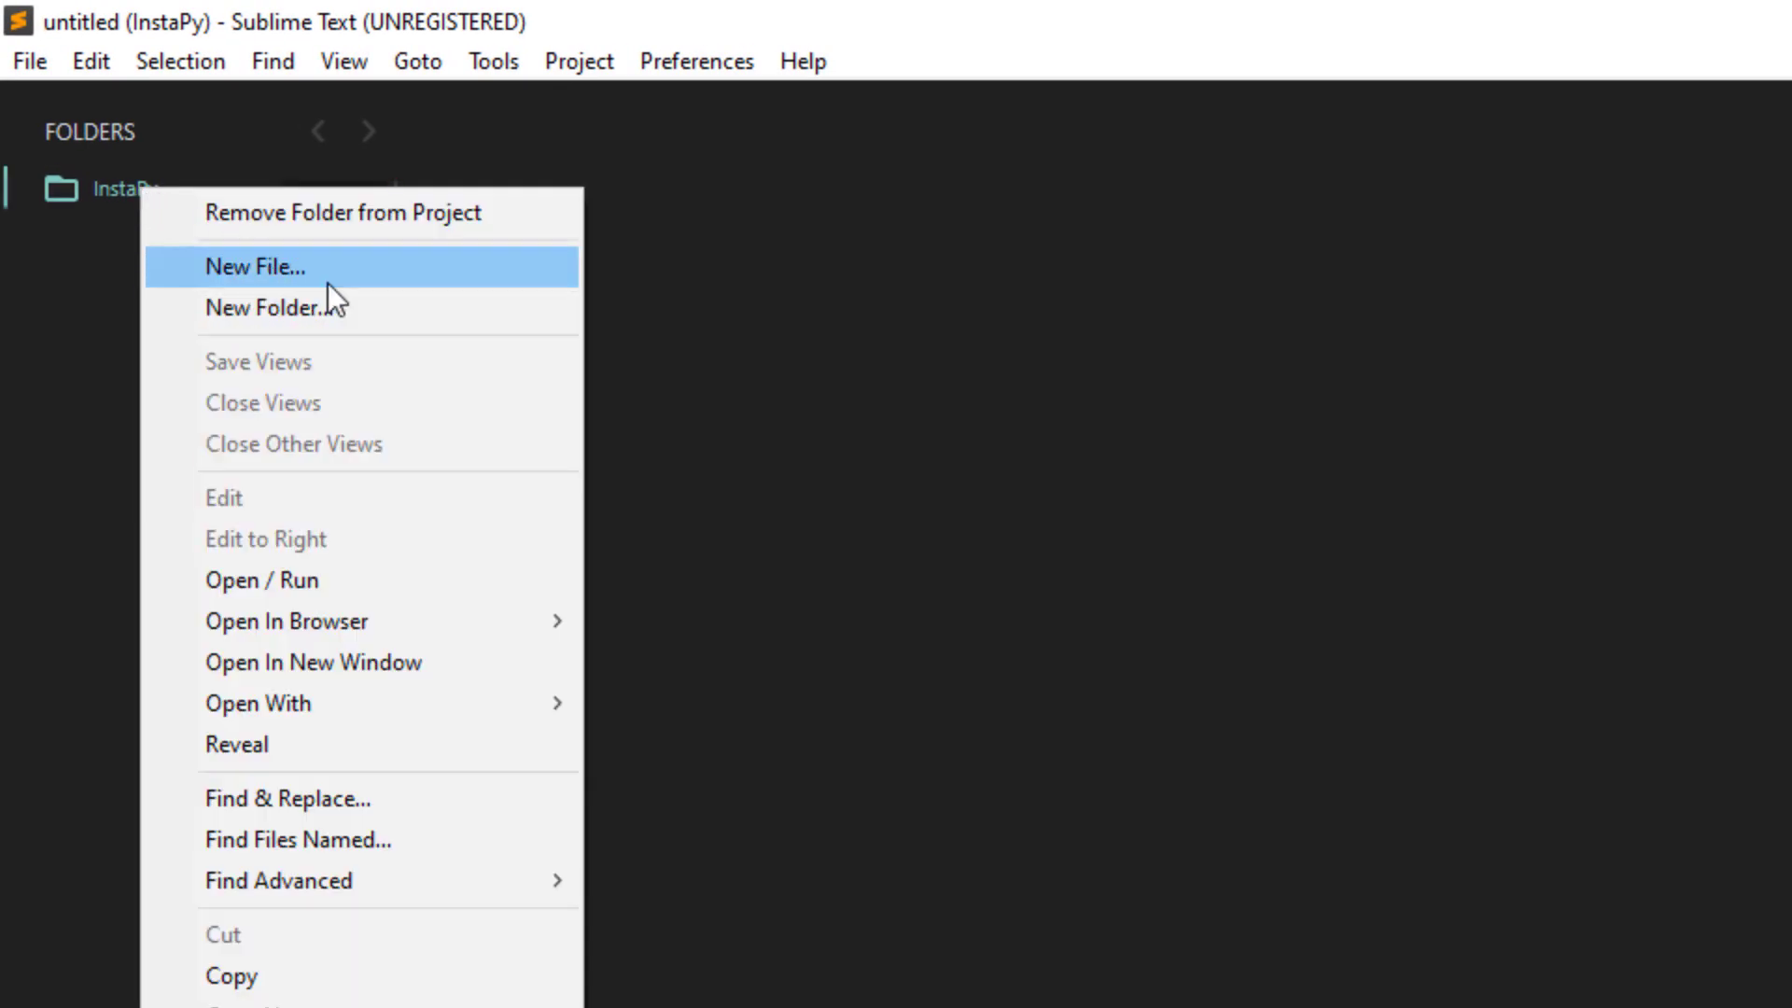
click(256, 267)
text(Instagram.)
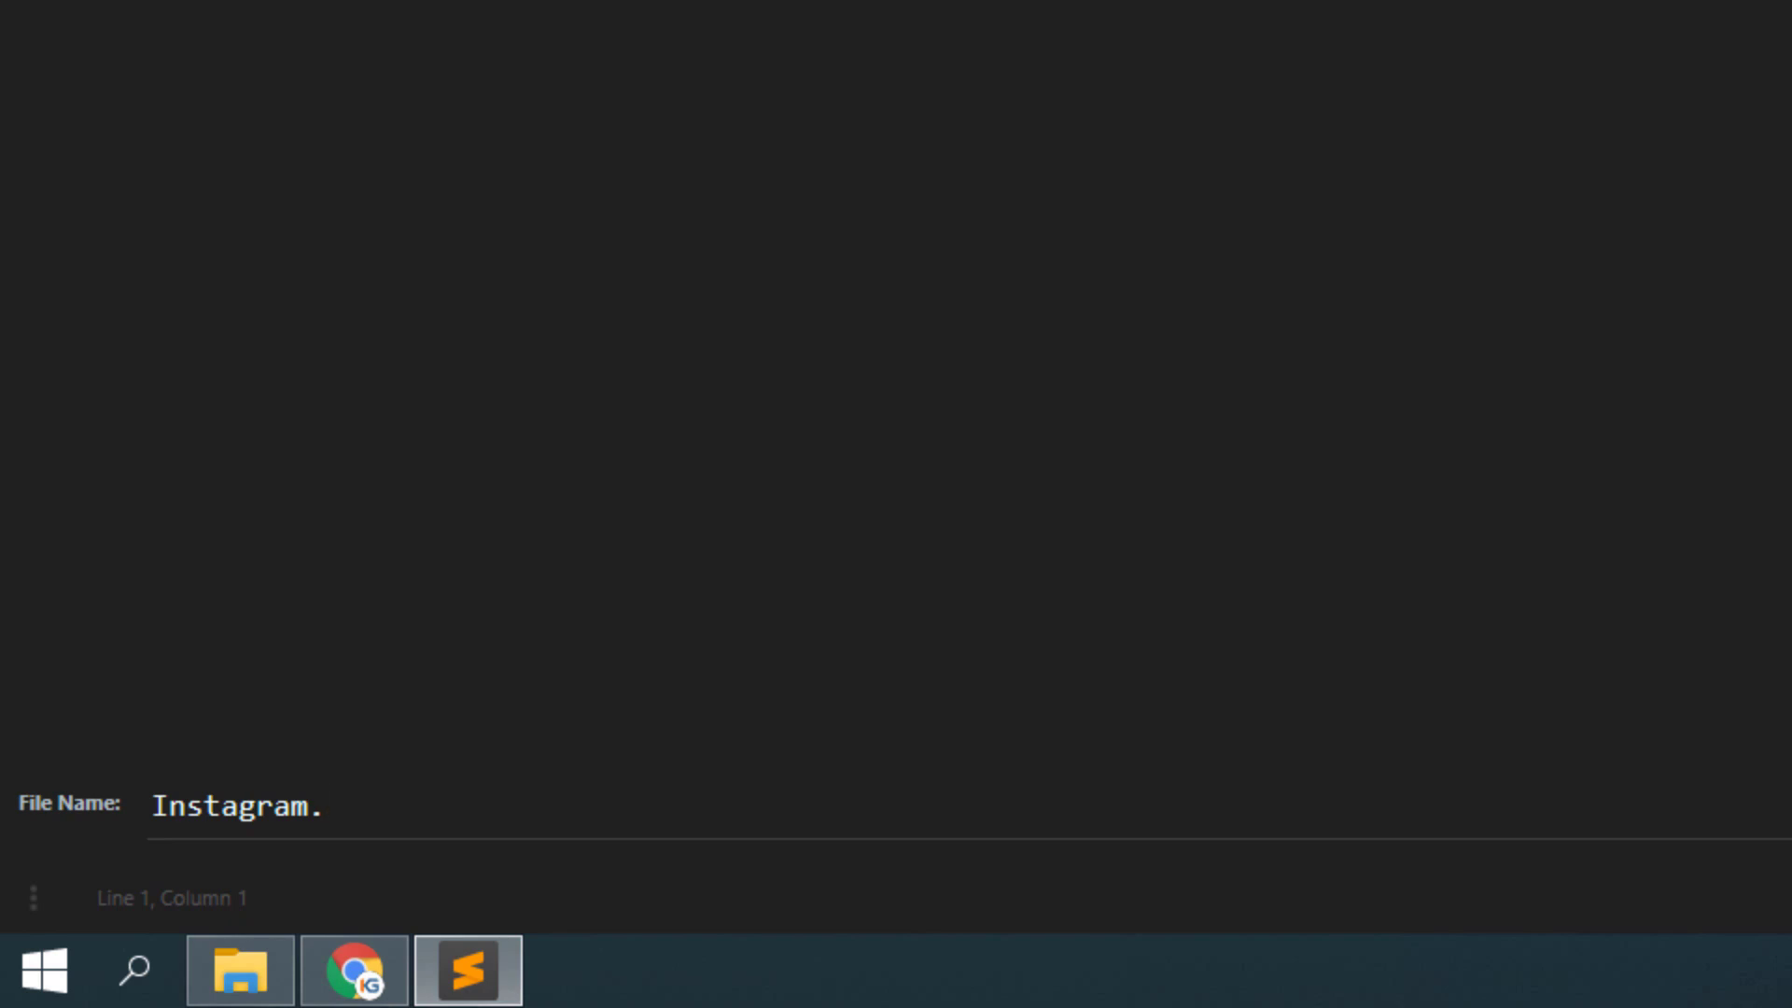
text(p)
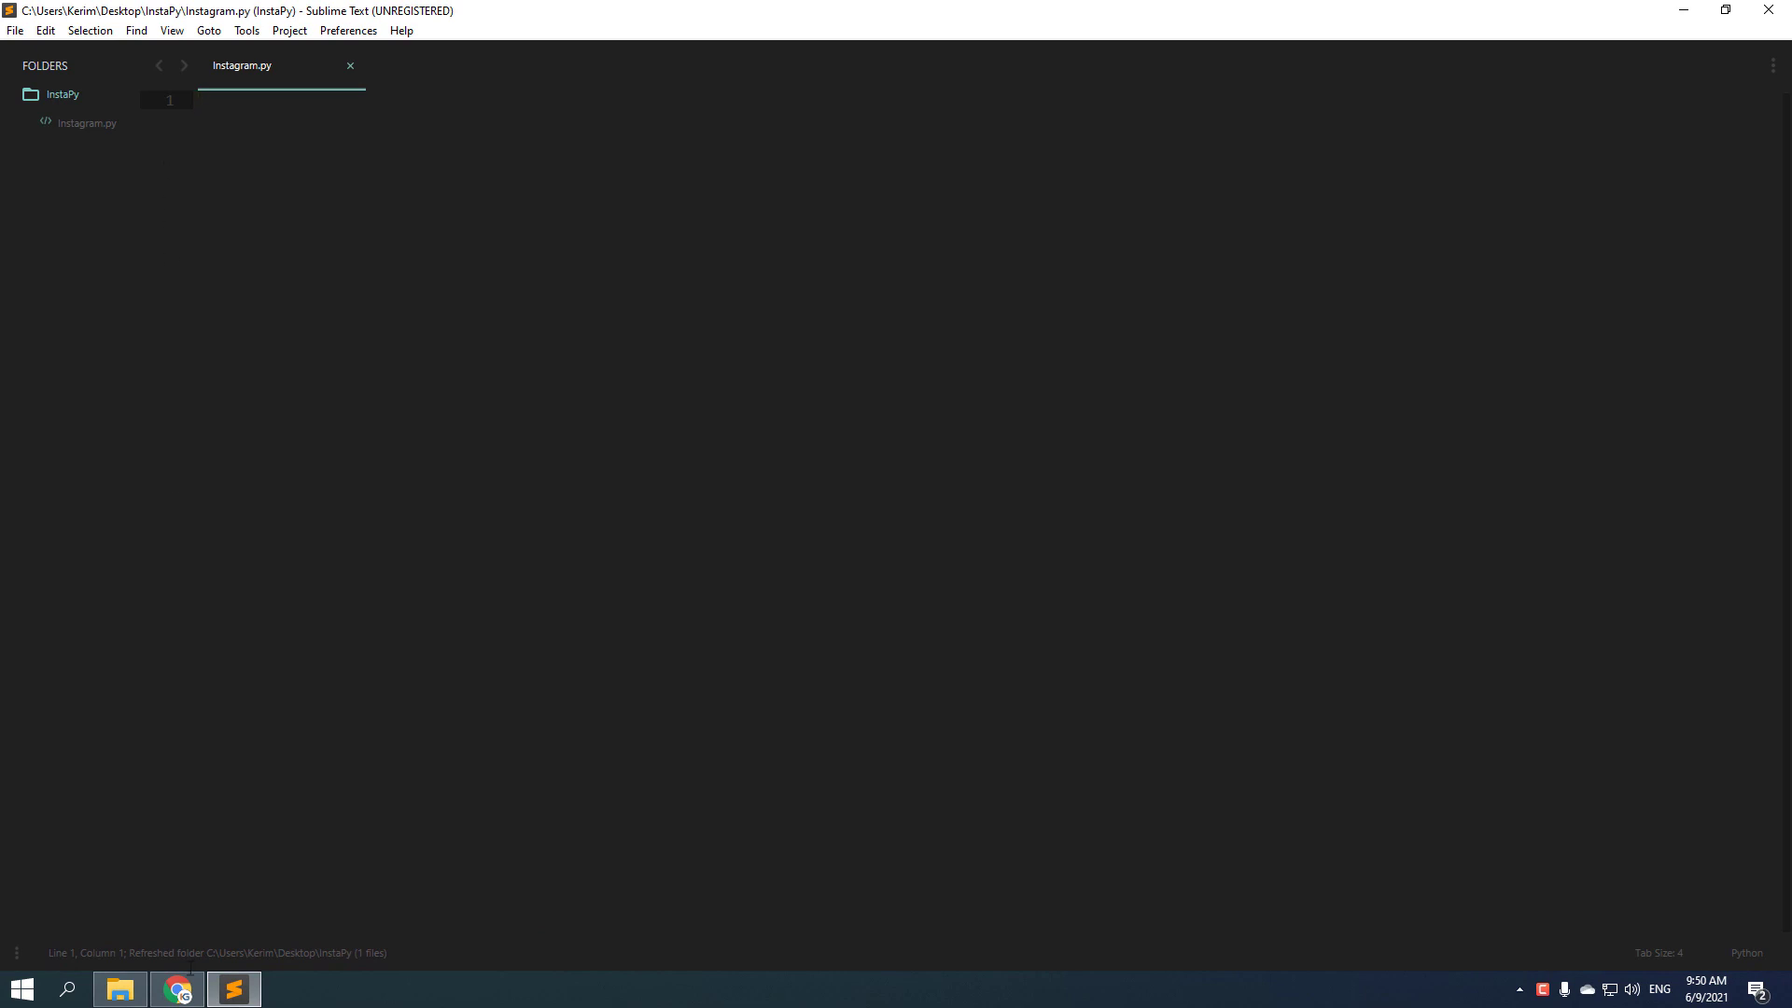
Fetch the easiest quickstart script from the docs' GitHub link and paste it into Instagram.py.
click(174, 989)
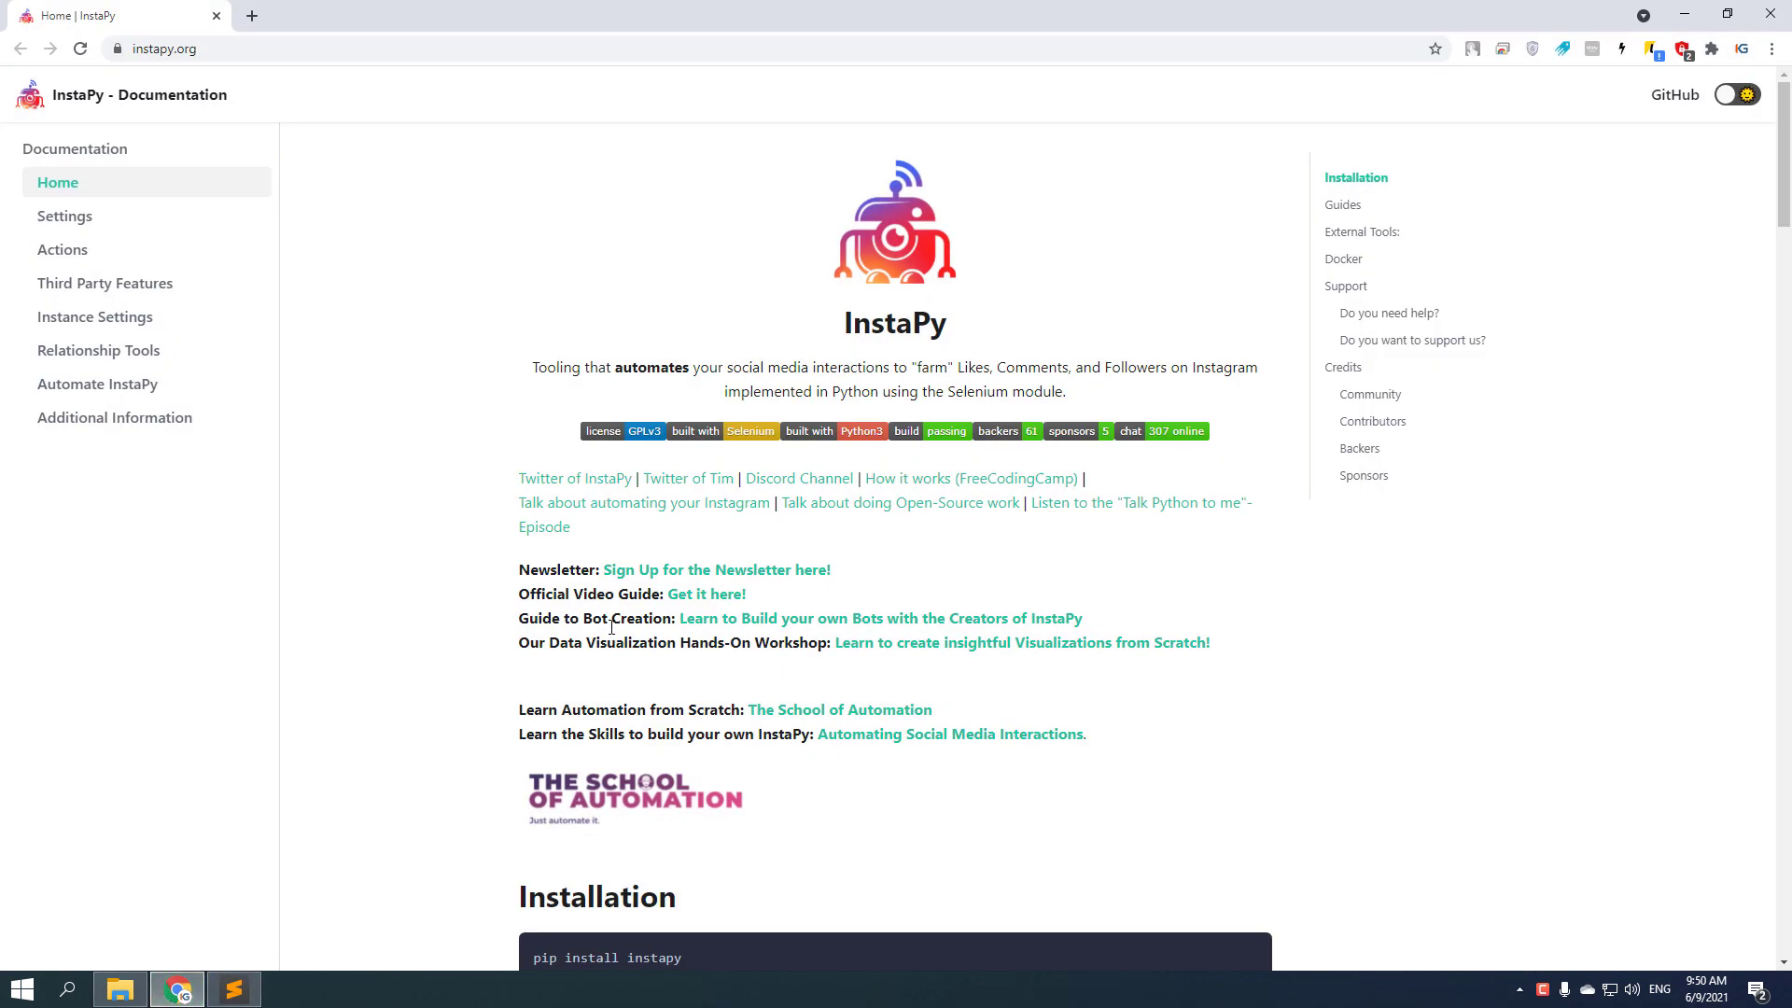
scroll(down, 3)
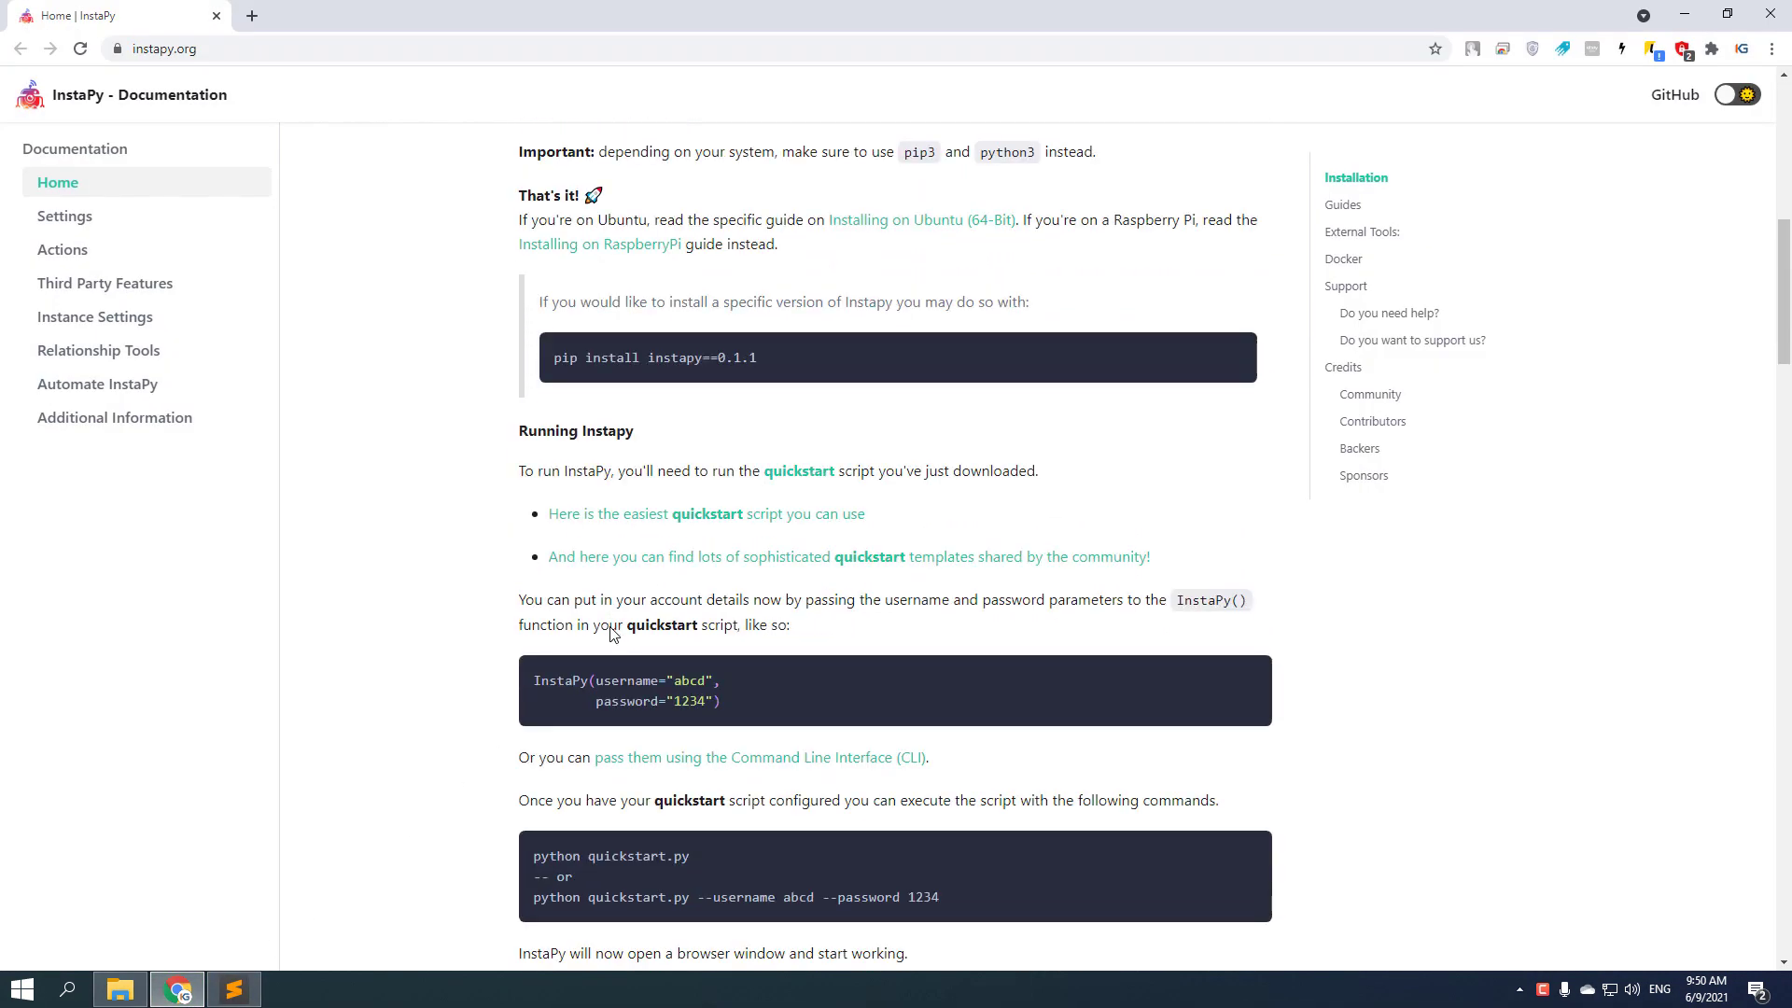
click(706, 514)
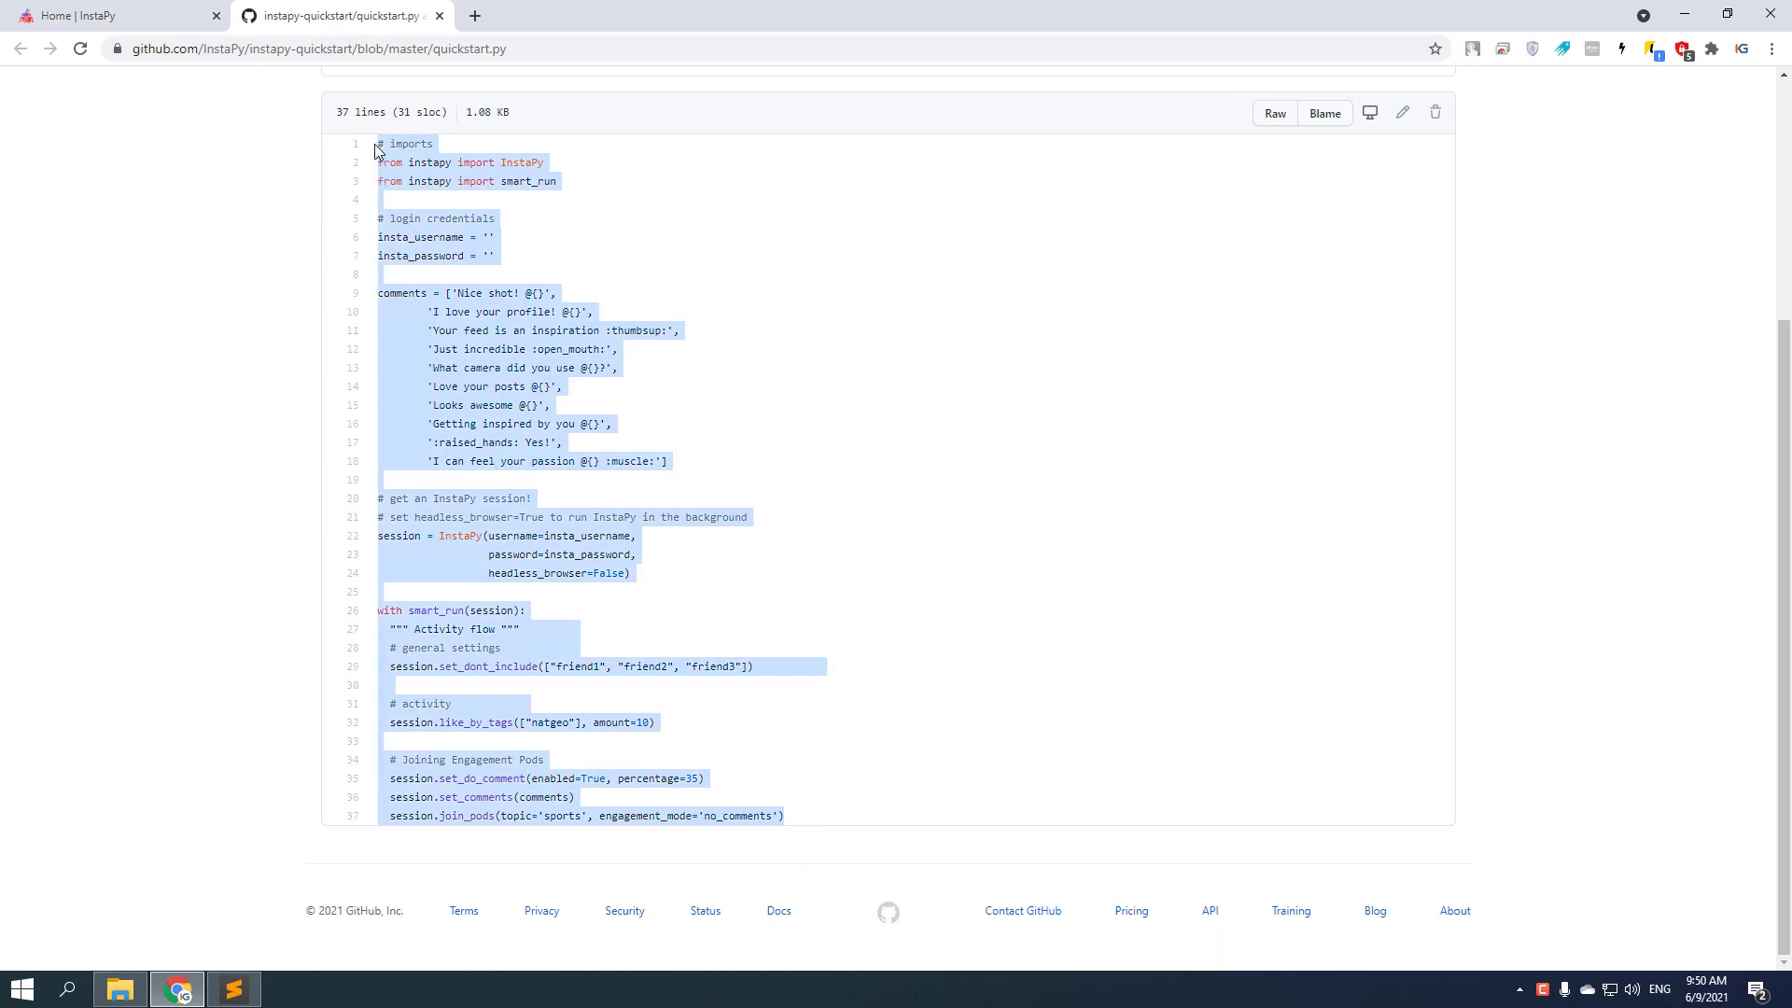
click(233, 989)
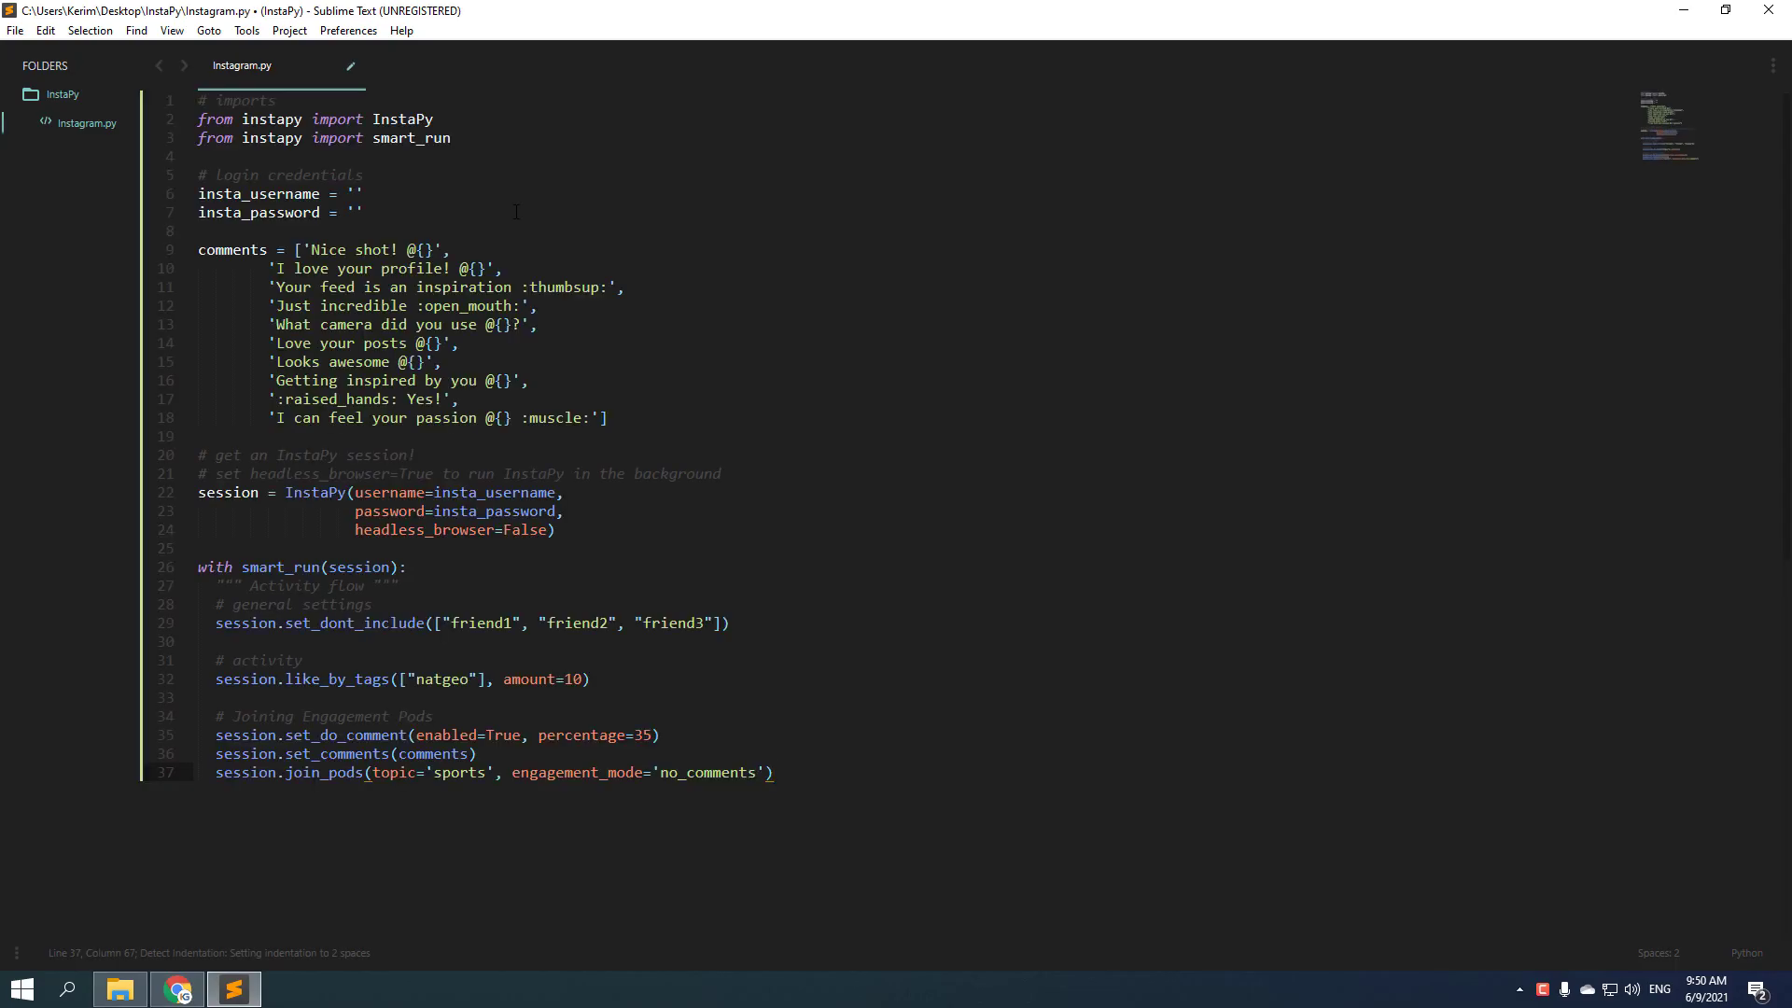
key(ctrl+s)
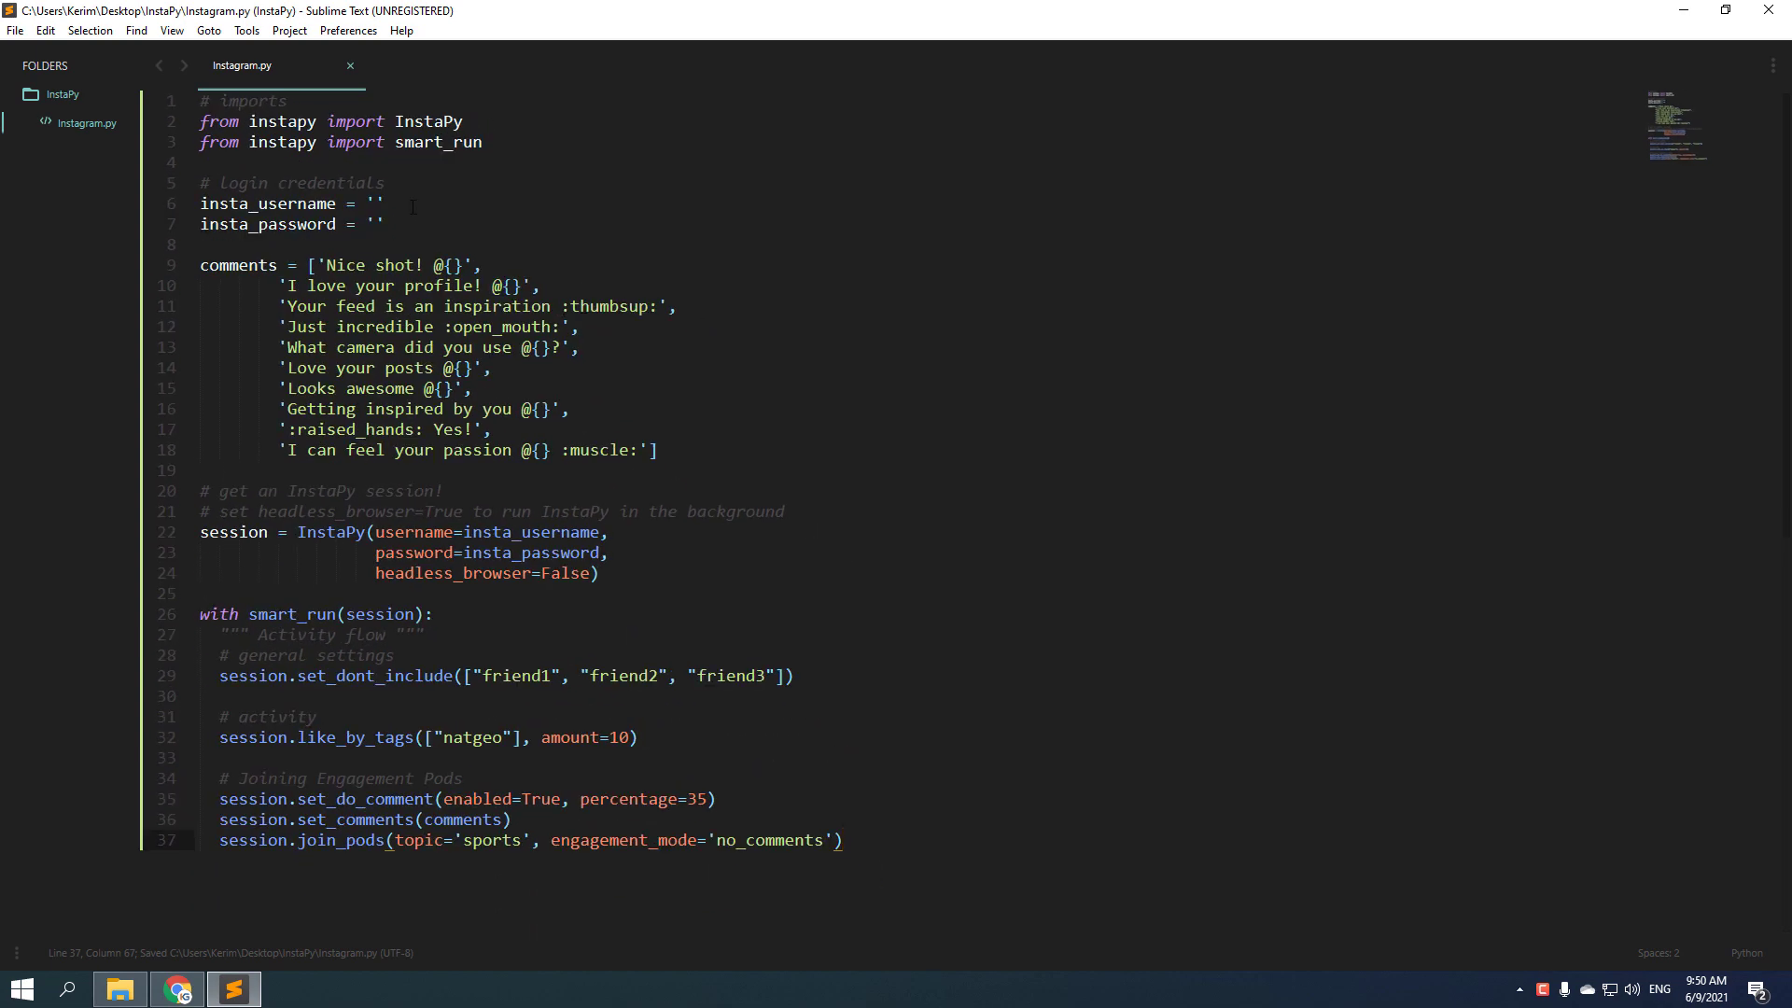
click(377, 203)
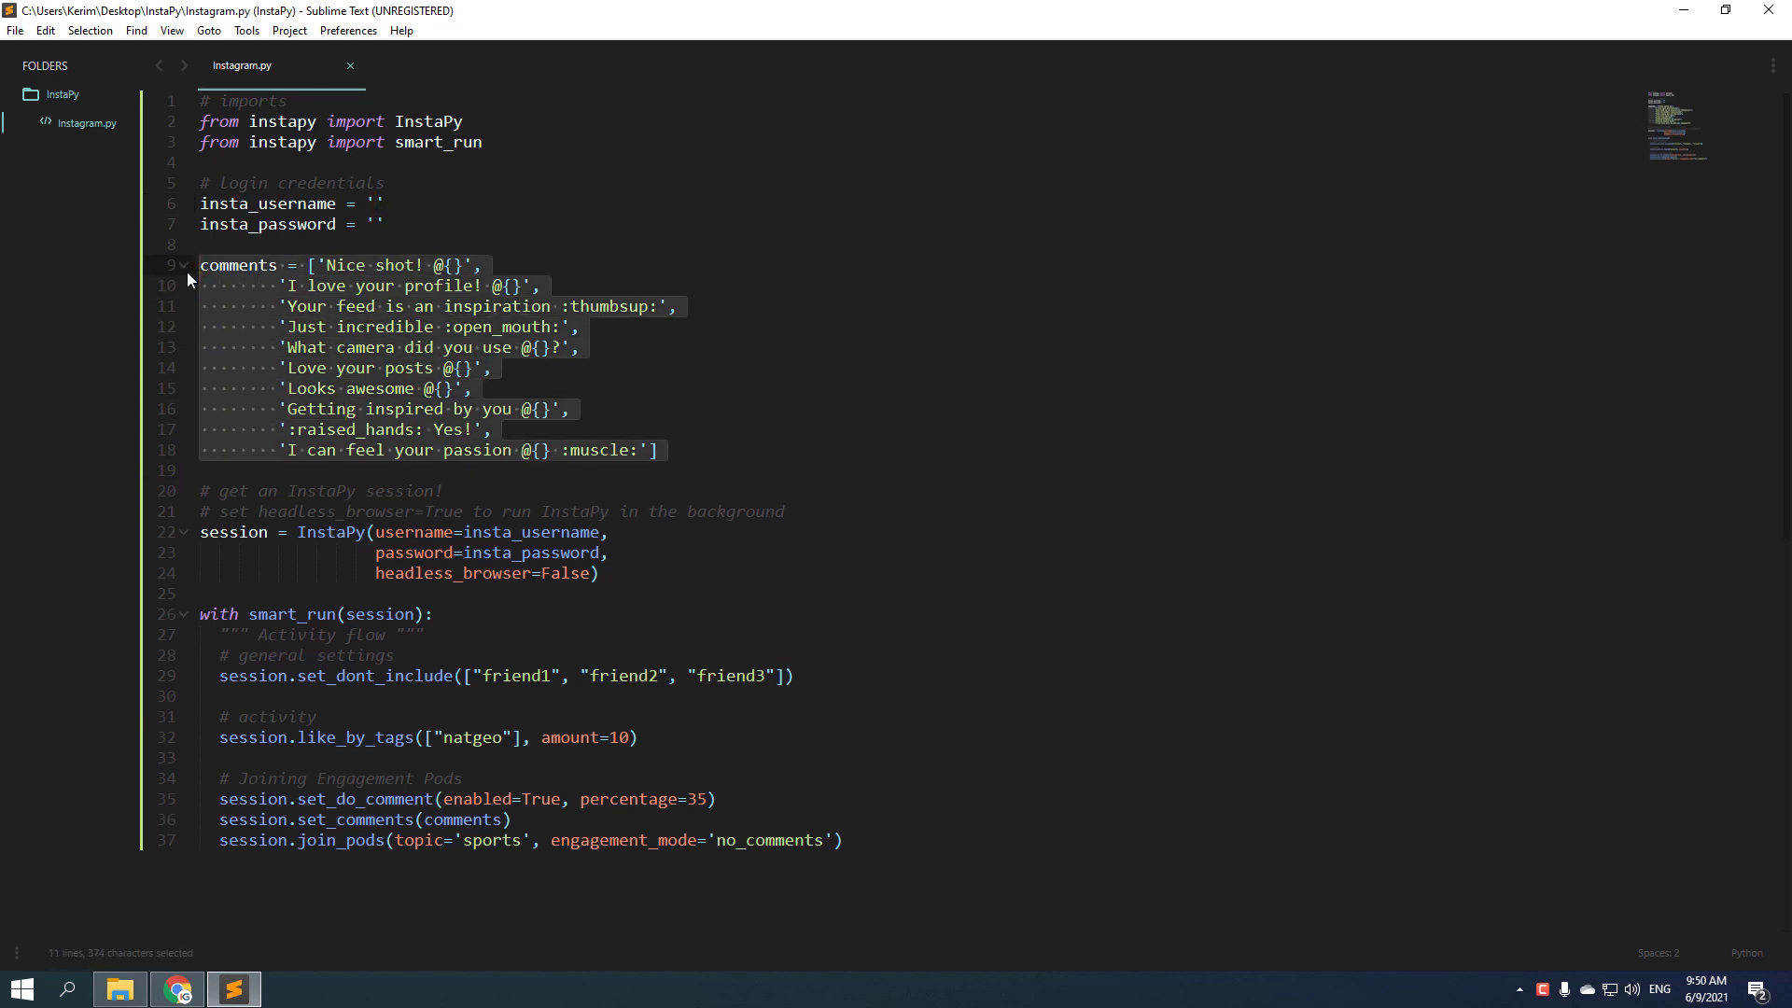
click(171, 327)
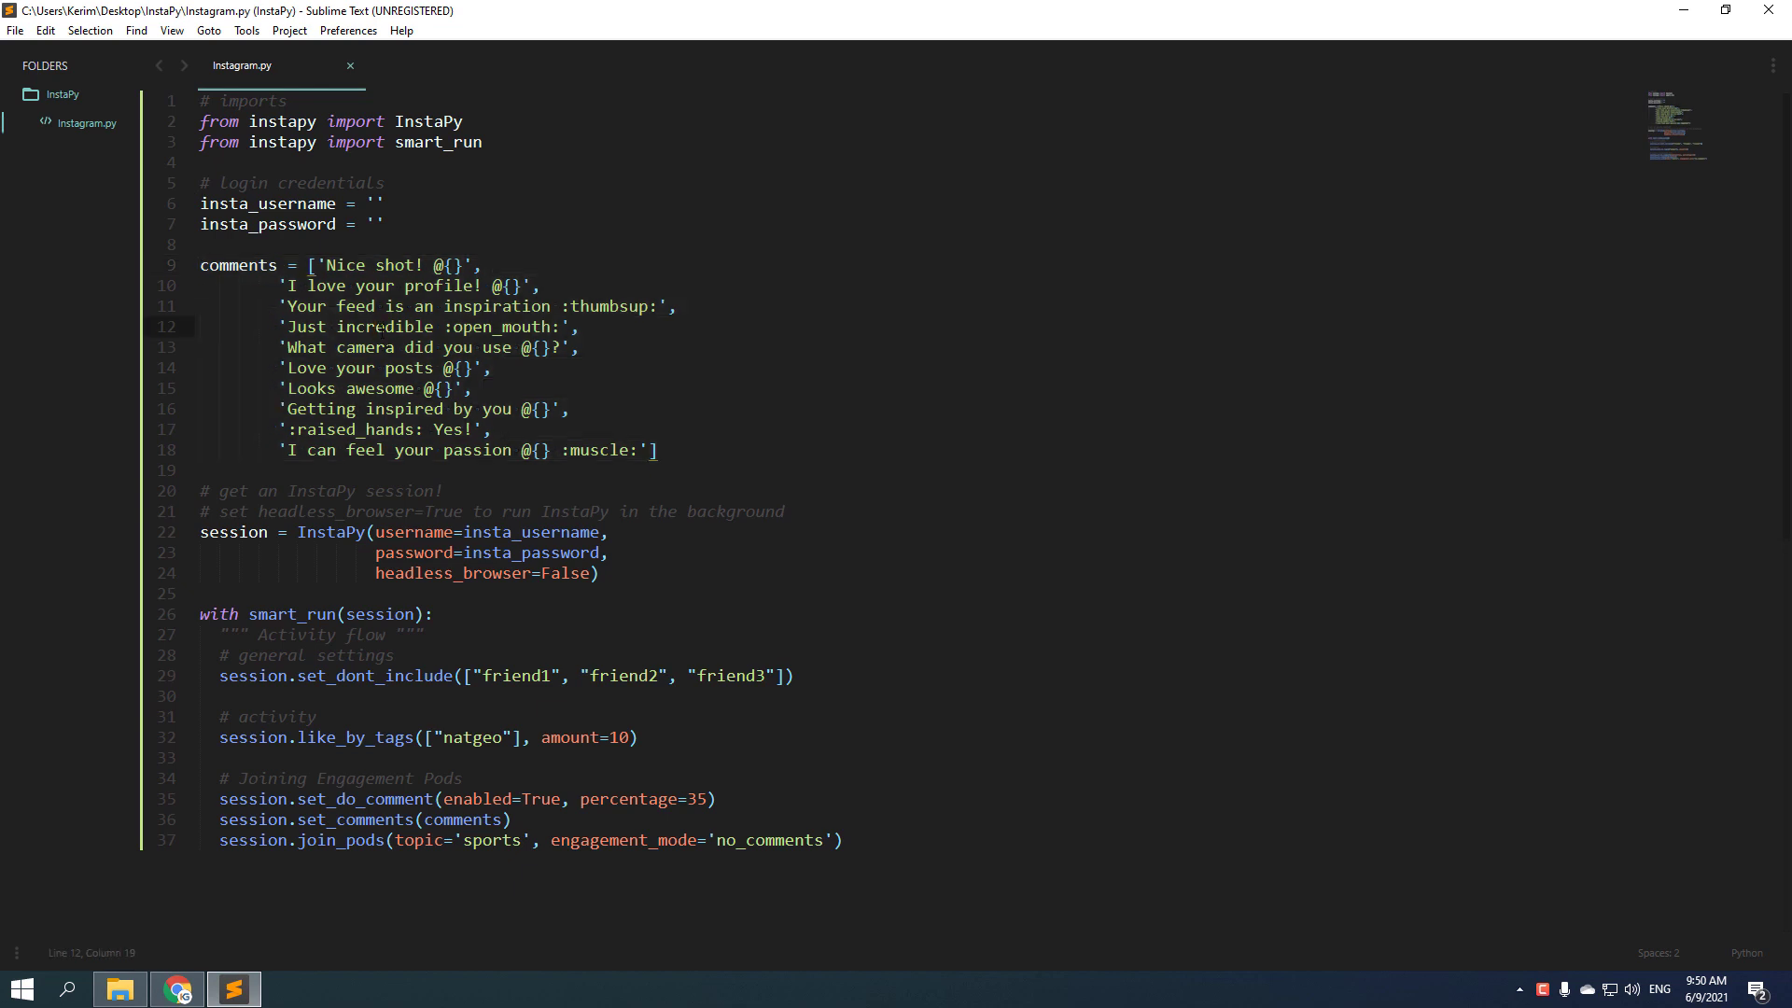
click(390, 324)
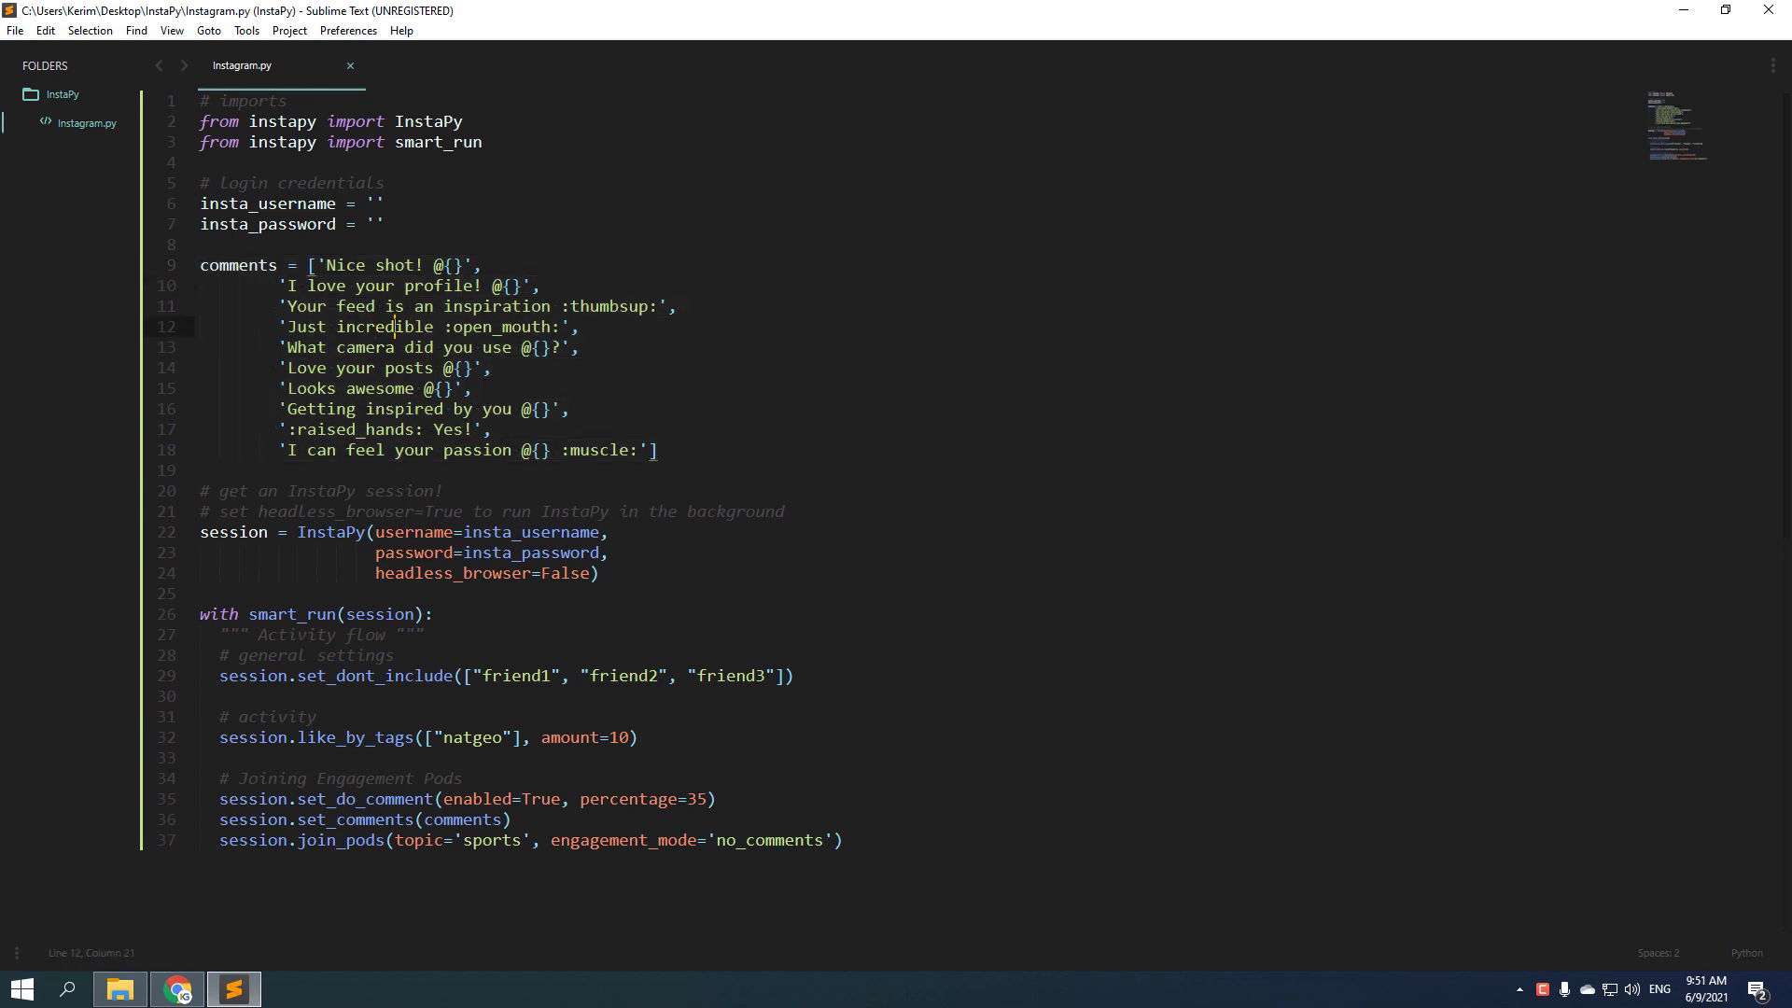
drag(278, 325, 581, 324)
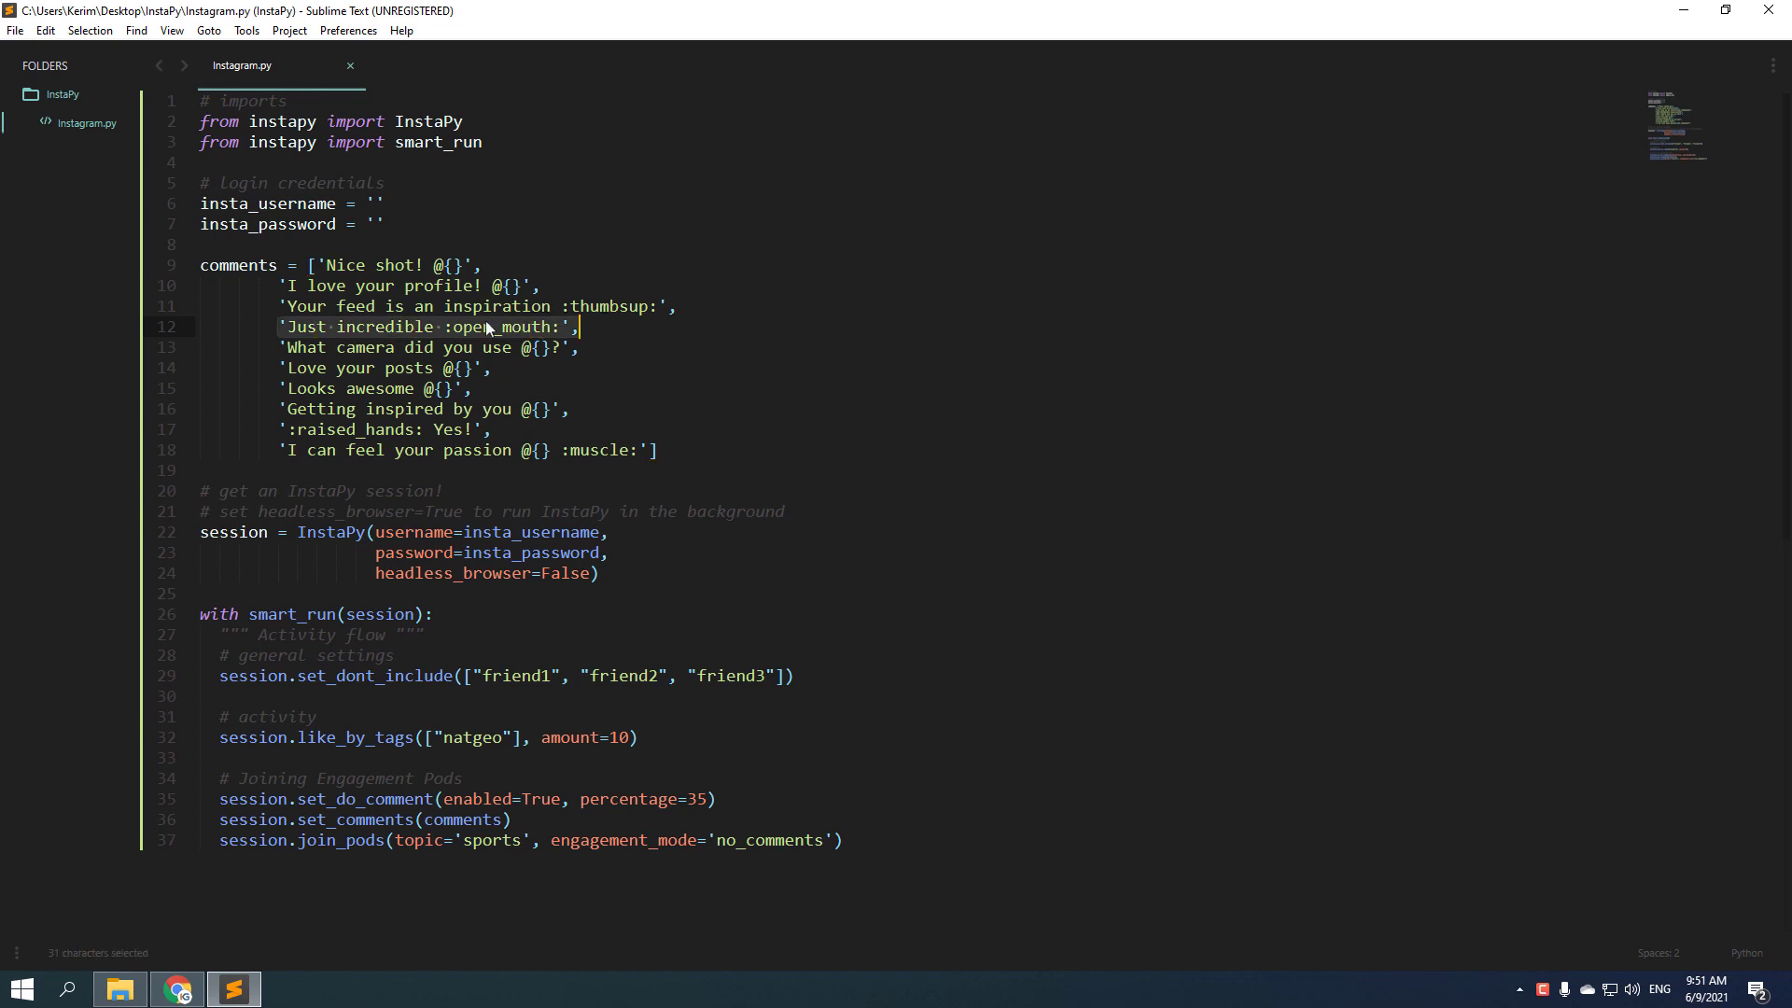
click(485, 327)
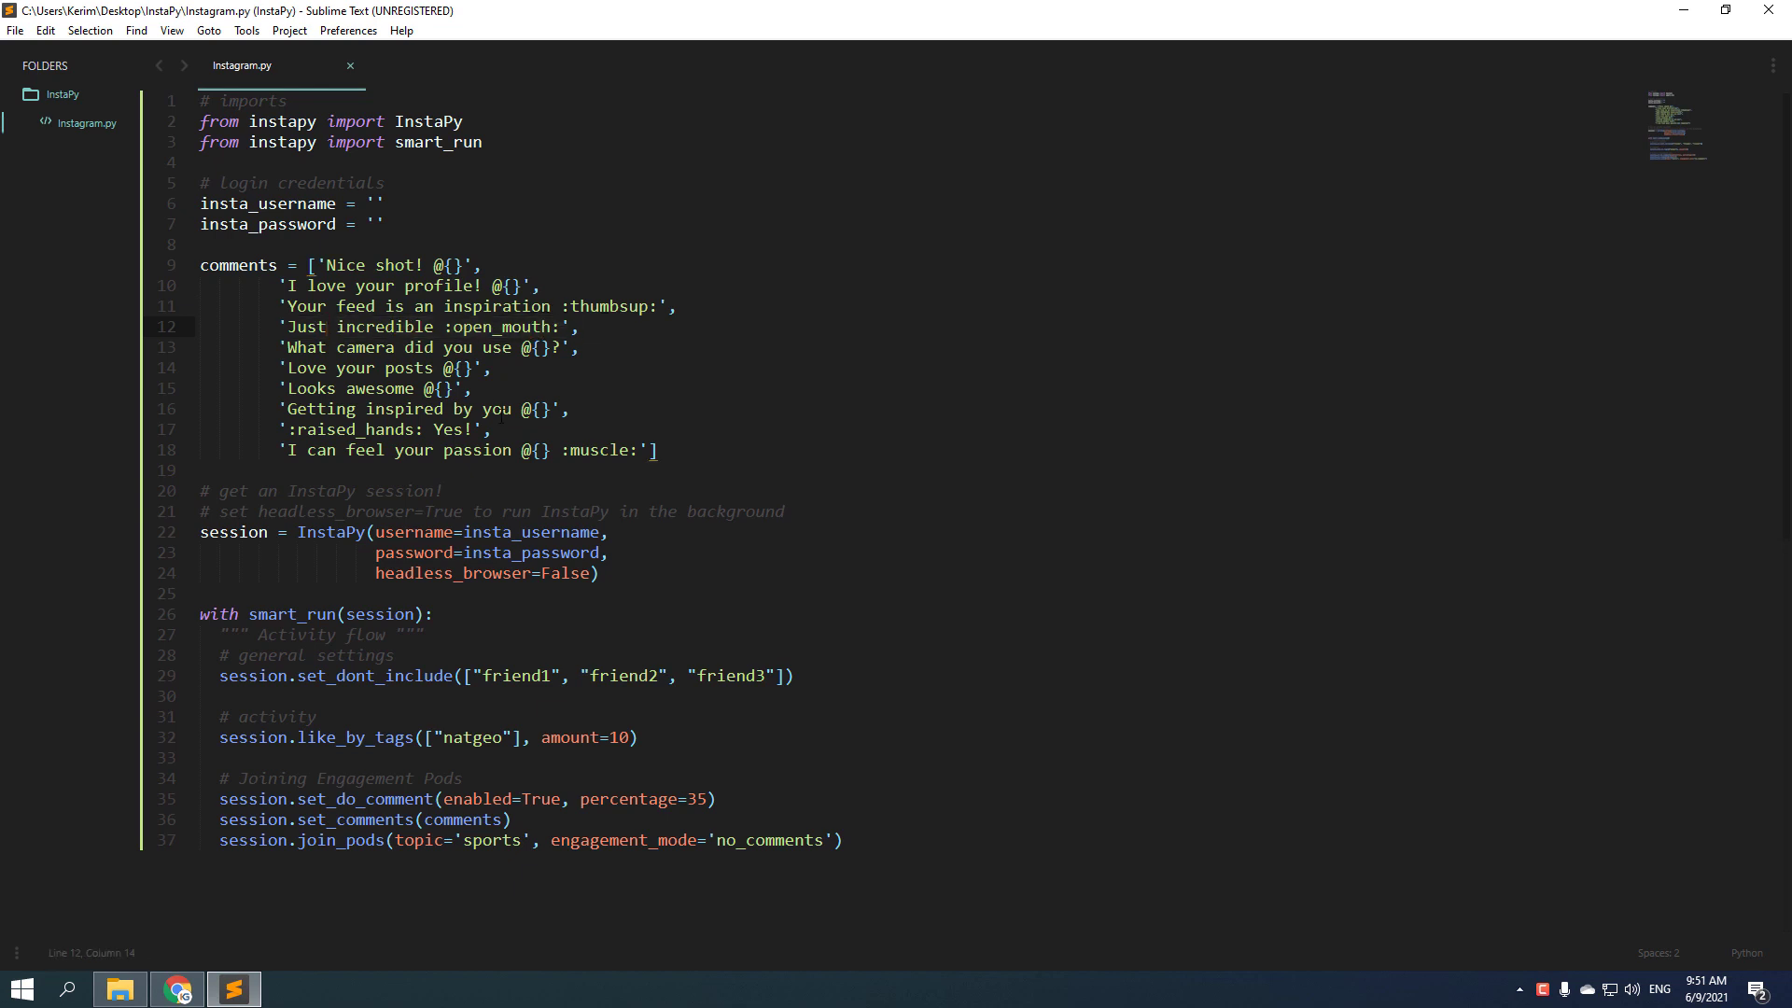
click(325, 326)
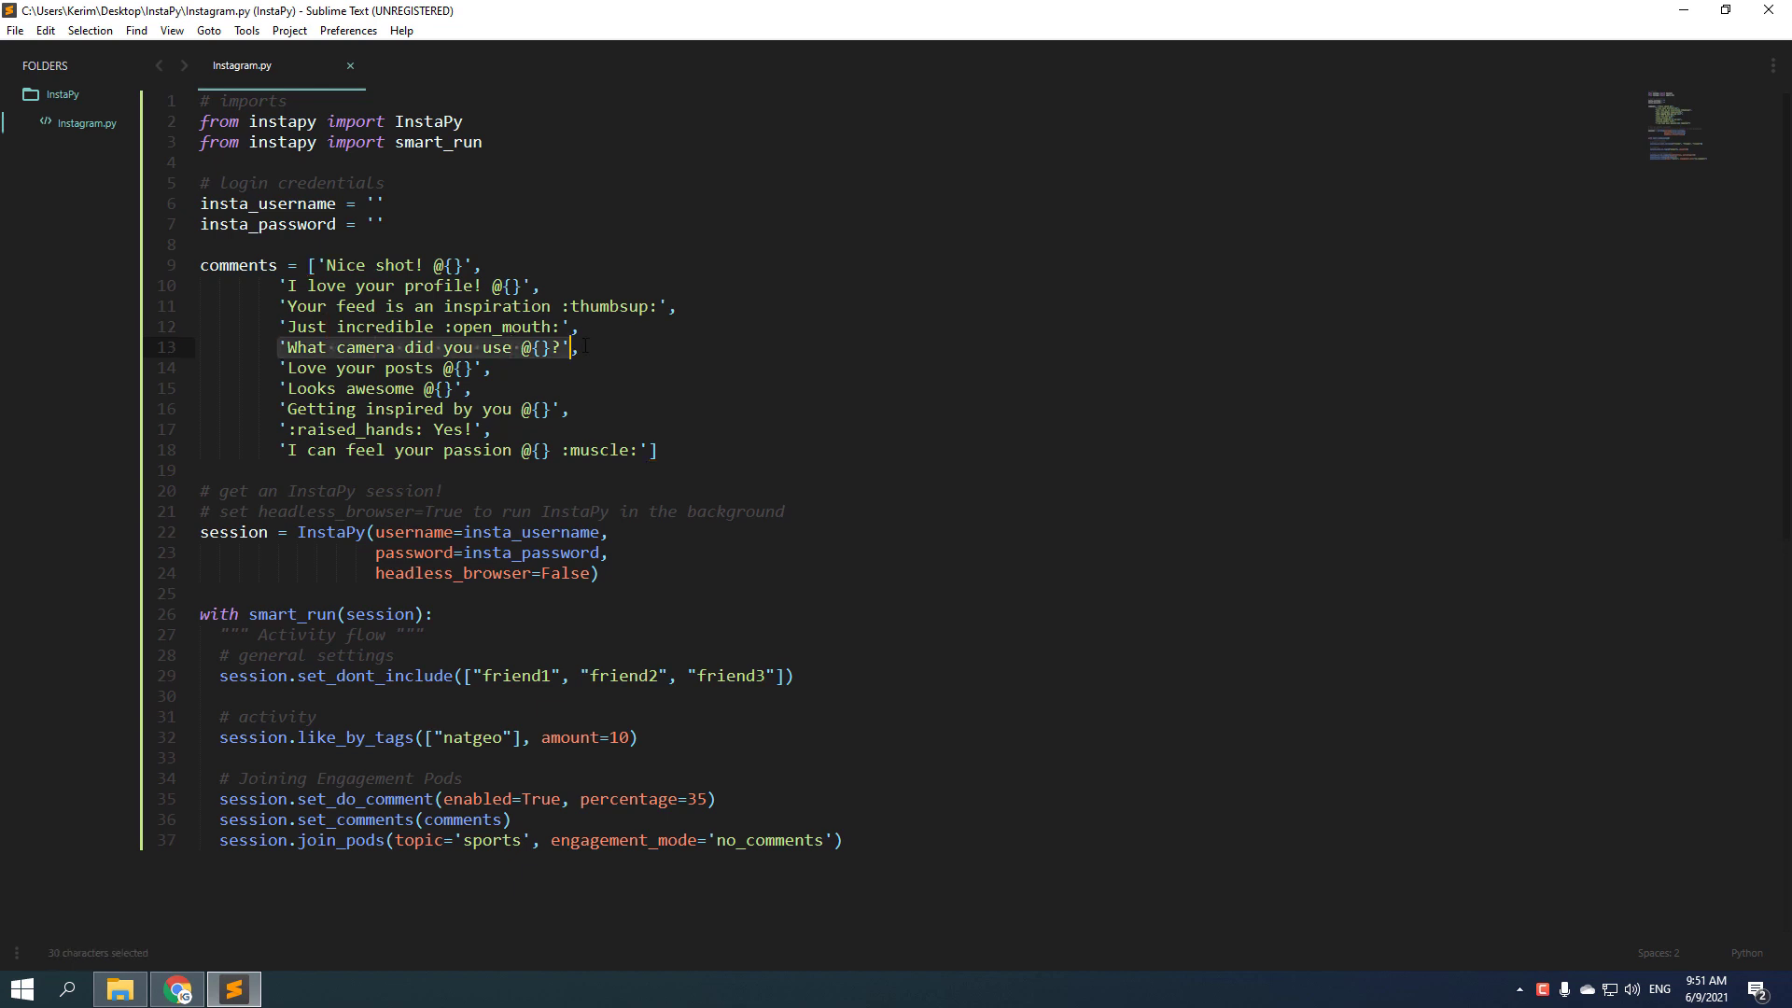
click(282, 450)
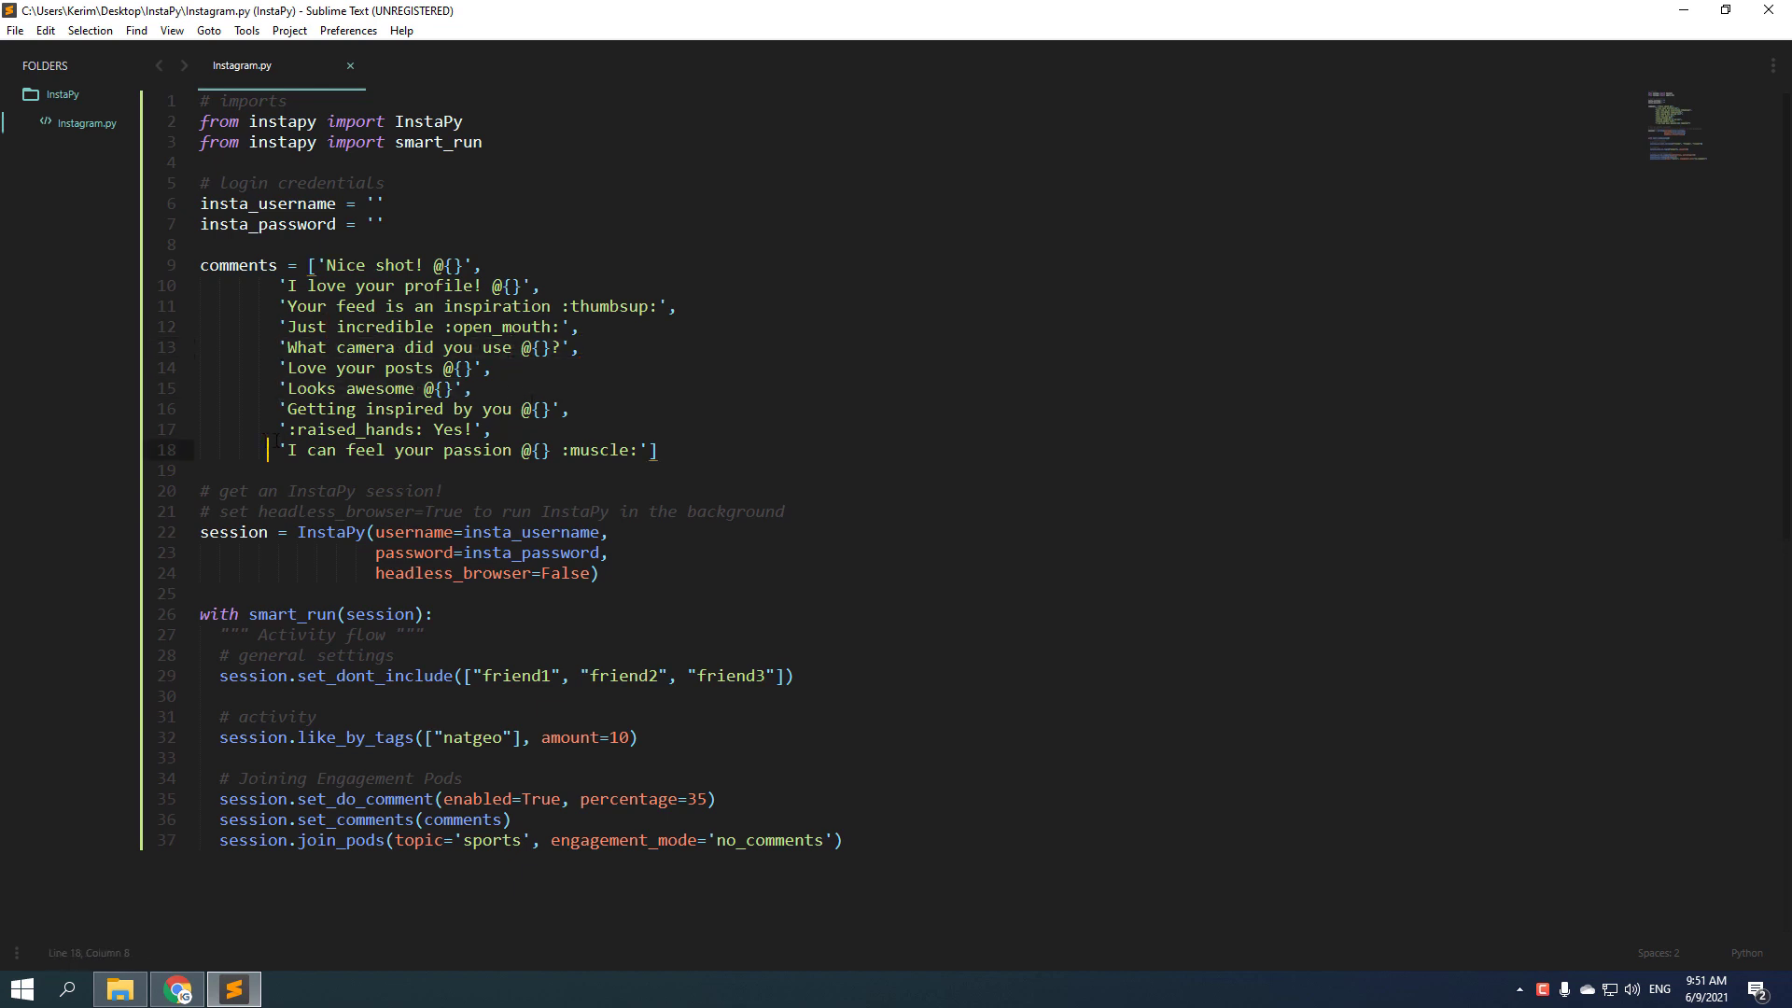
click(670, 437)
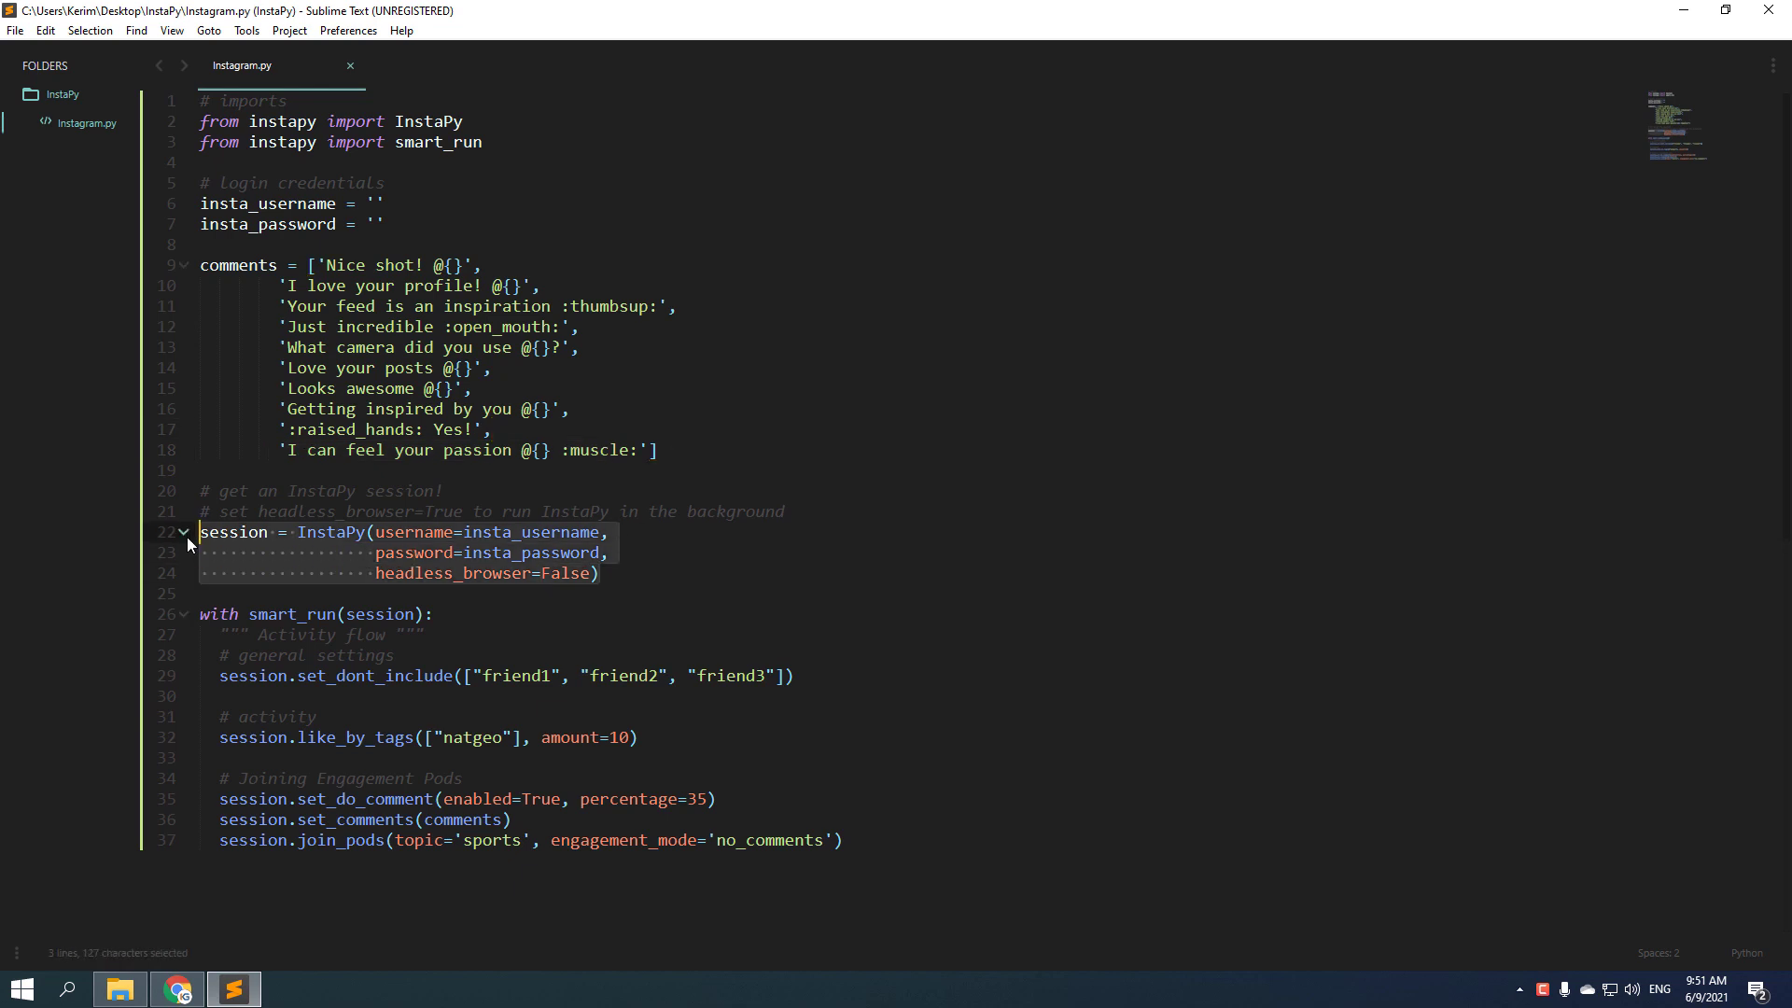
click(602, 573)
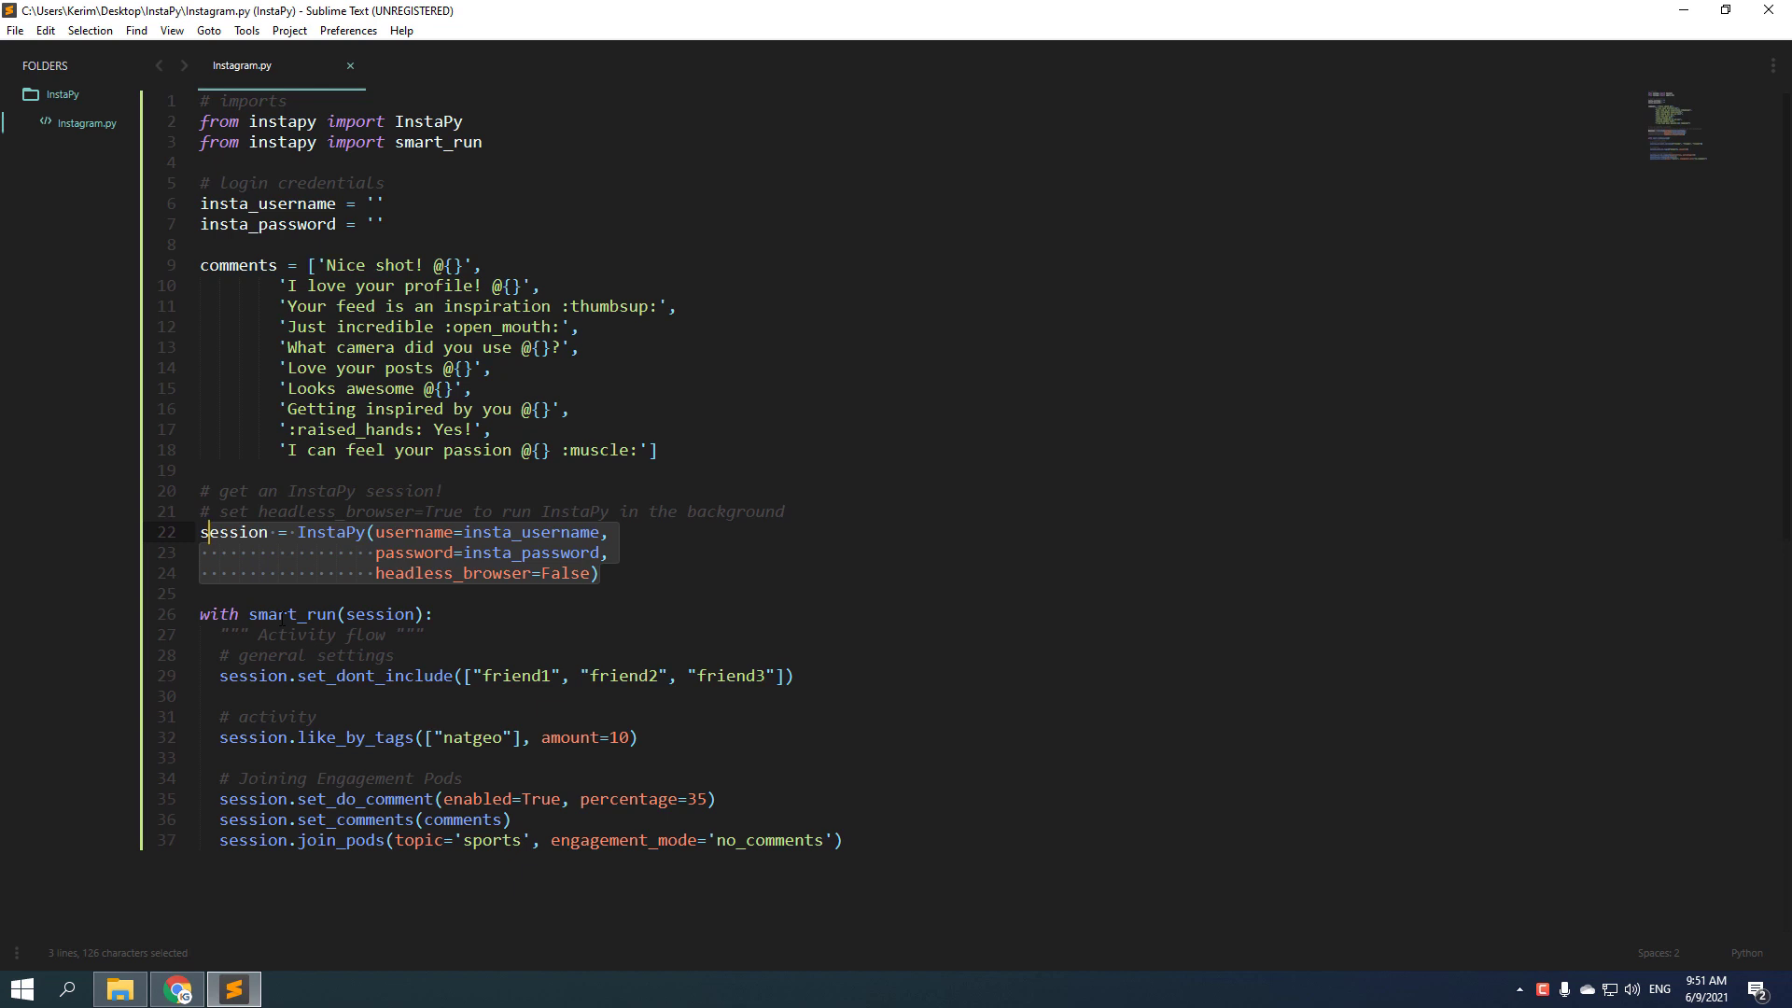
click(223, 676)
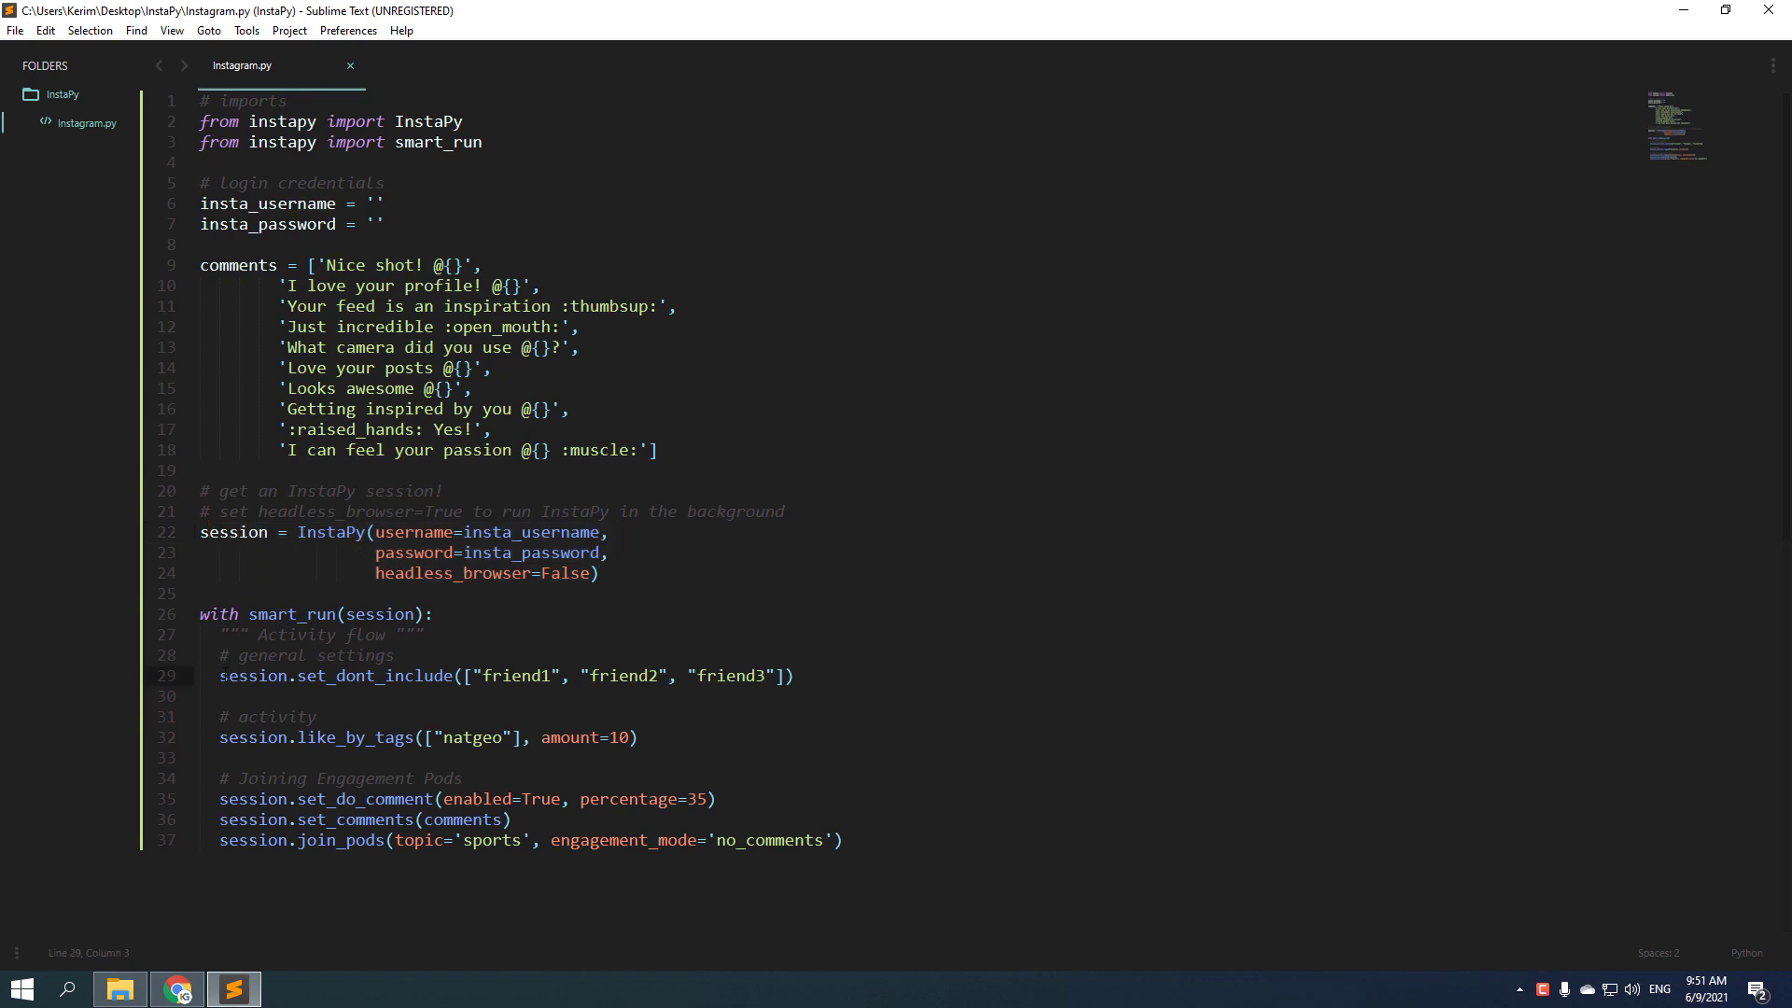
click(218, 675)
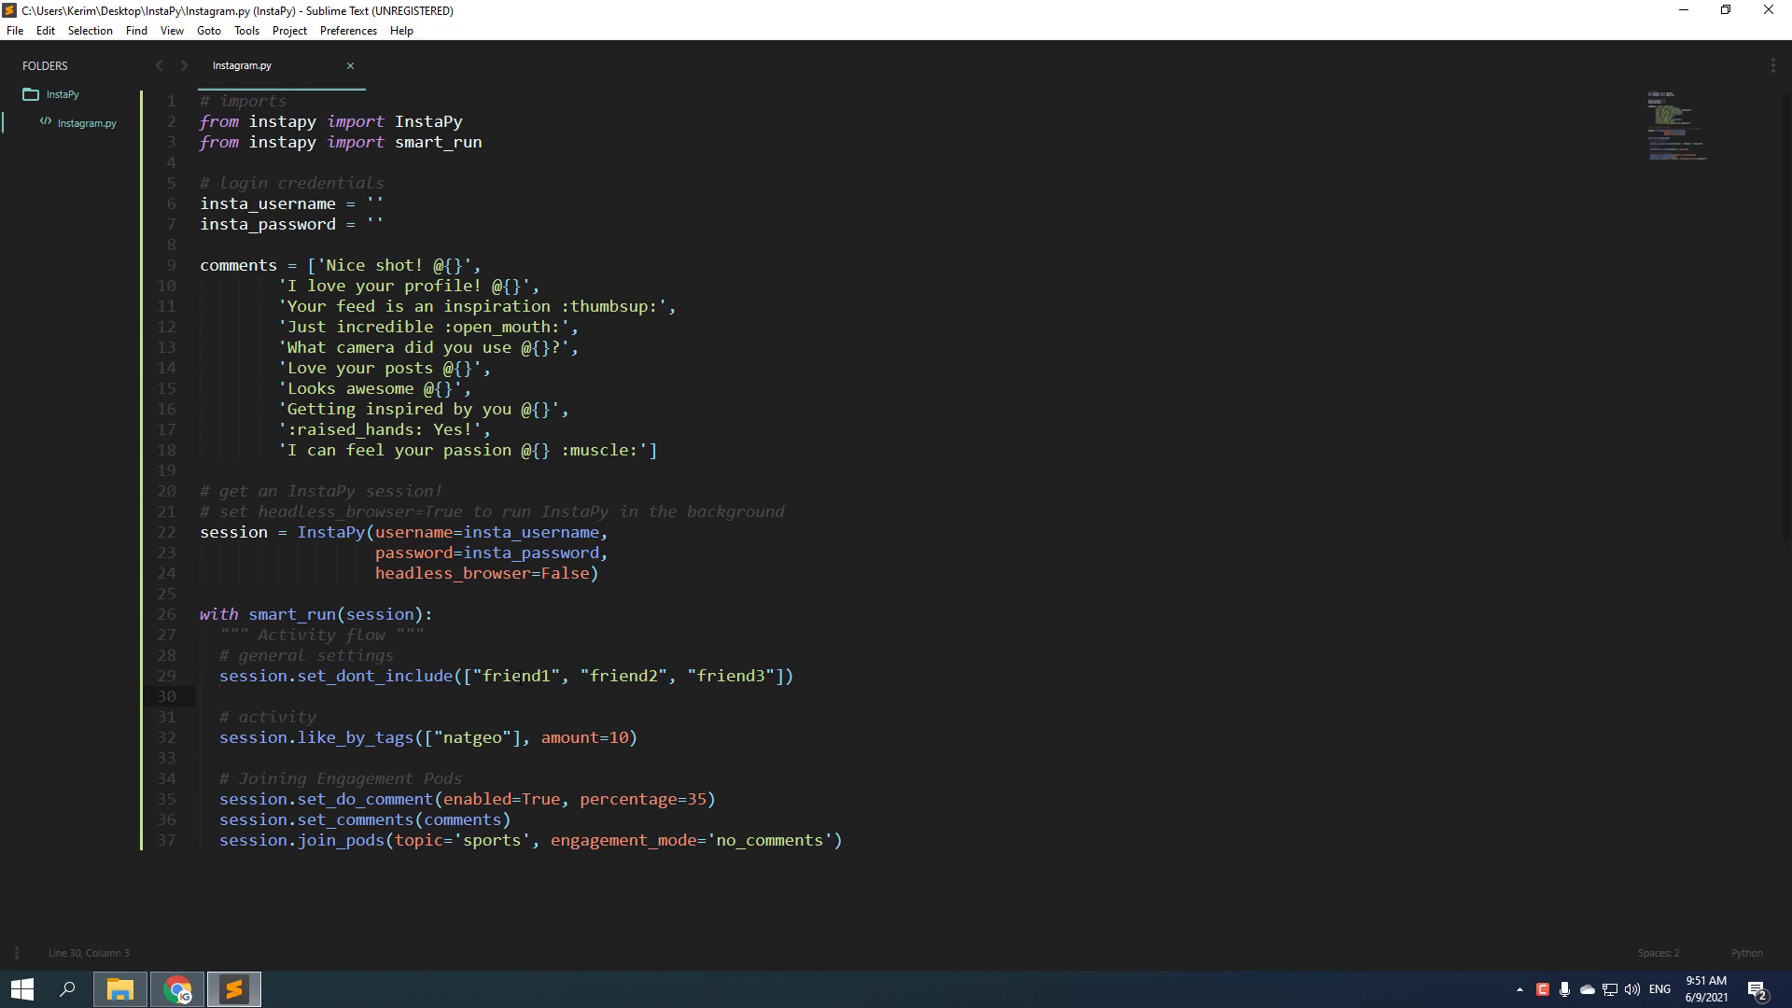
double_click(511, 675)
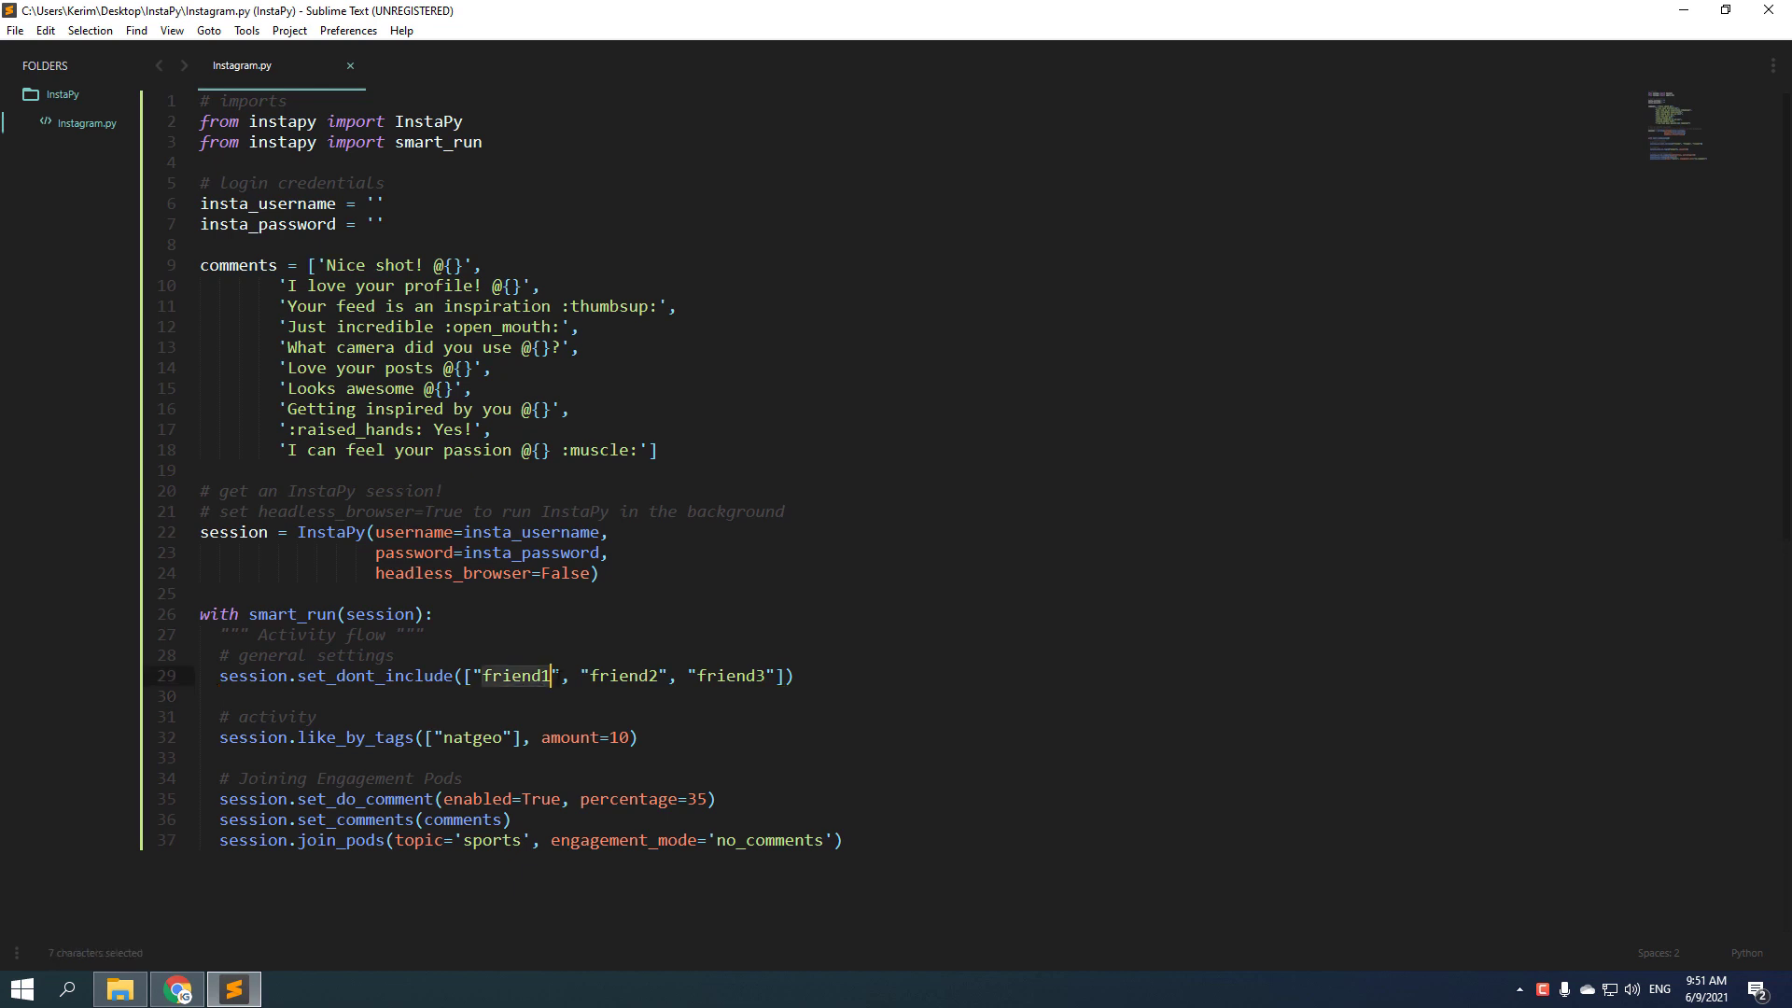
double_click(624, 676)
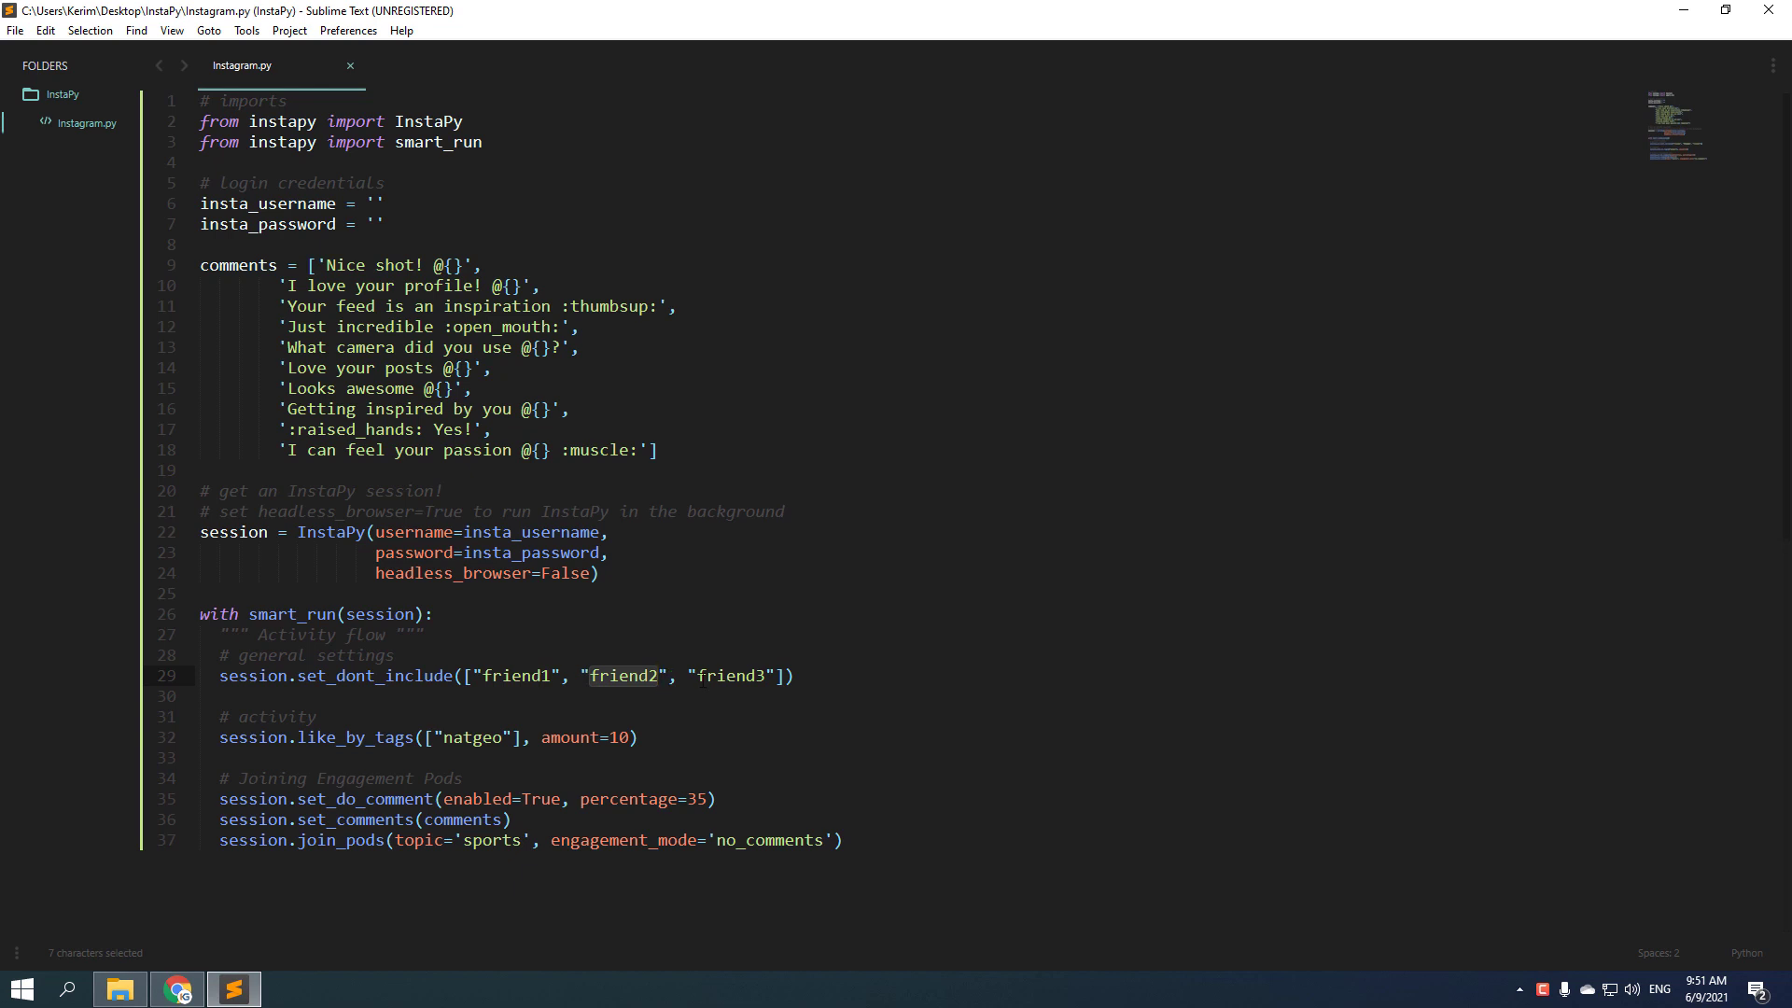
click(773, 676)
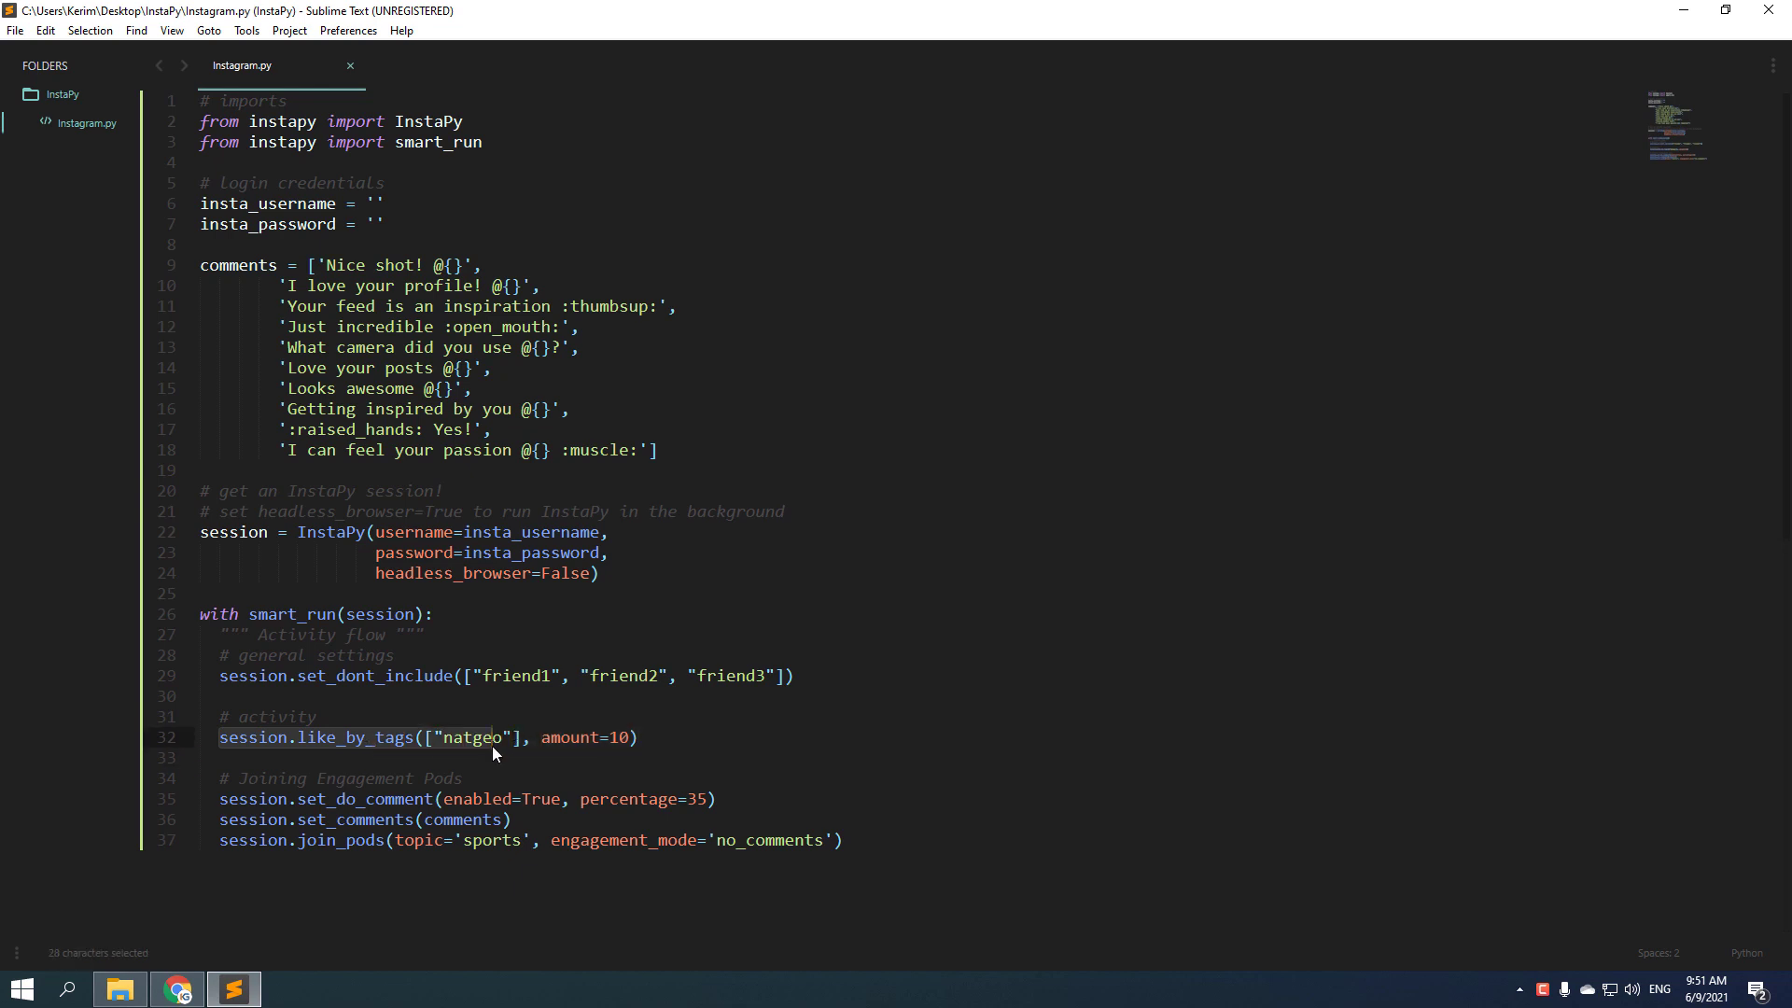
click(544, 737)
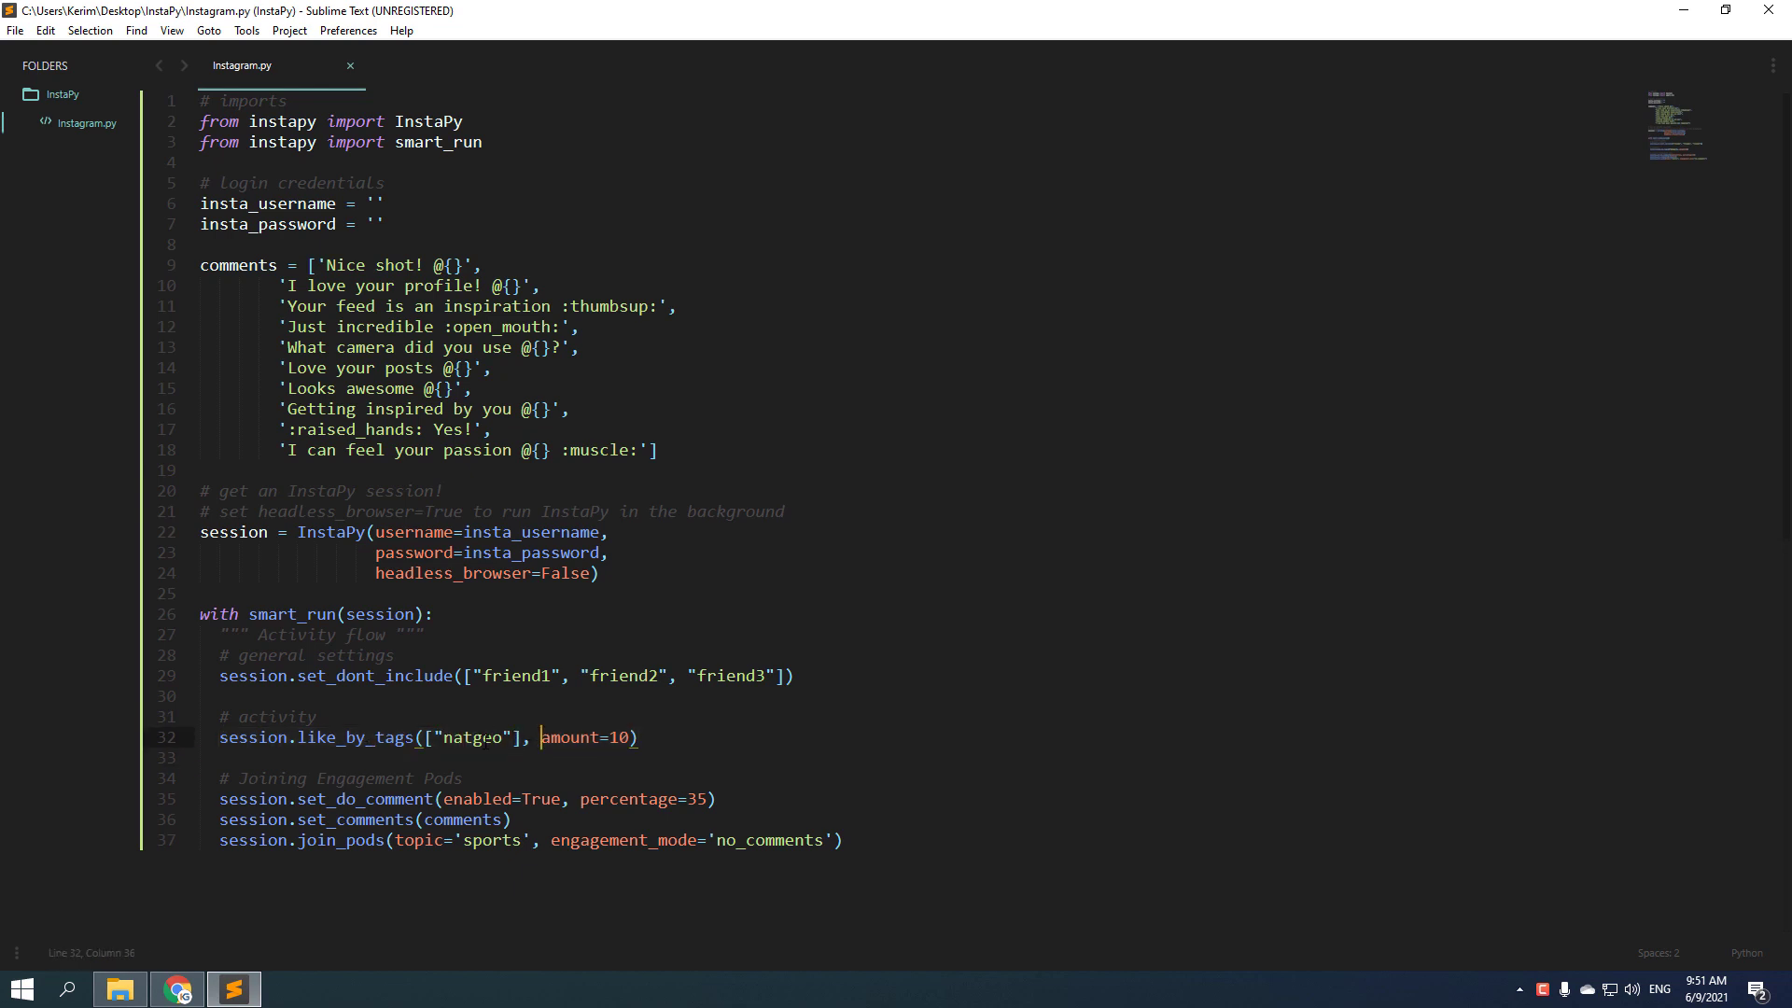
double_click(472, 737)
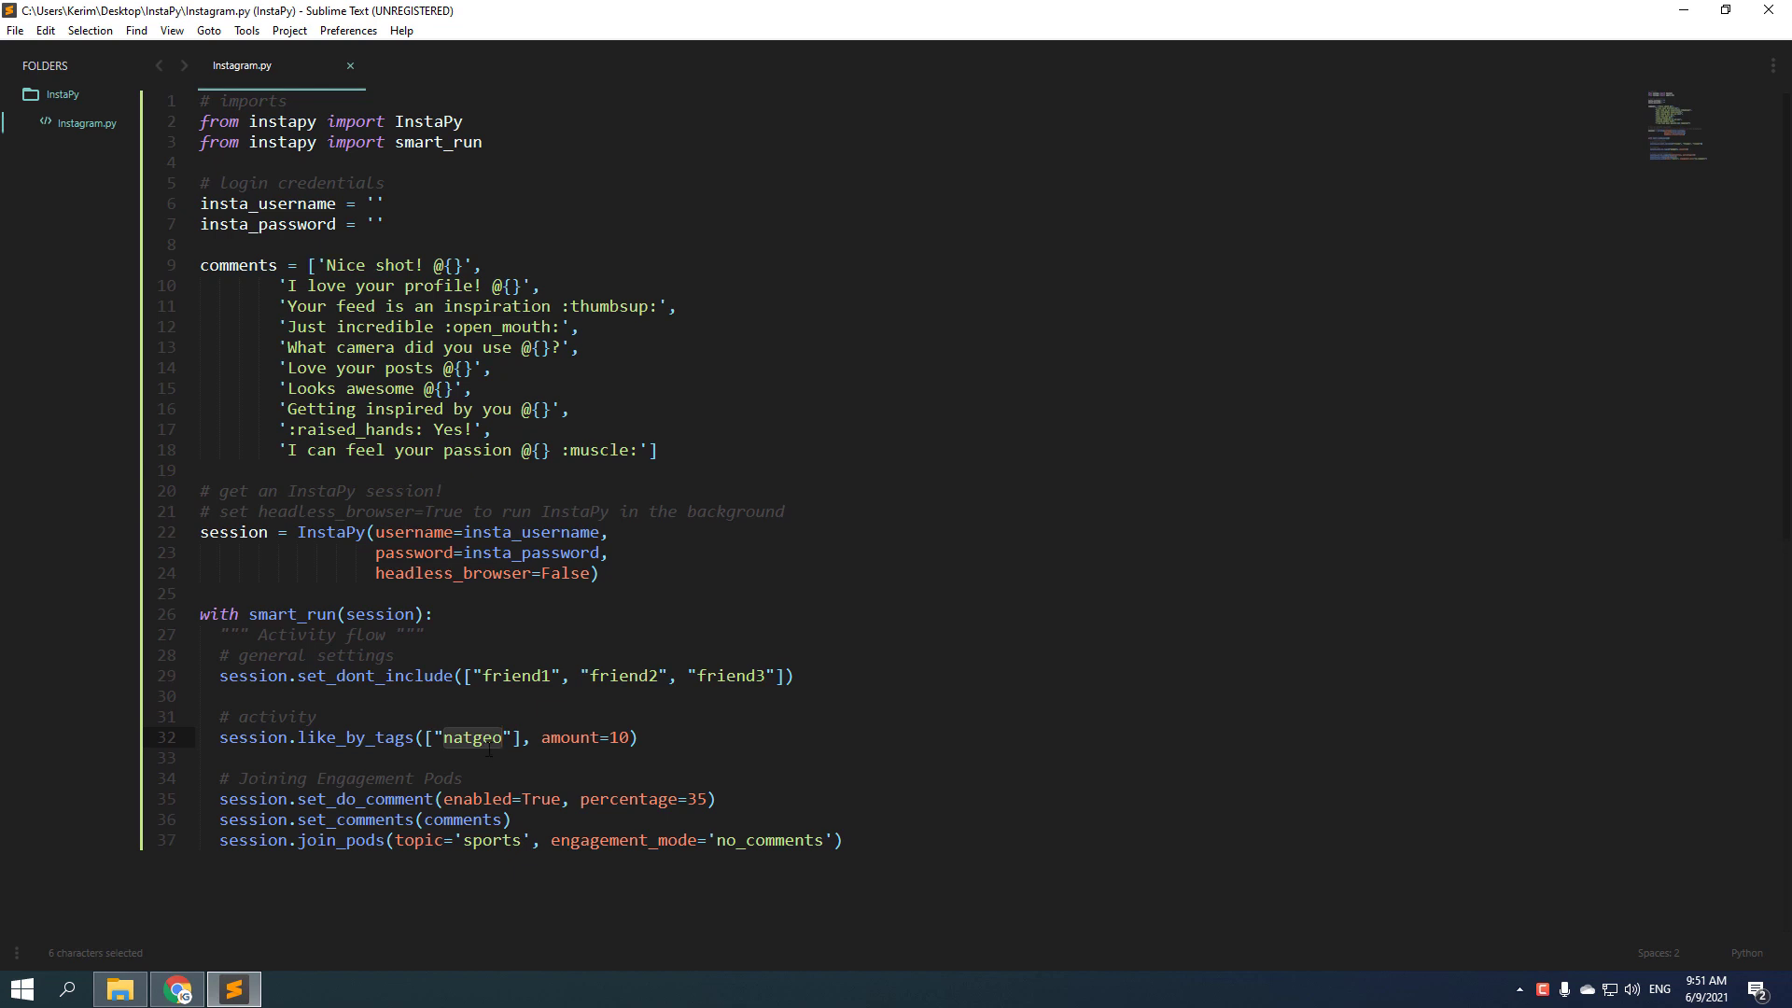
click(205, 758)
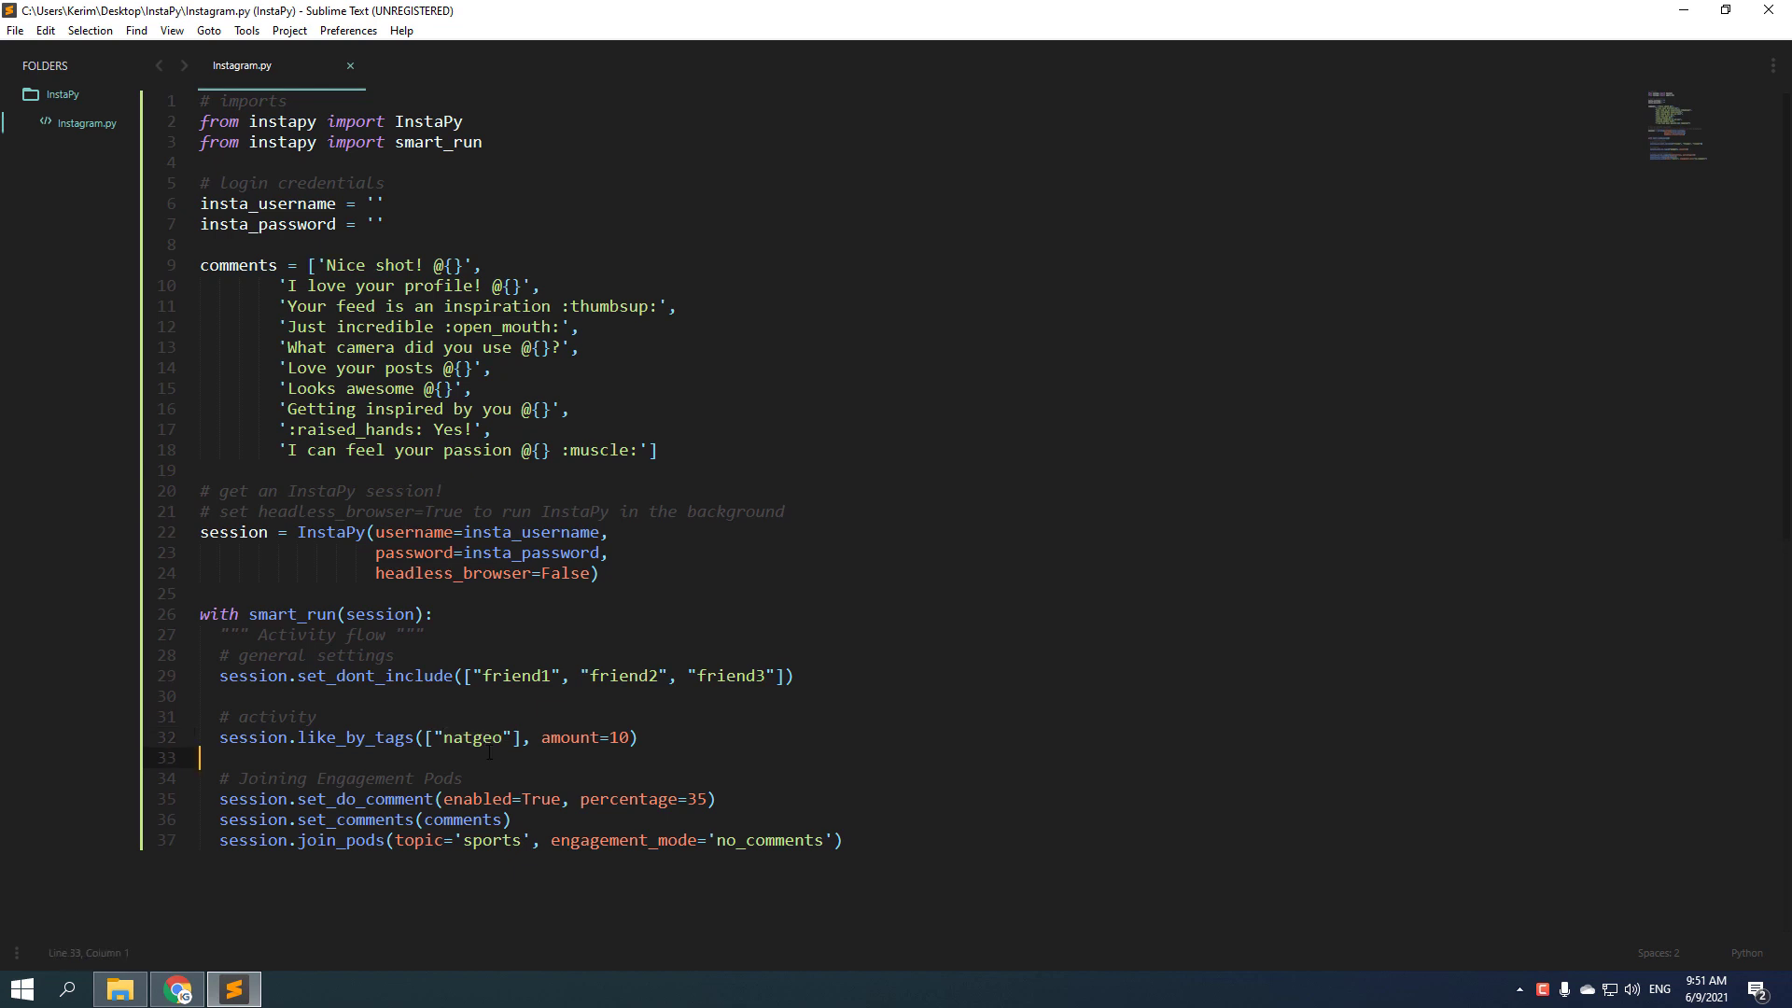
click(481, 737)
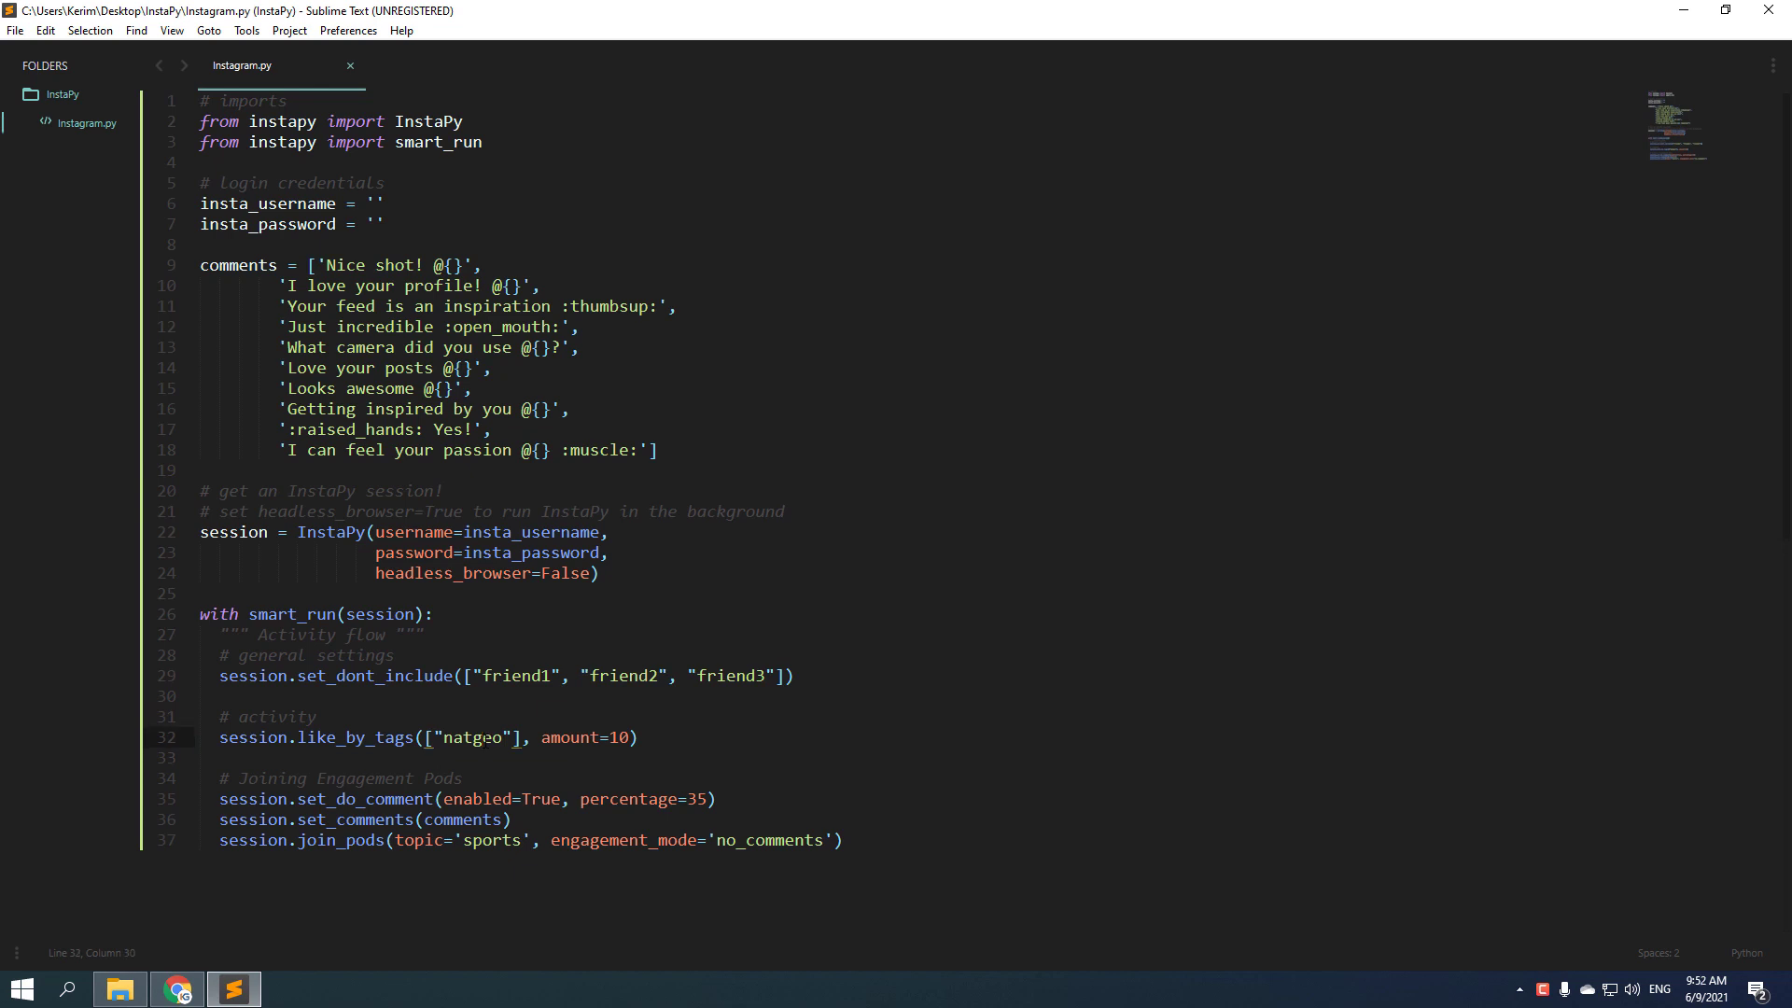
double_click(468, 738)
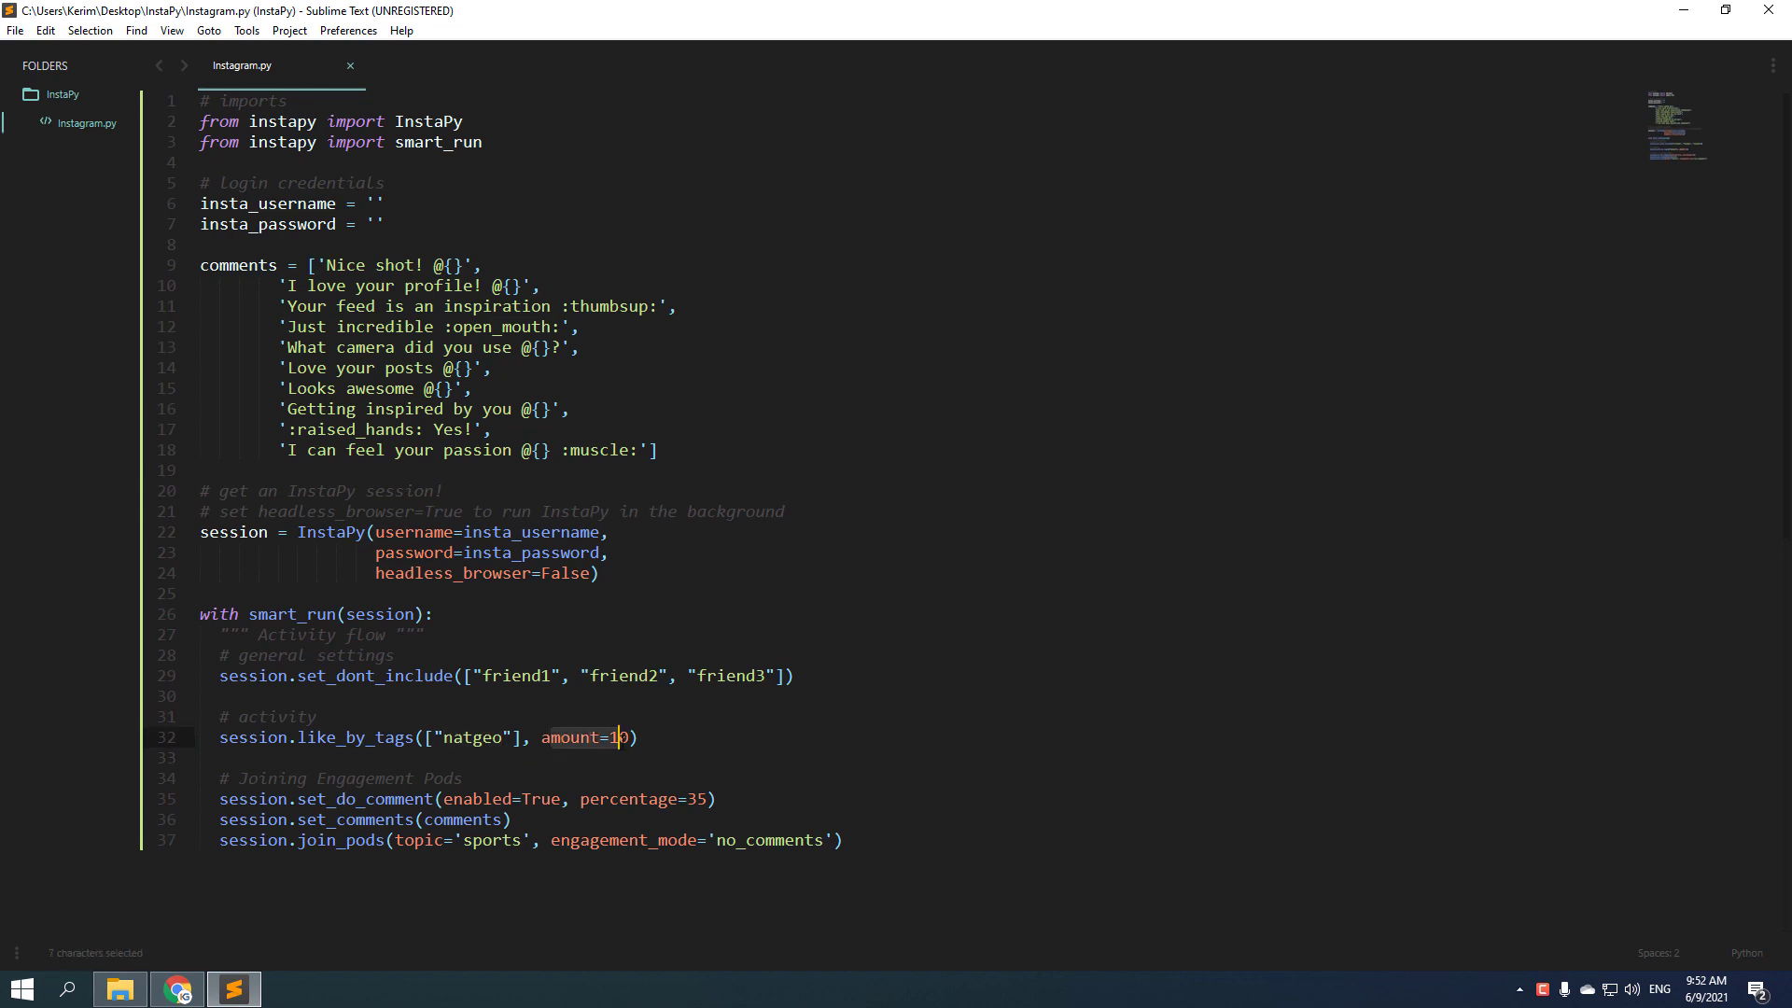
click(672, 757)
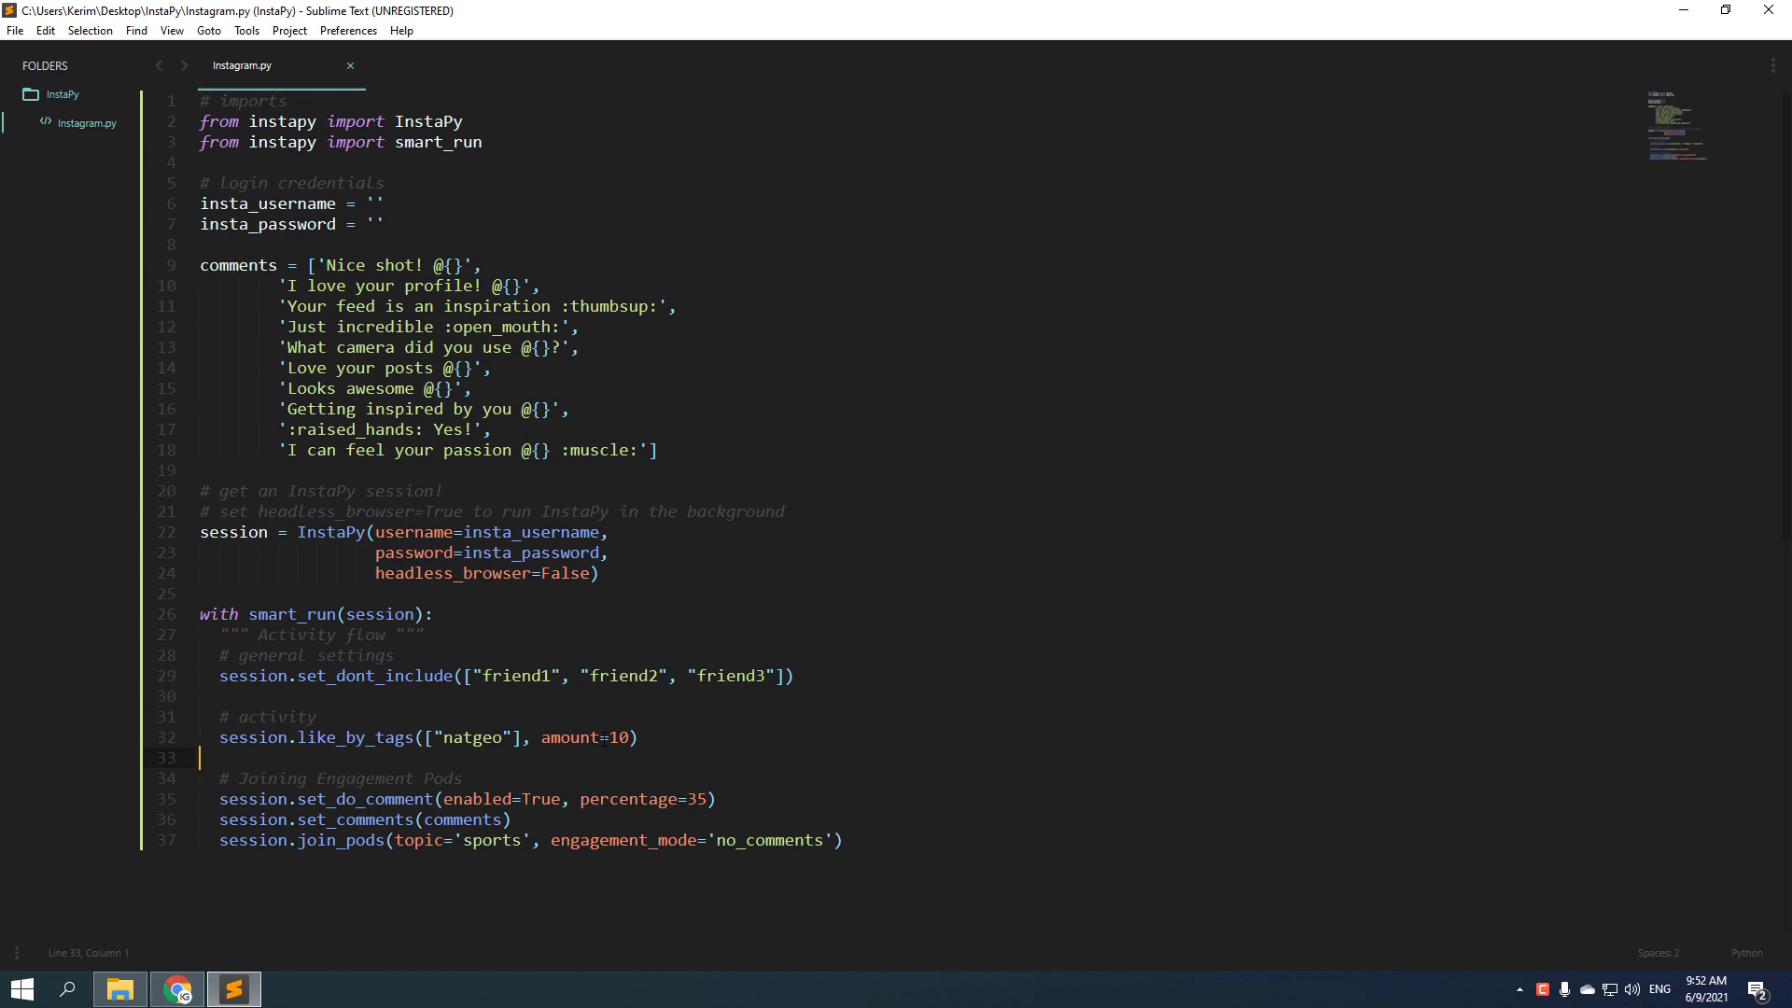
double_click(541, 796)
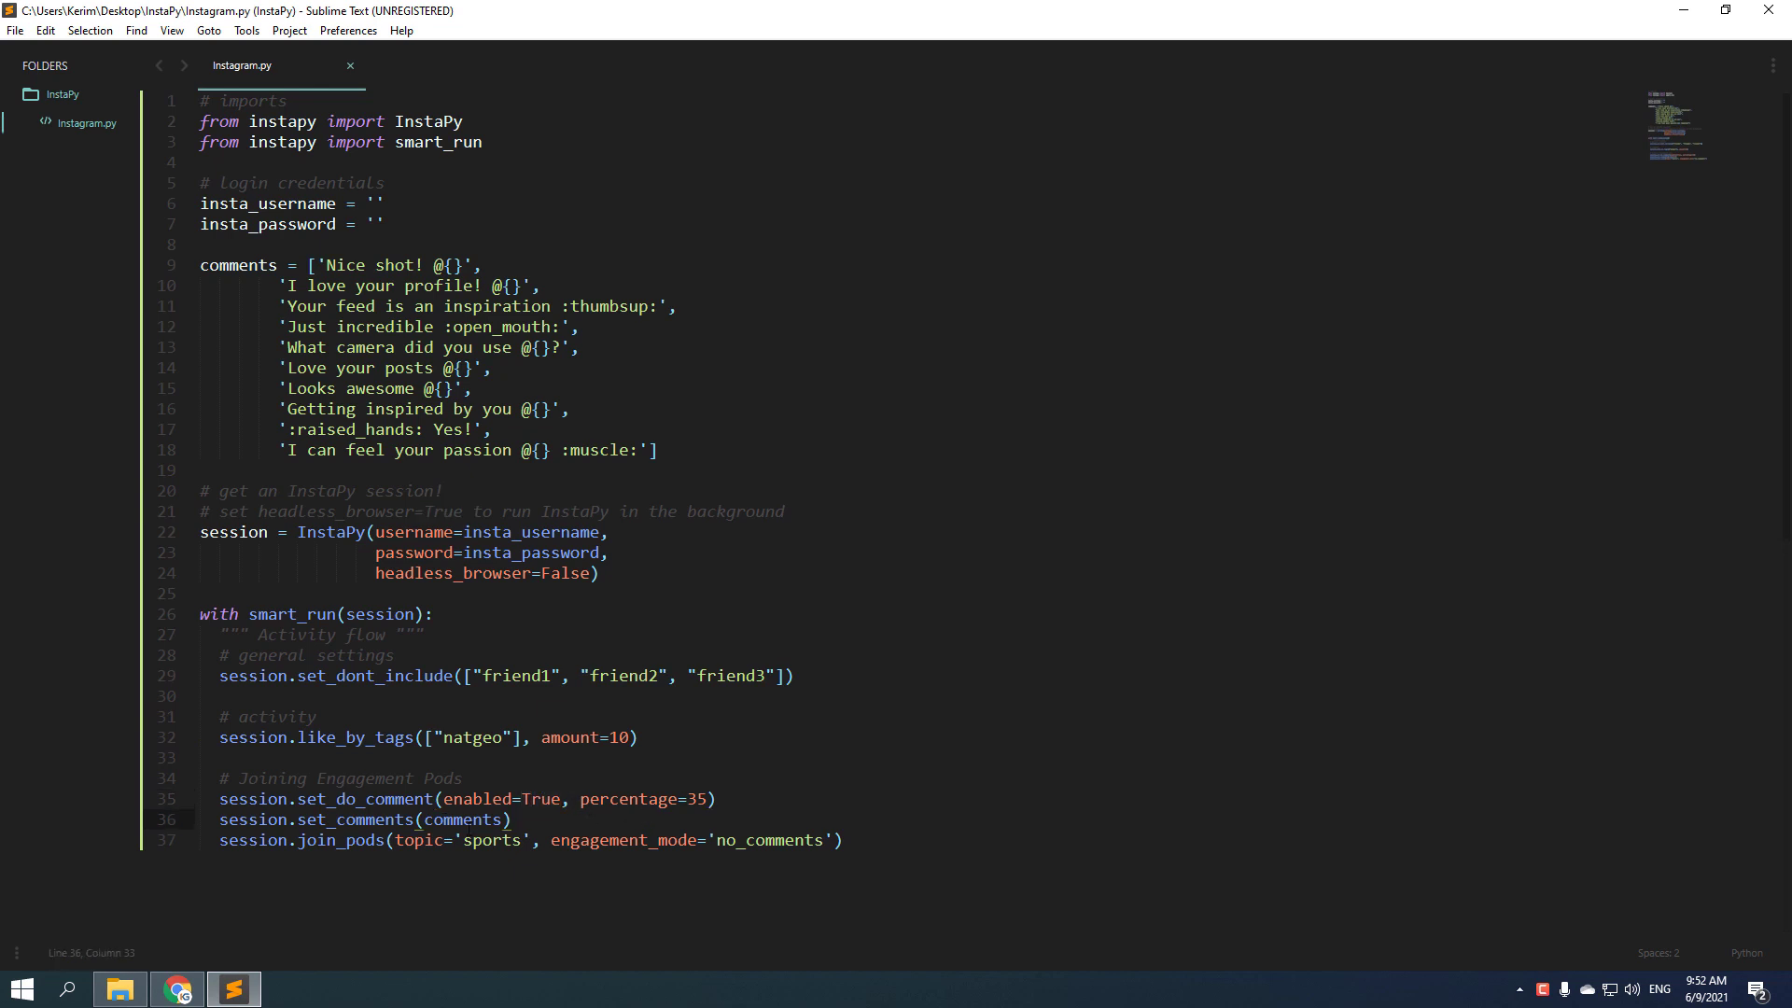
mouse_move(509, 909)
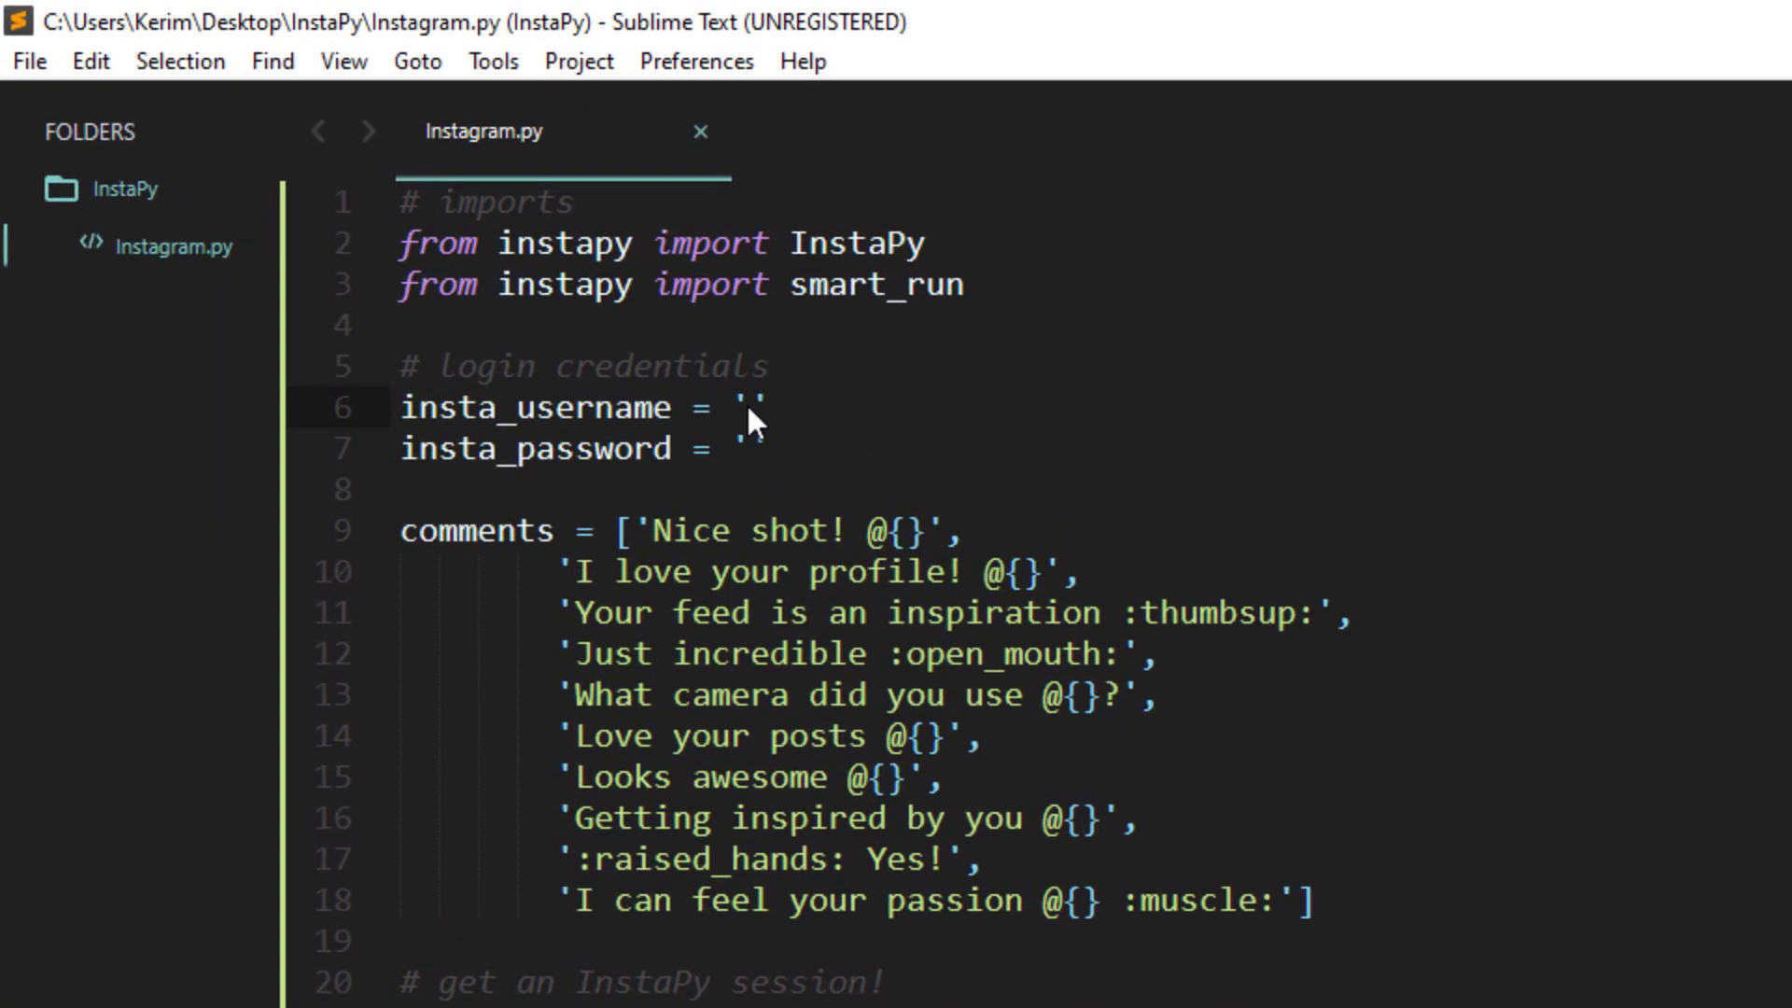
click(749, 409)
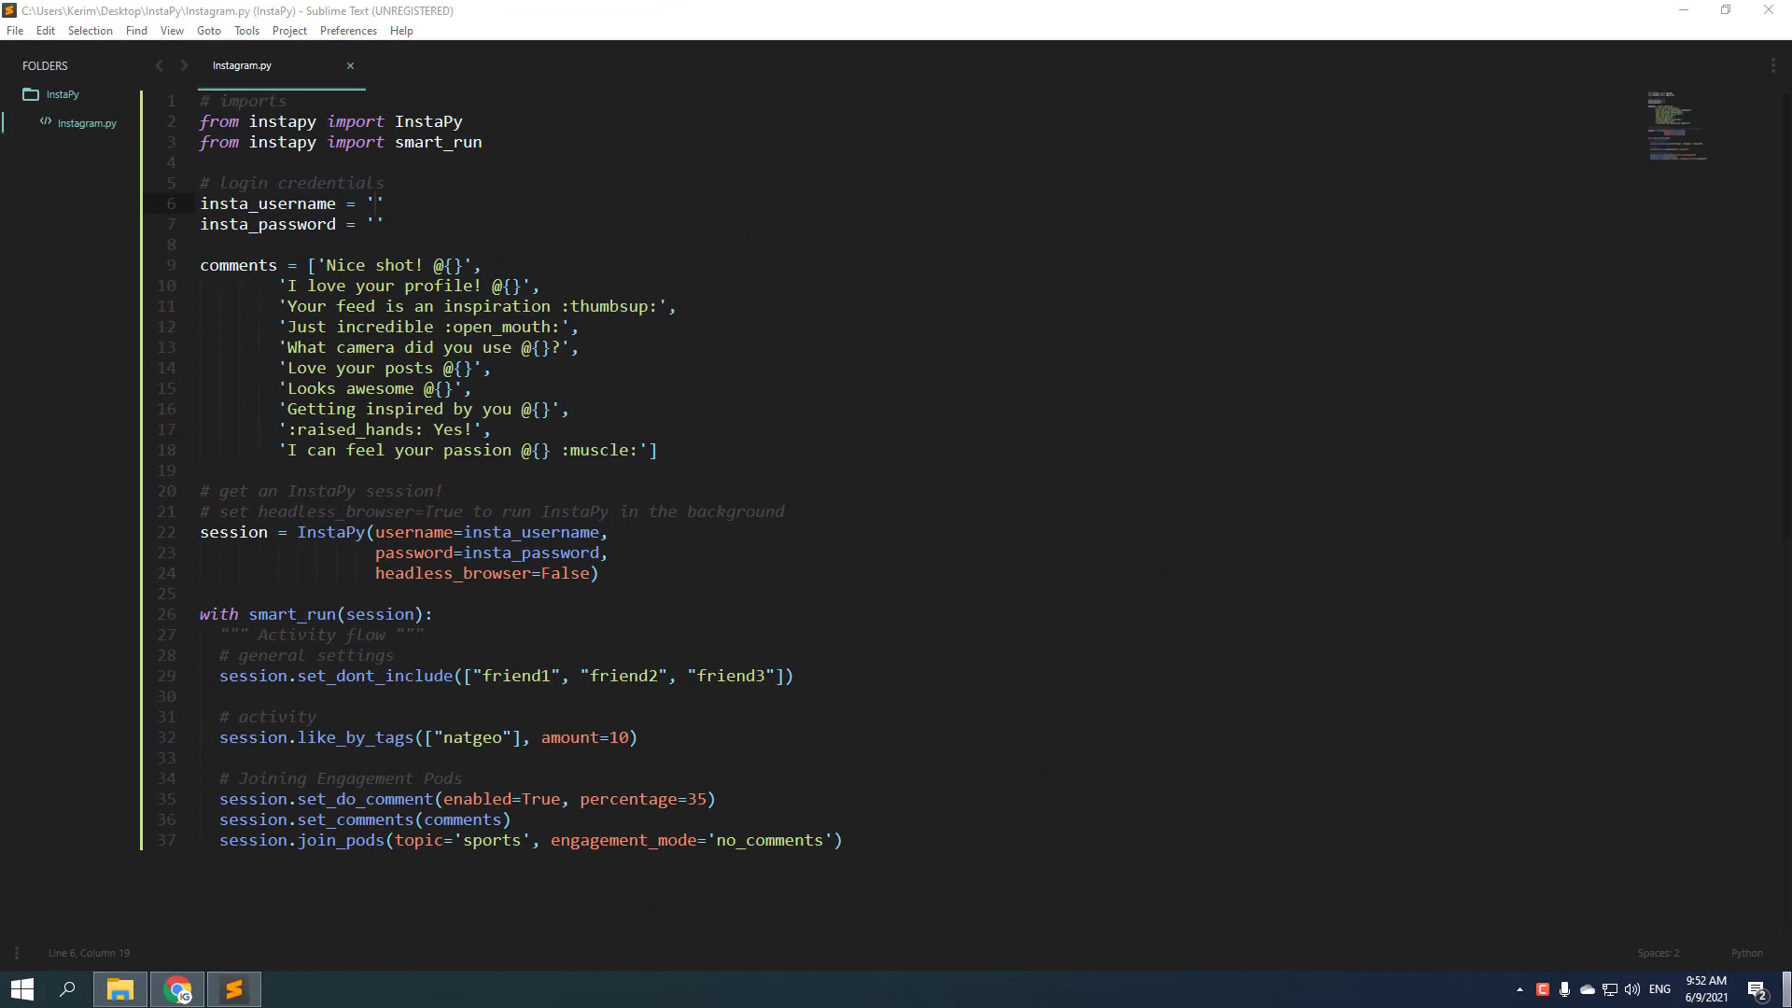
Open a Command Prompt inside the InstaPy folder from its Explorer window.
click(1681, 11)
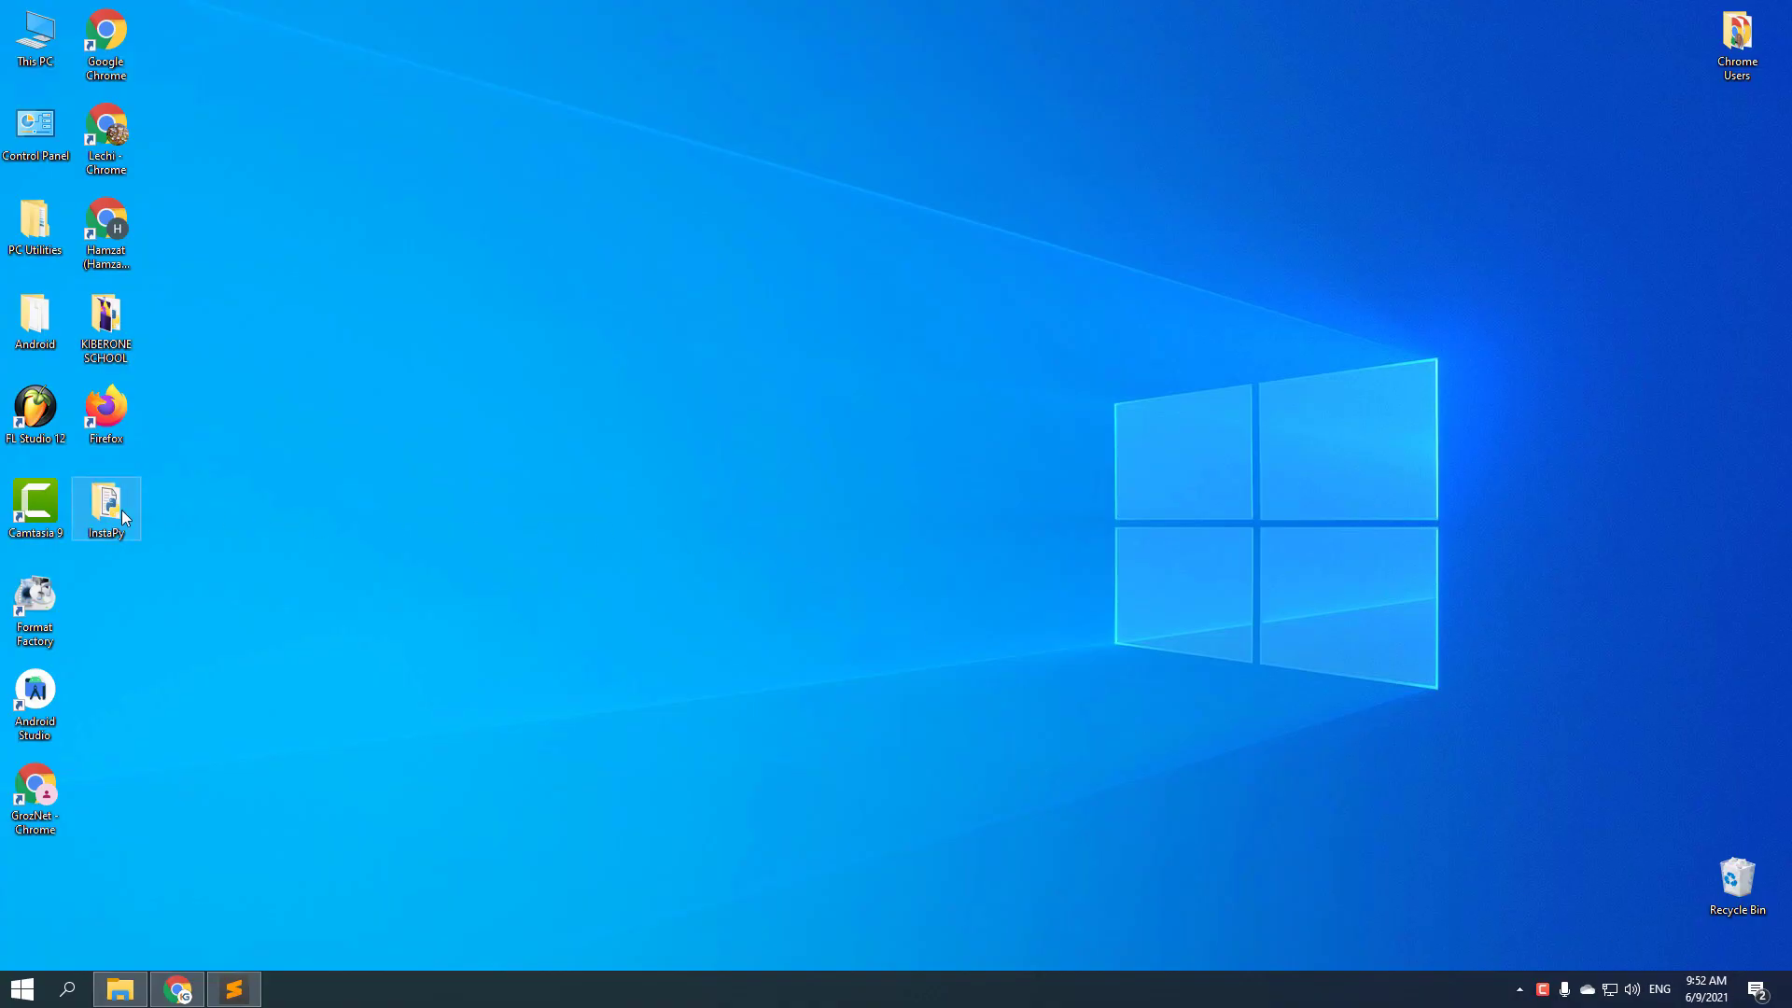
double_click(105, 508)
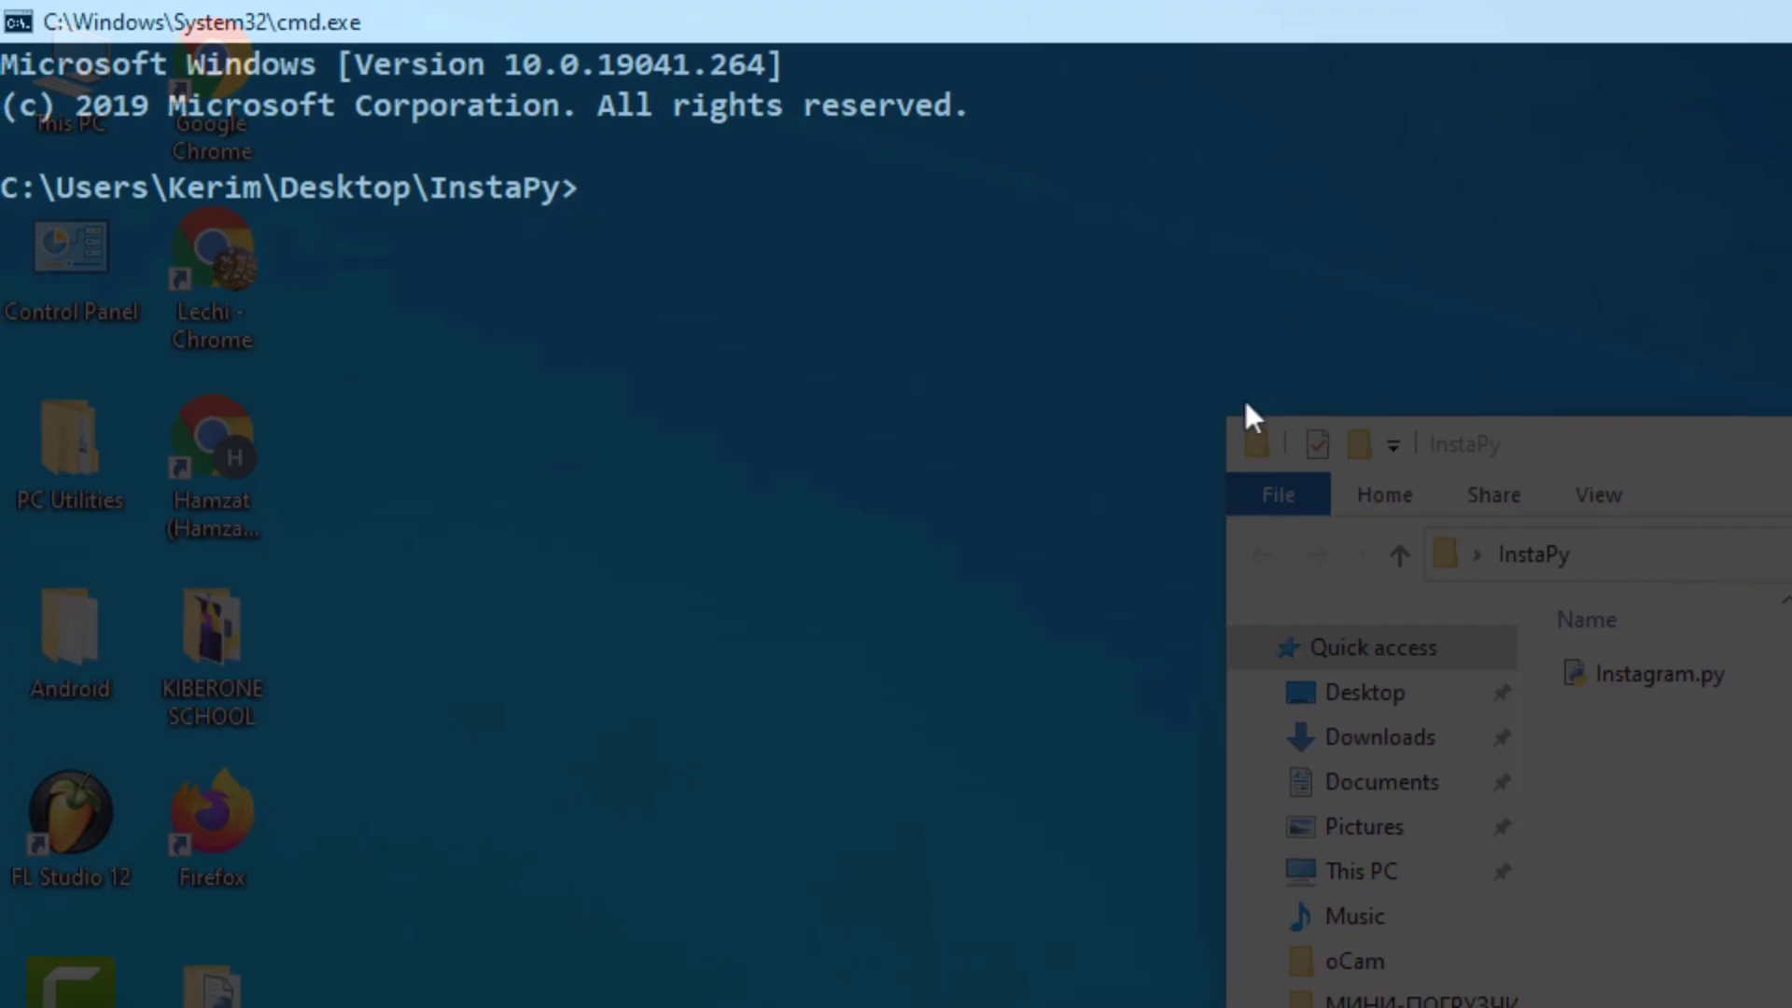
click(1243, 388)
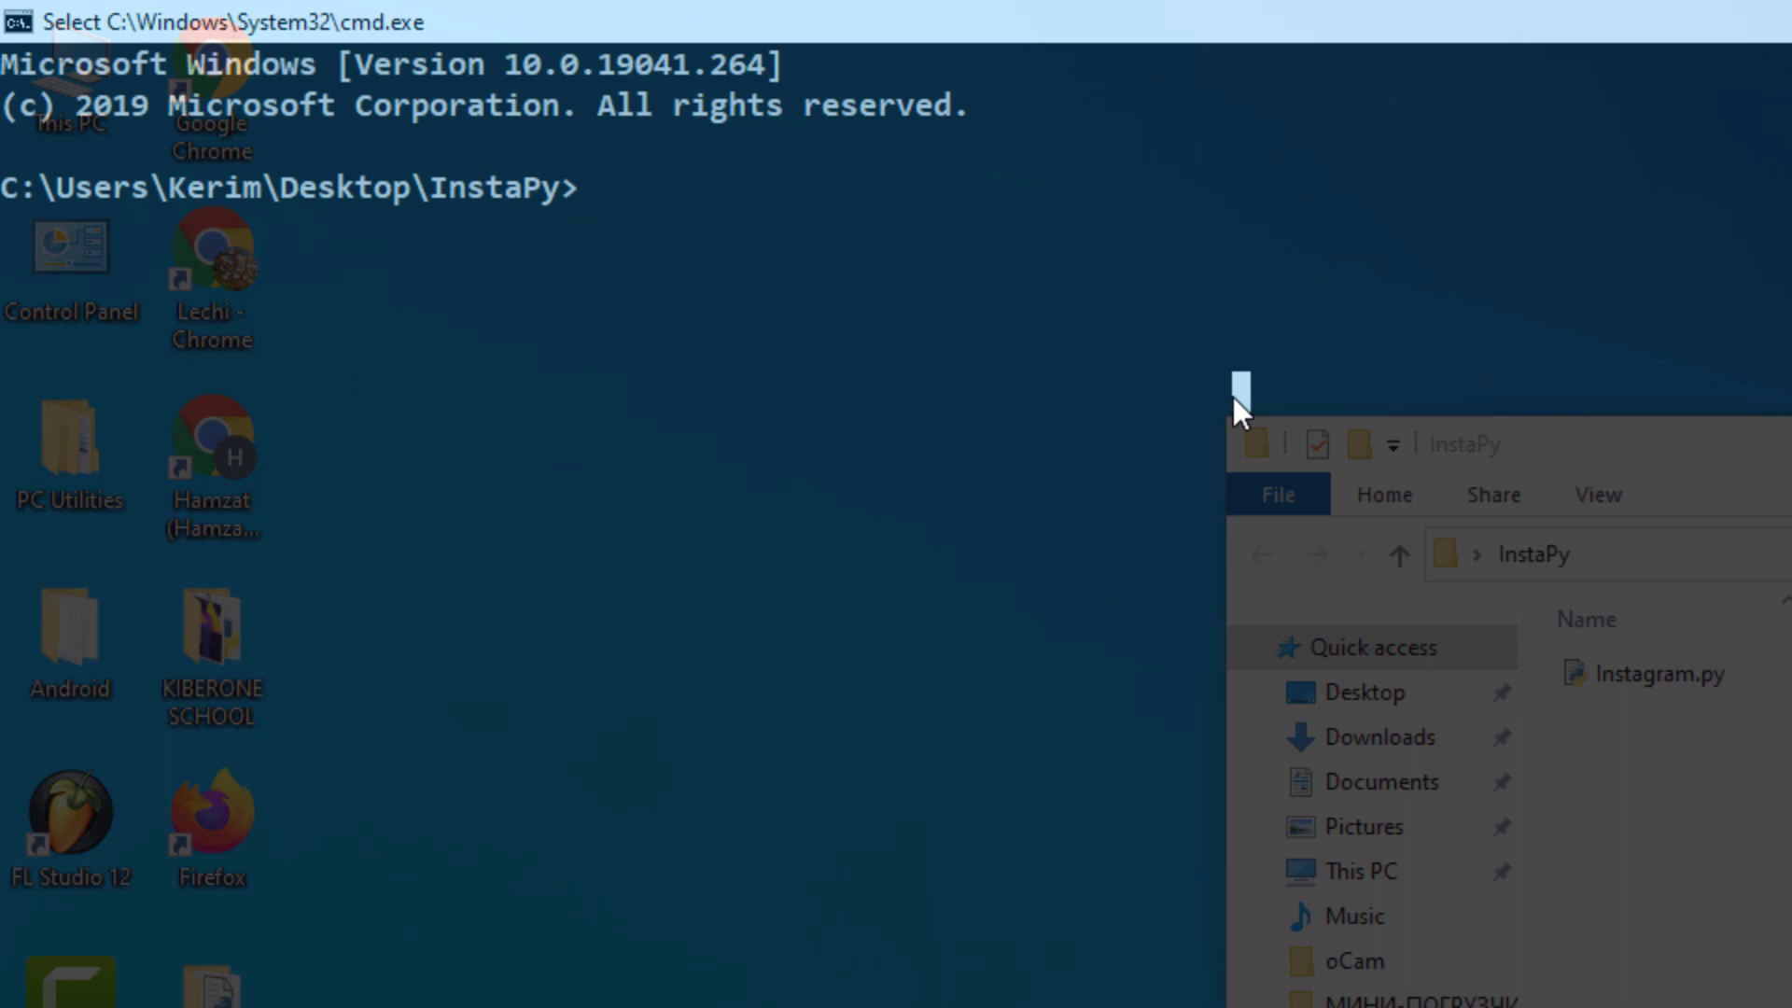
click(599, 199)
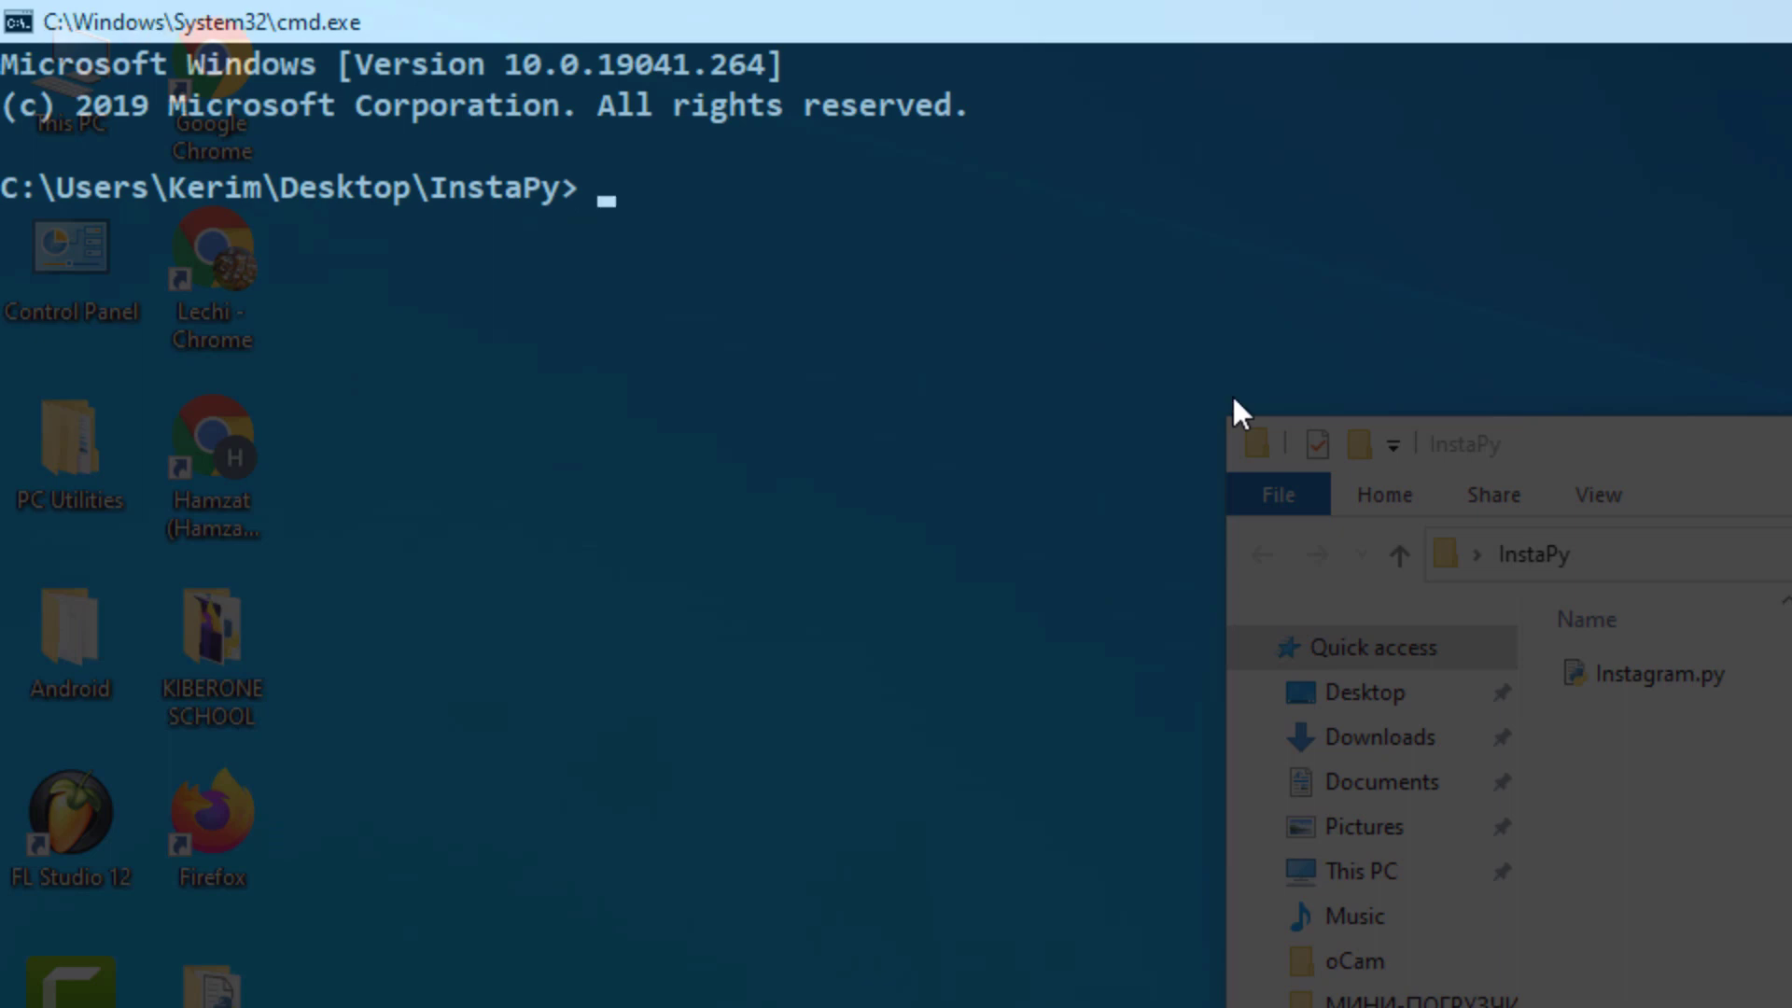
Begin entering the pip install instapy command at the prompt.
text(pip)
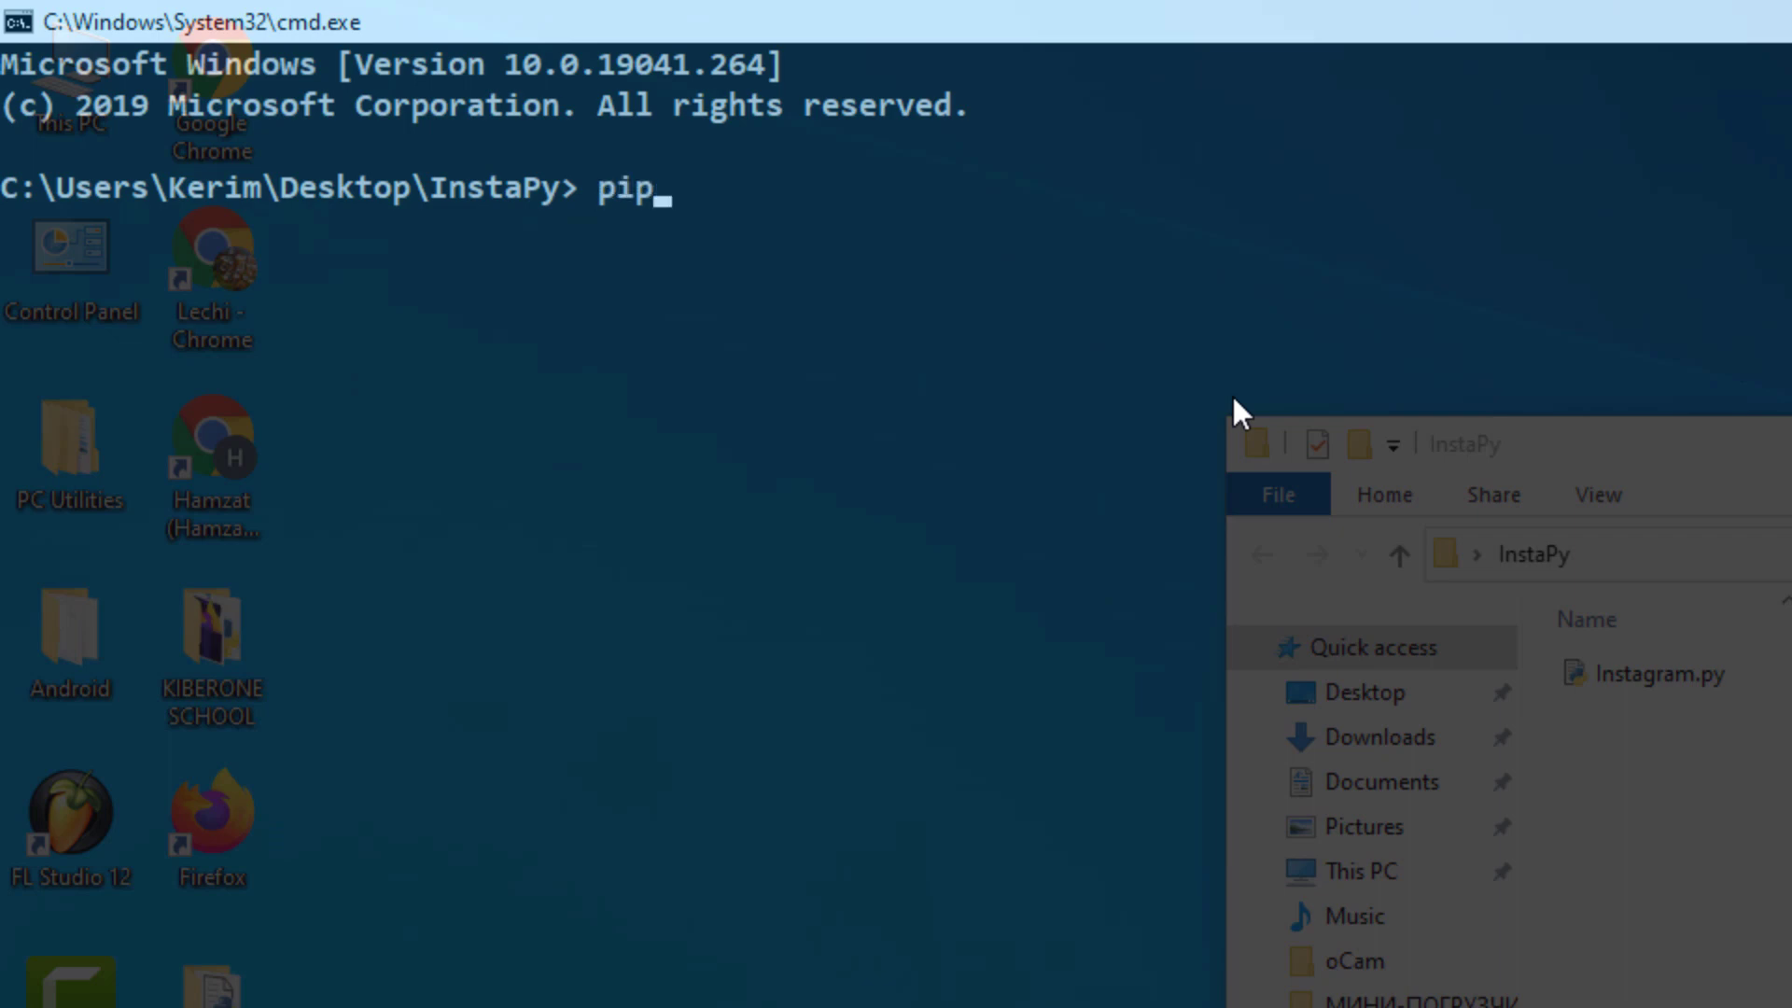
text(install inst)
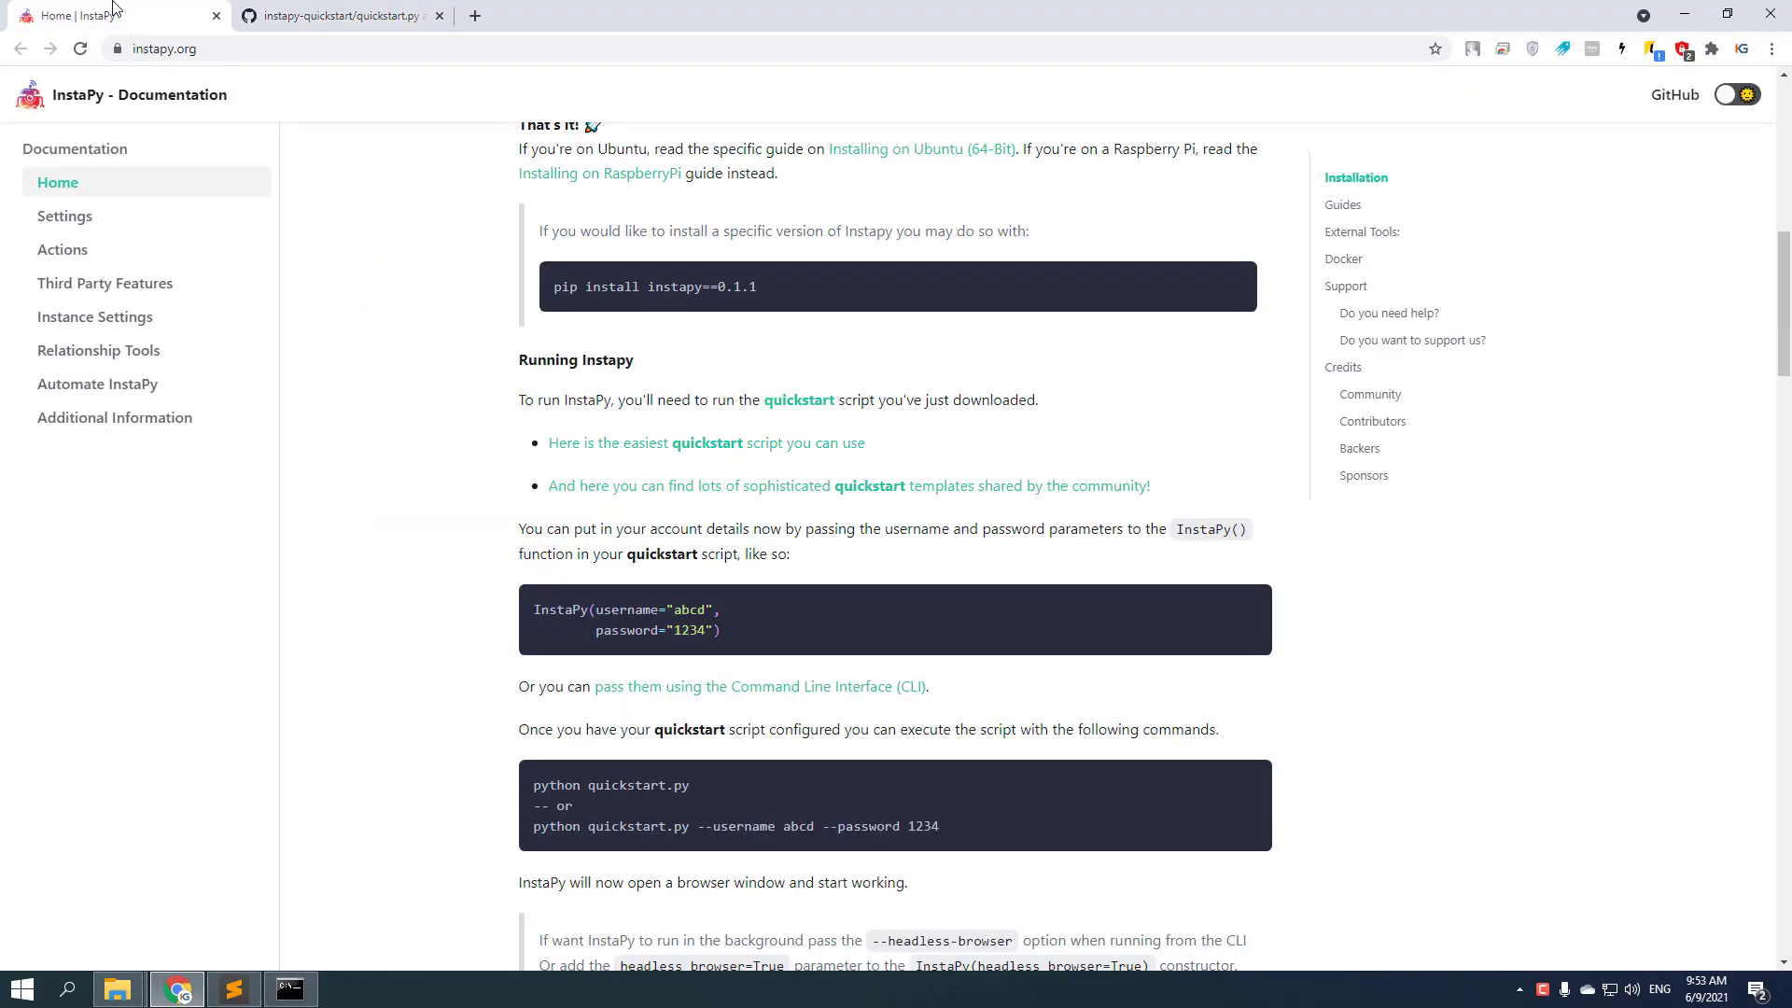
Copy the pip install instapy command from the Installation code block.
scroll(up, 3)
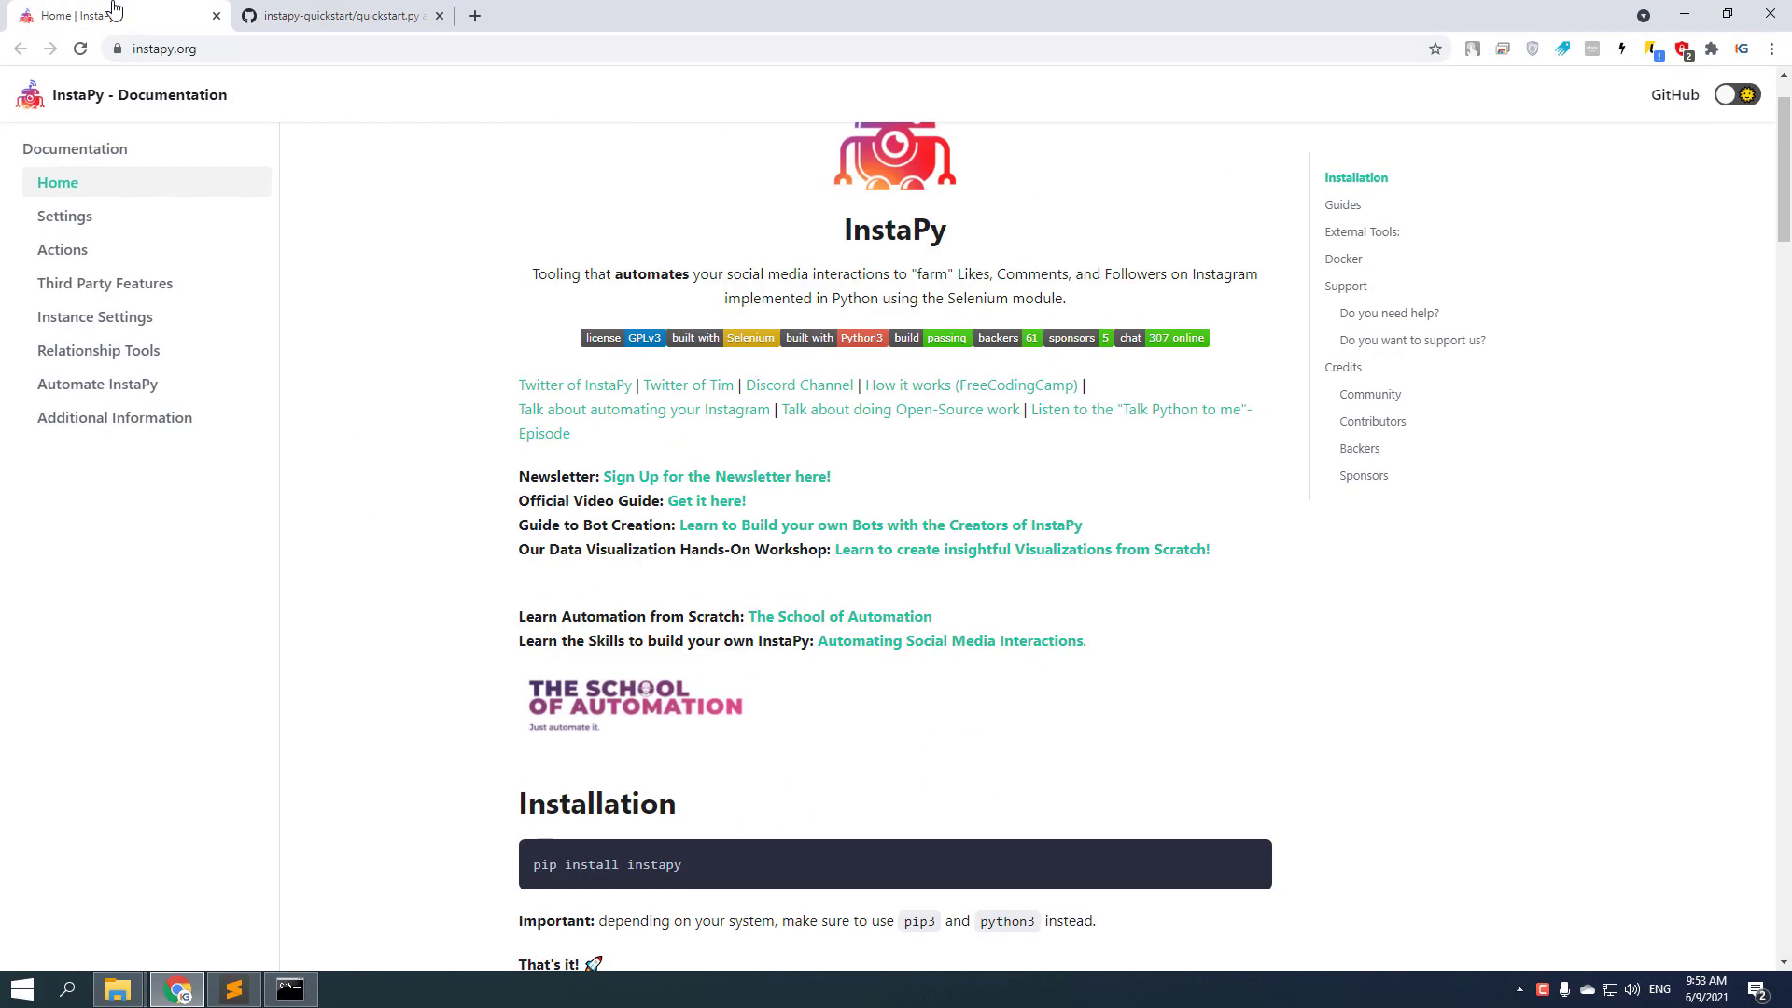
scroll(down, 3)
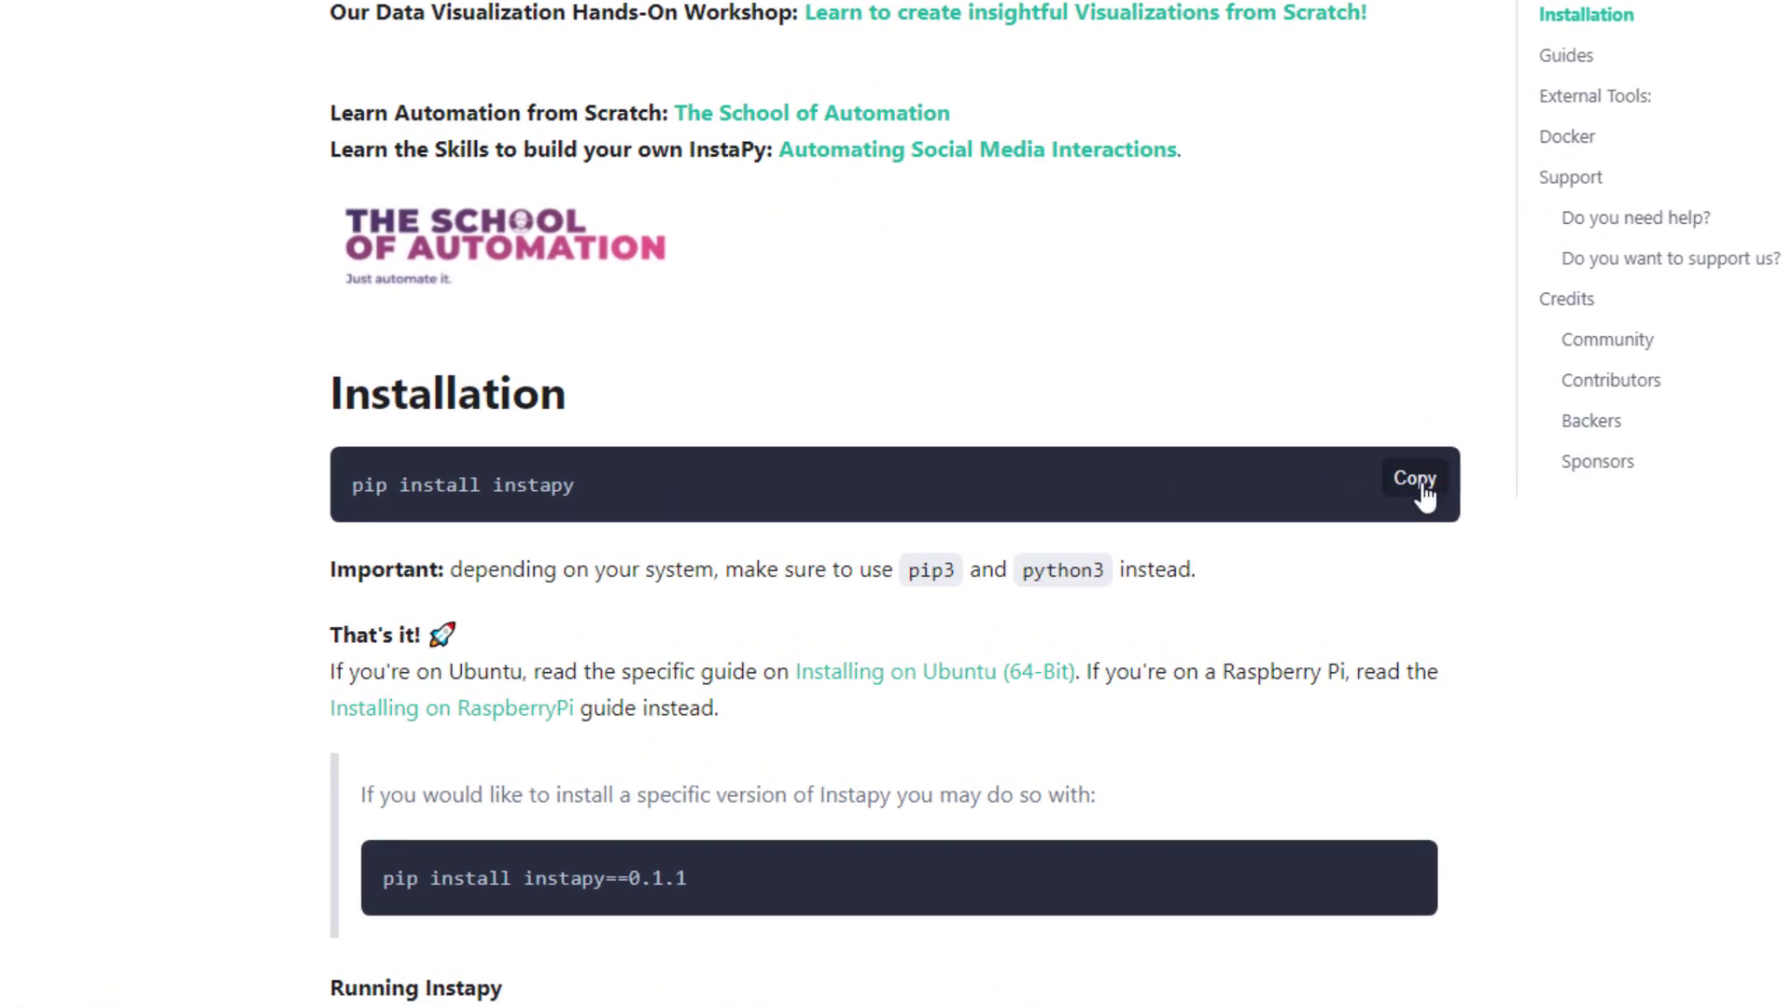
key(ctrl+a)
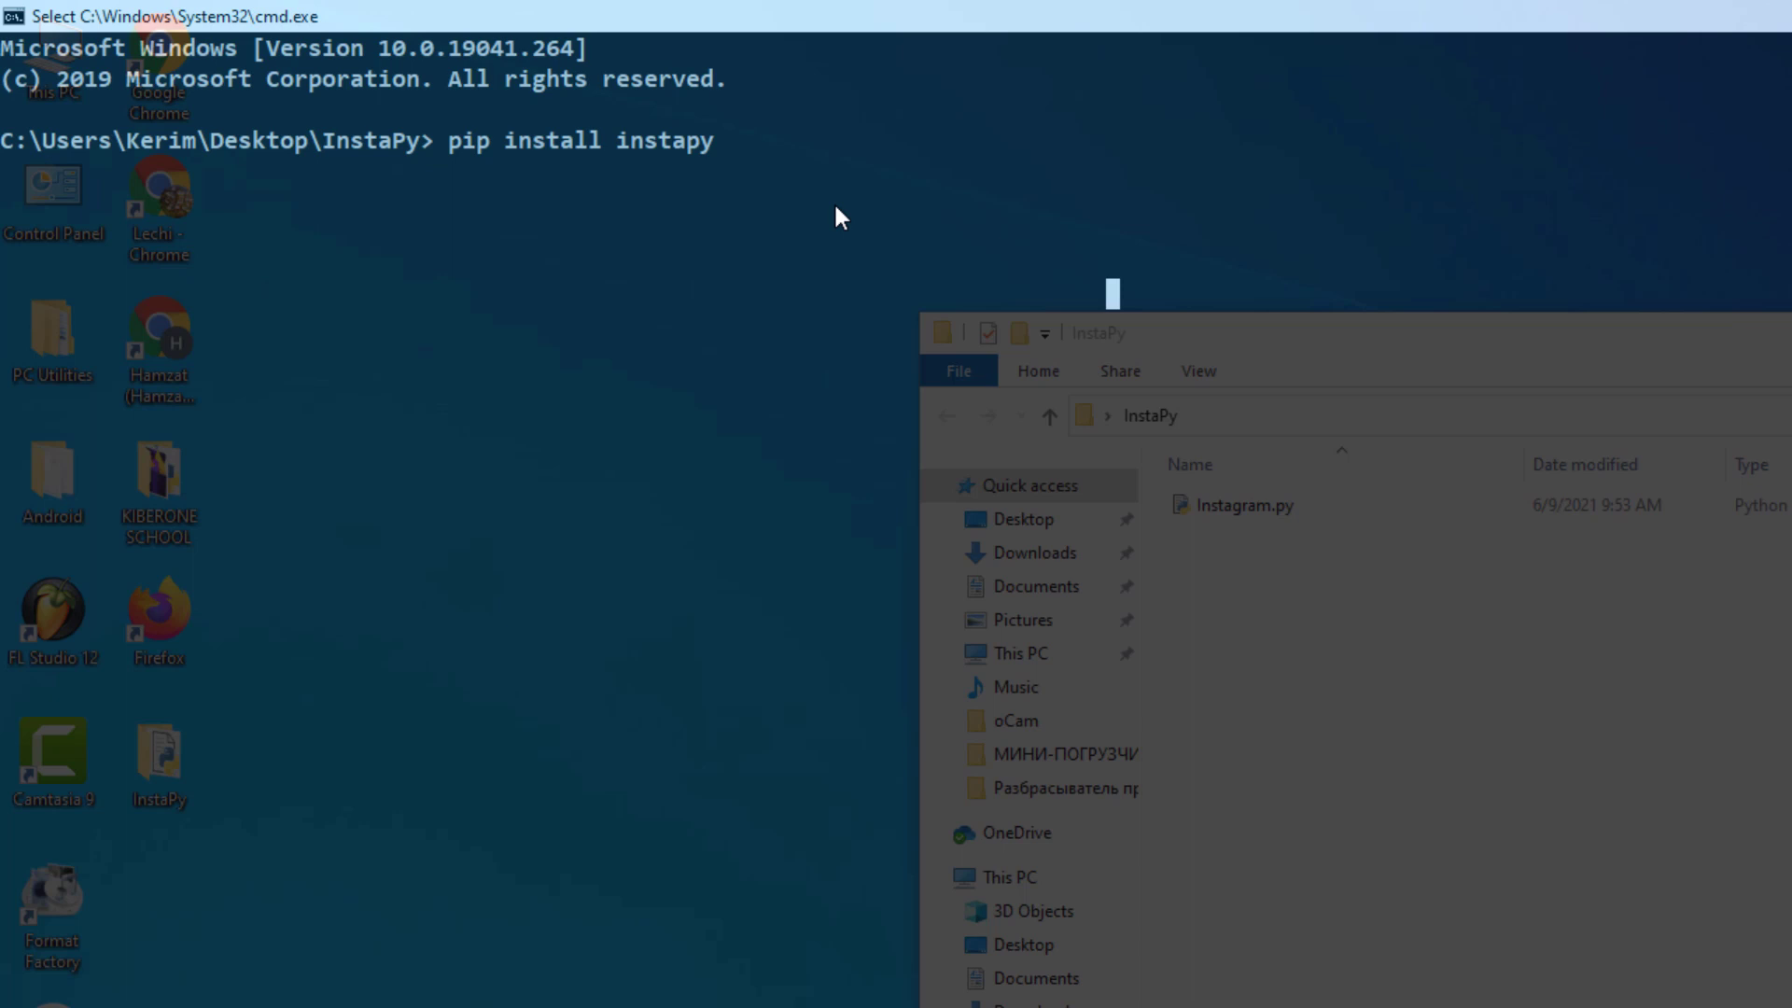
List the InstaPy folder's contents with dir.
click(457, 140)
text(d)
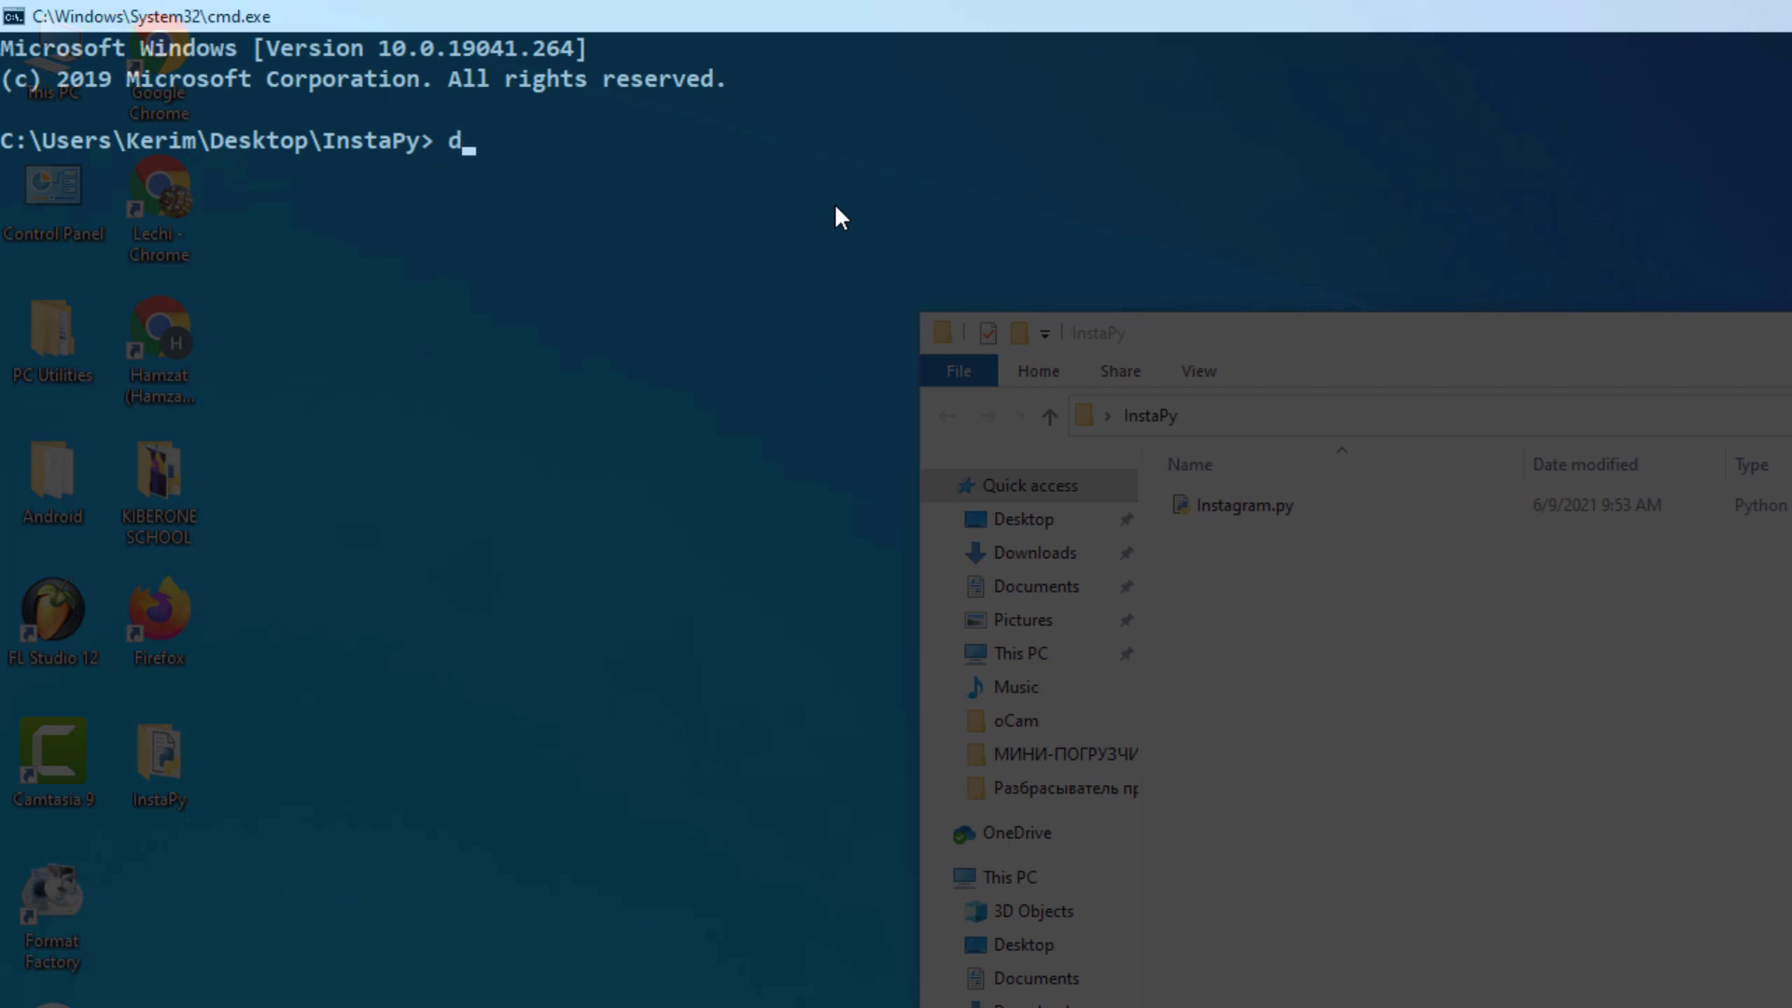
text(ir)
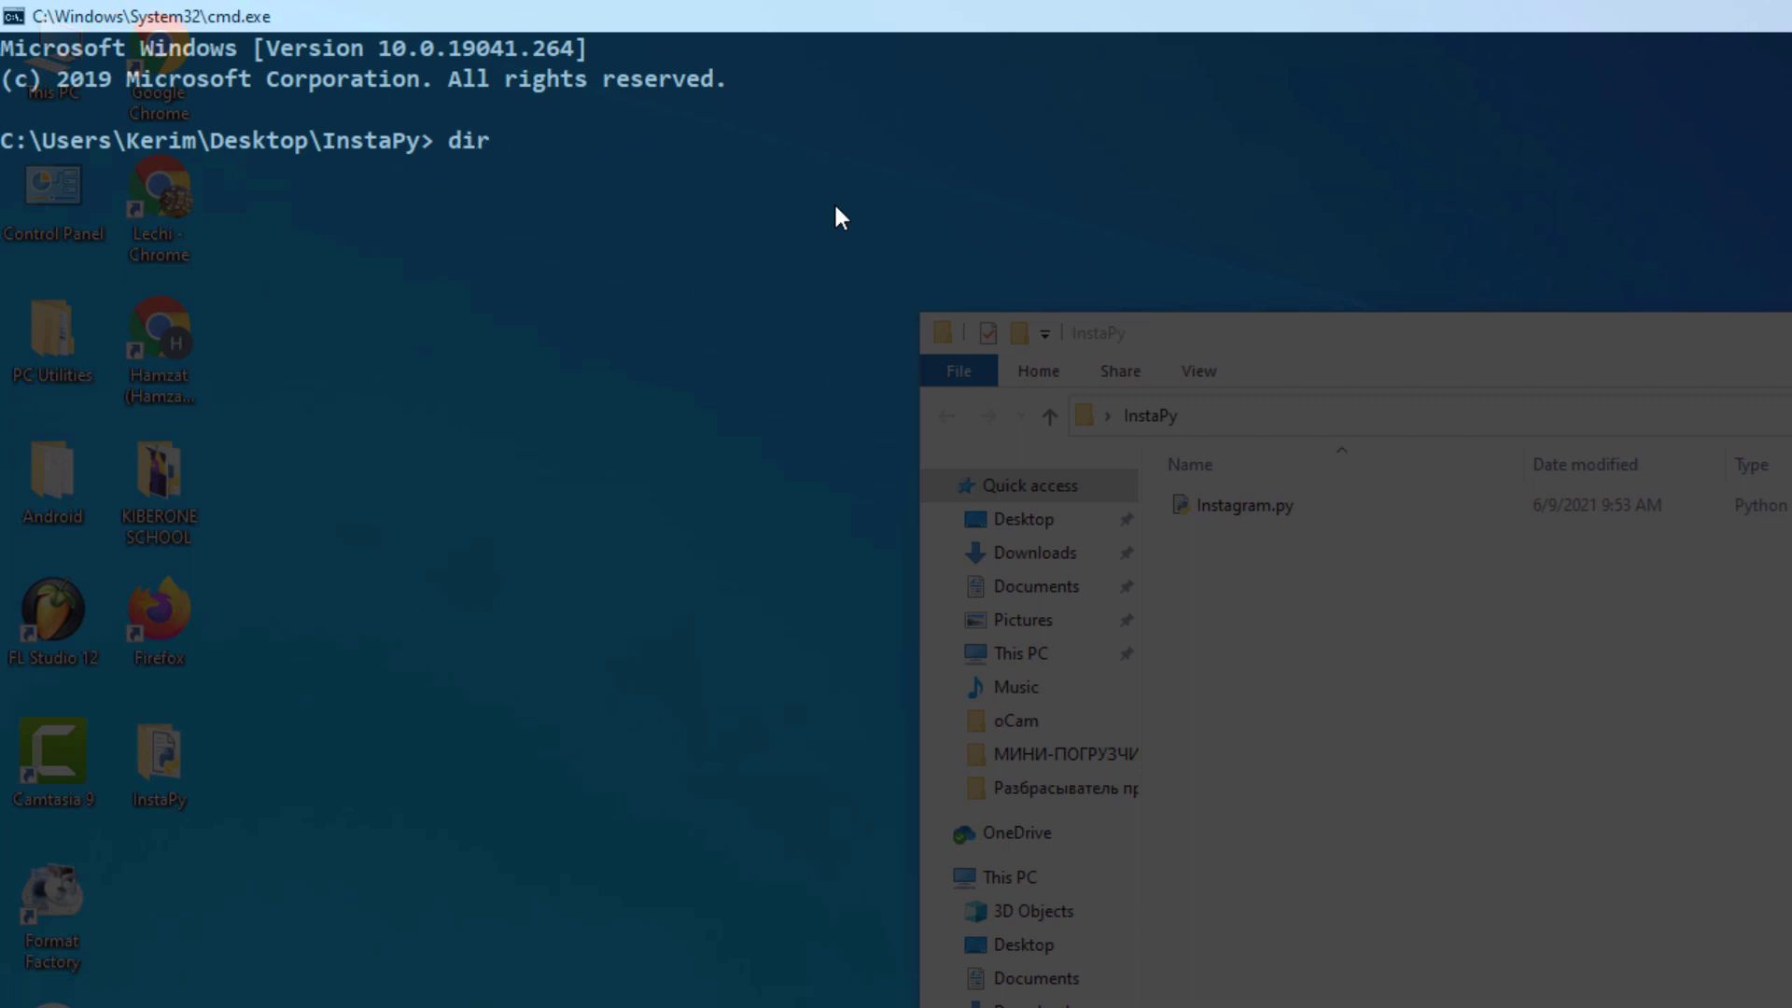
key(Return)
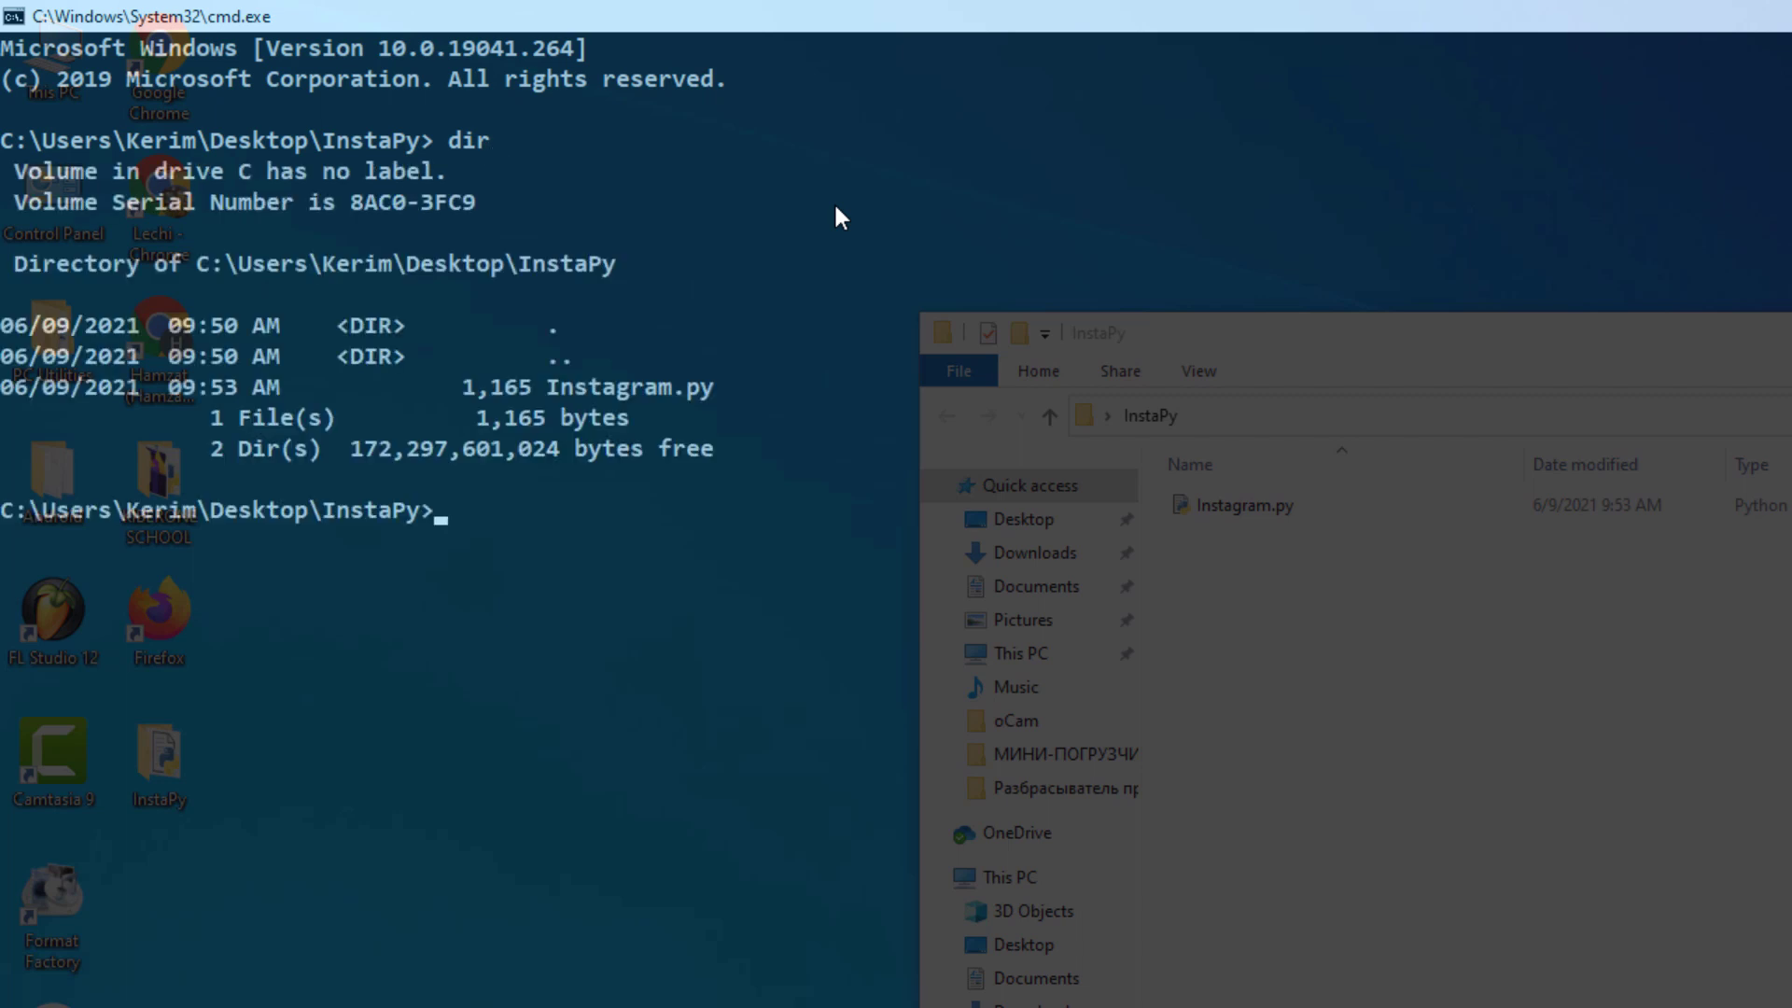
mouse_move(932, 512)
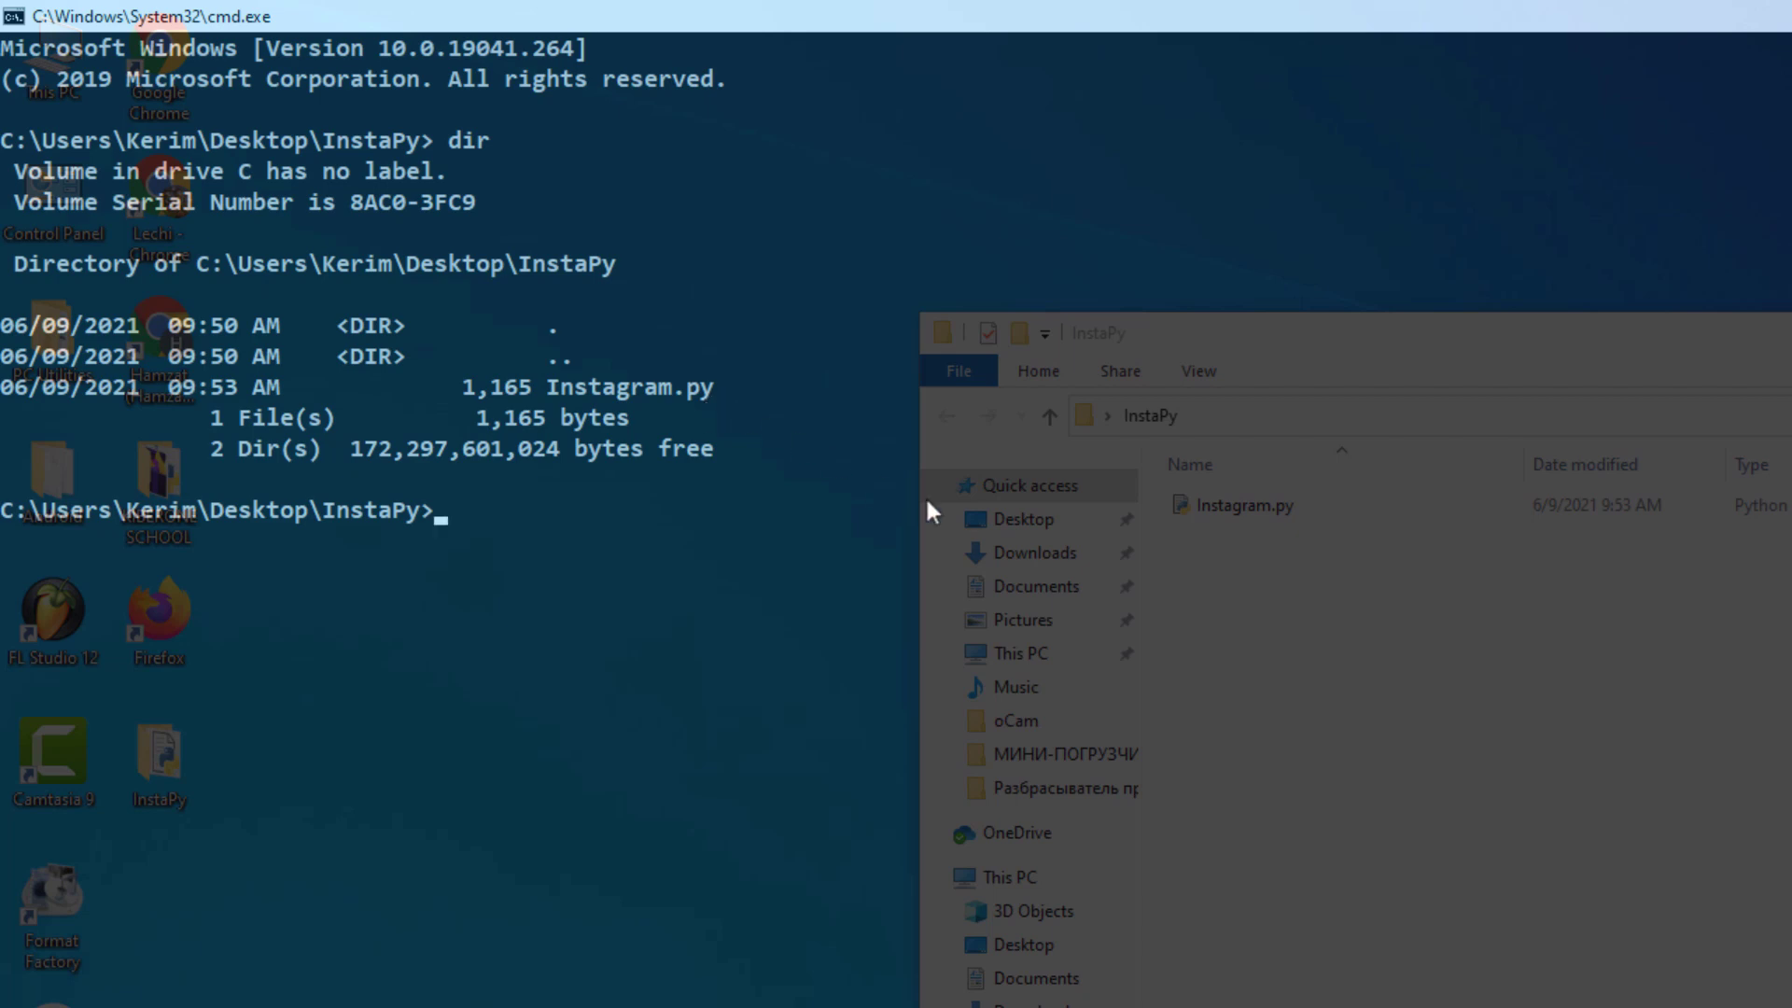
mouse_move(1443, 535)
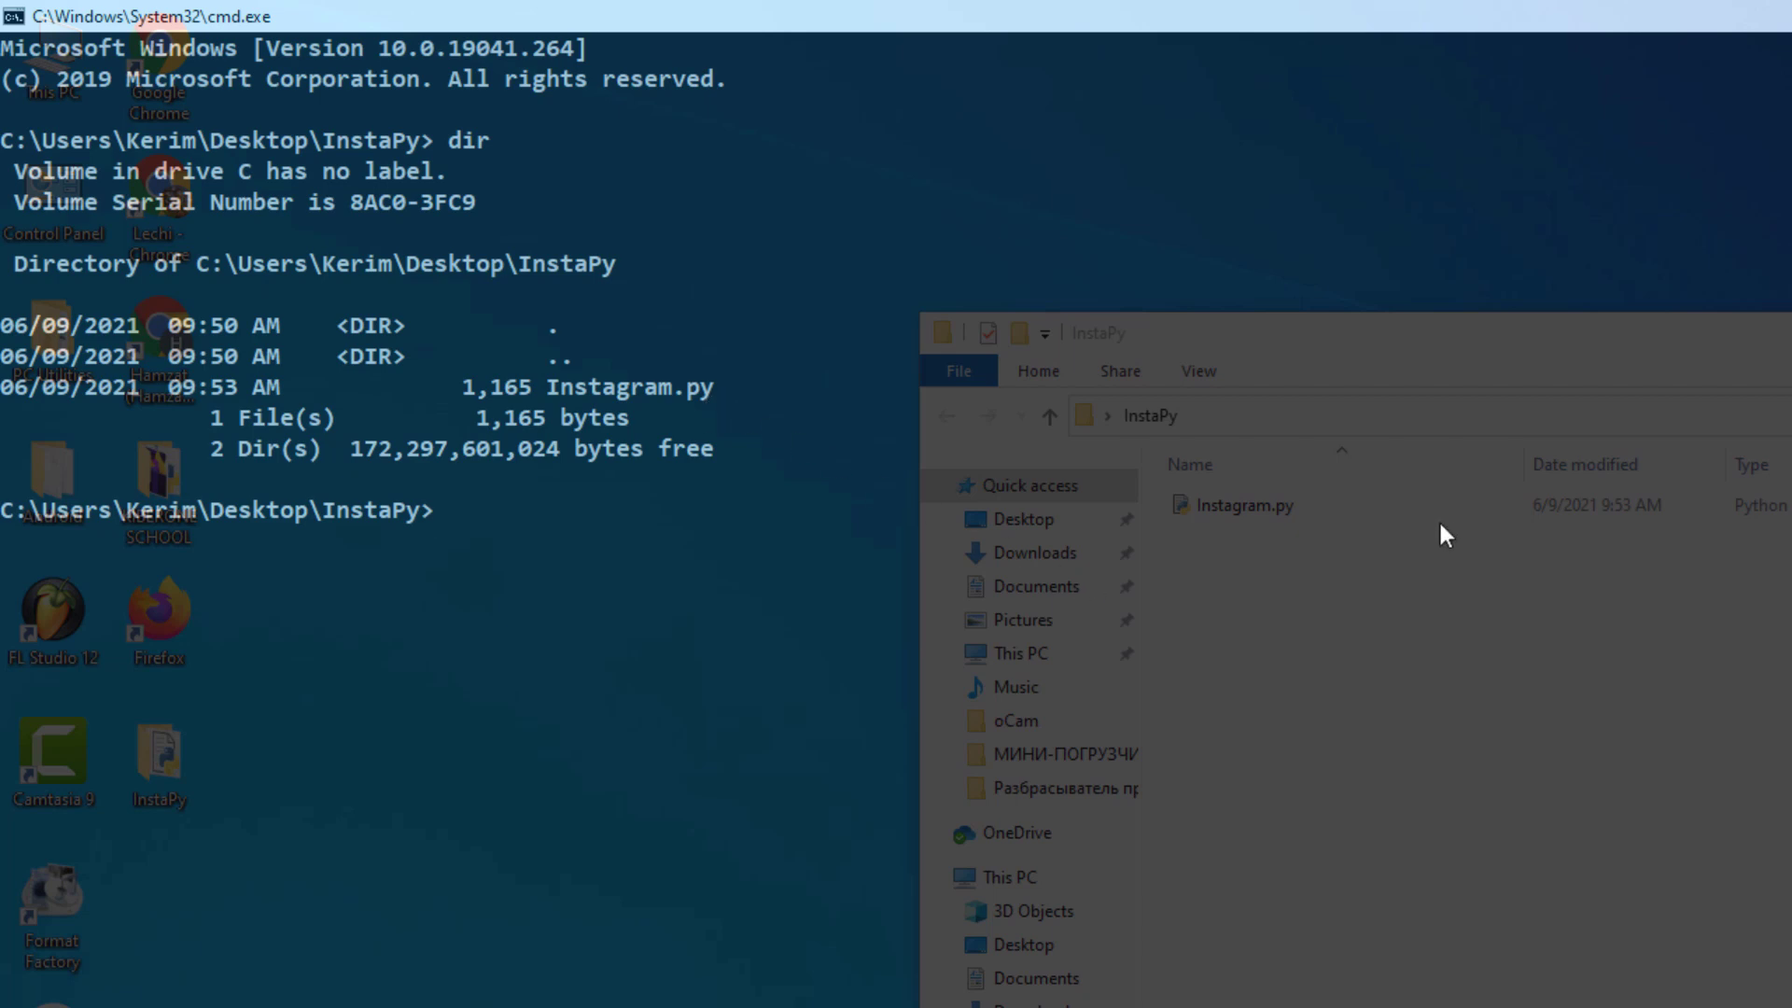
Run python Instagram.py to start the InstaPy session in Firefox.
text(pyth)
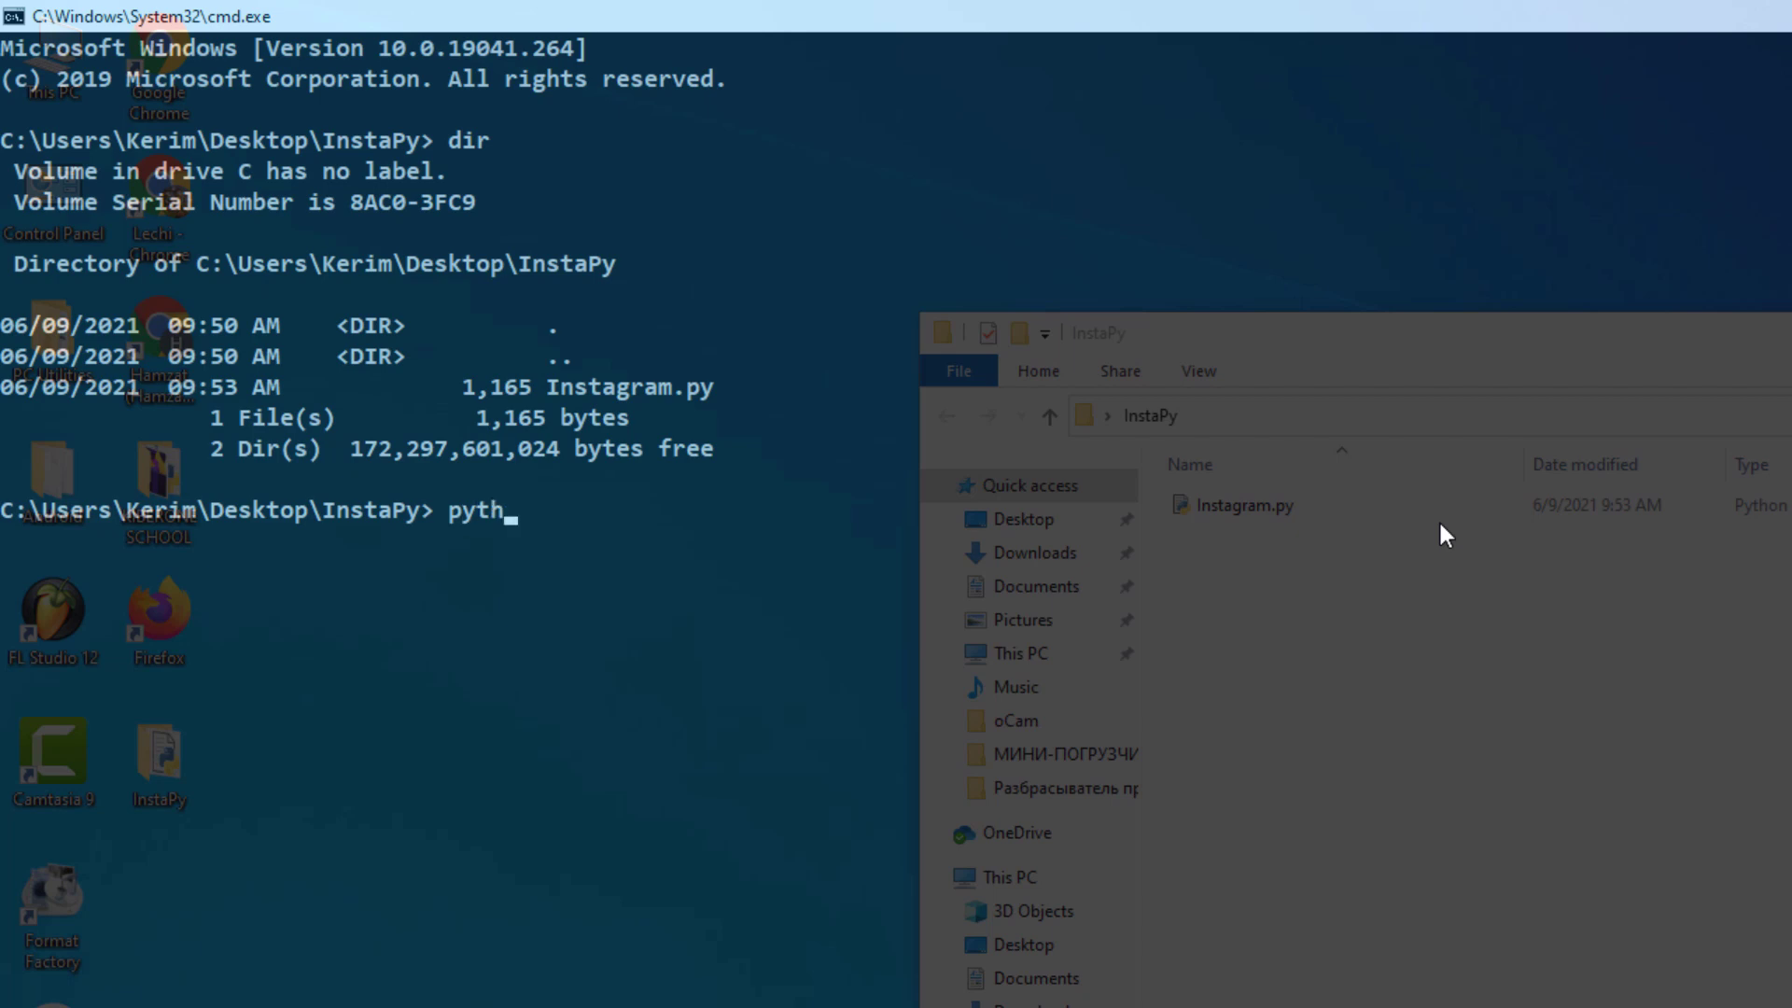
text(on Instagram.py)
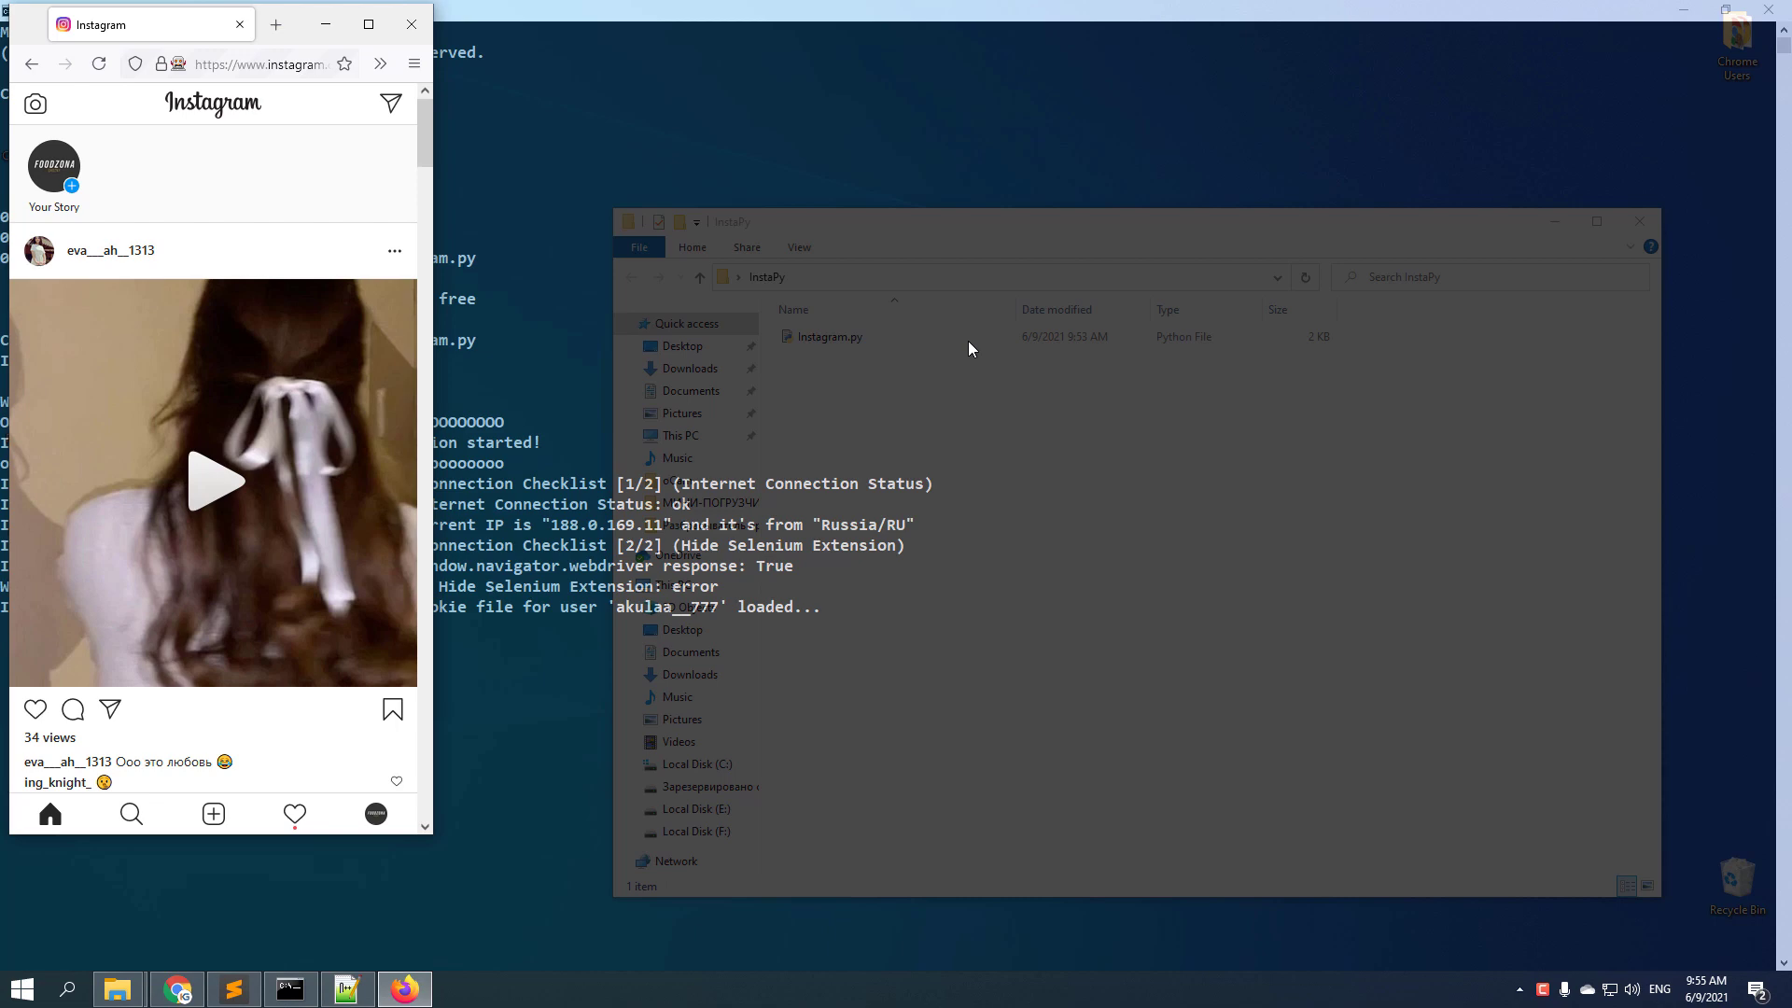
mouse_move(319, 929)
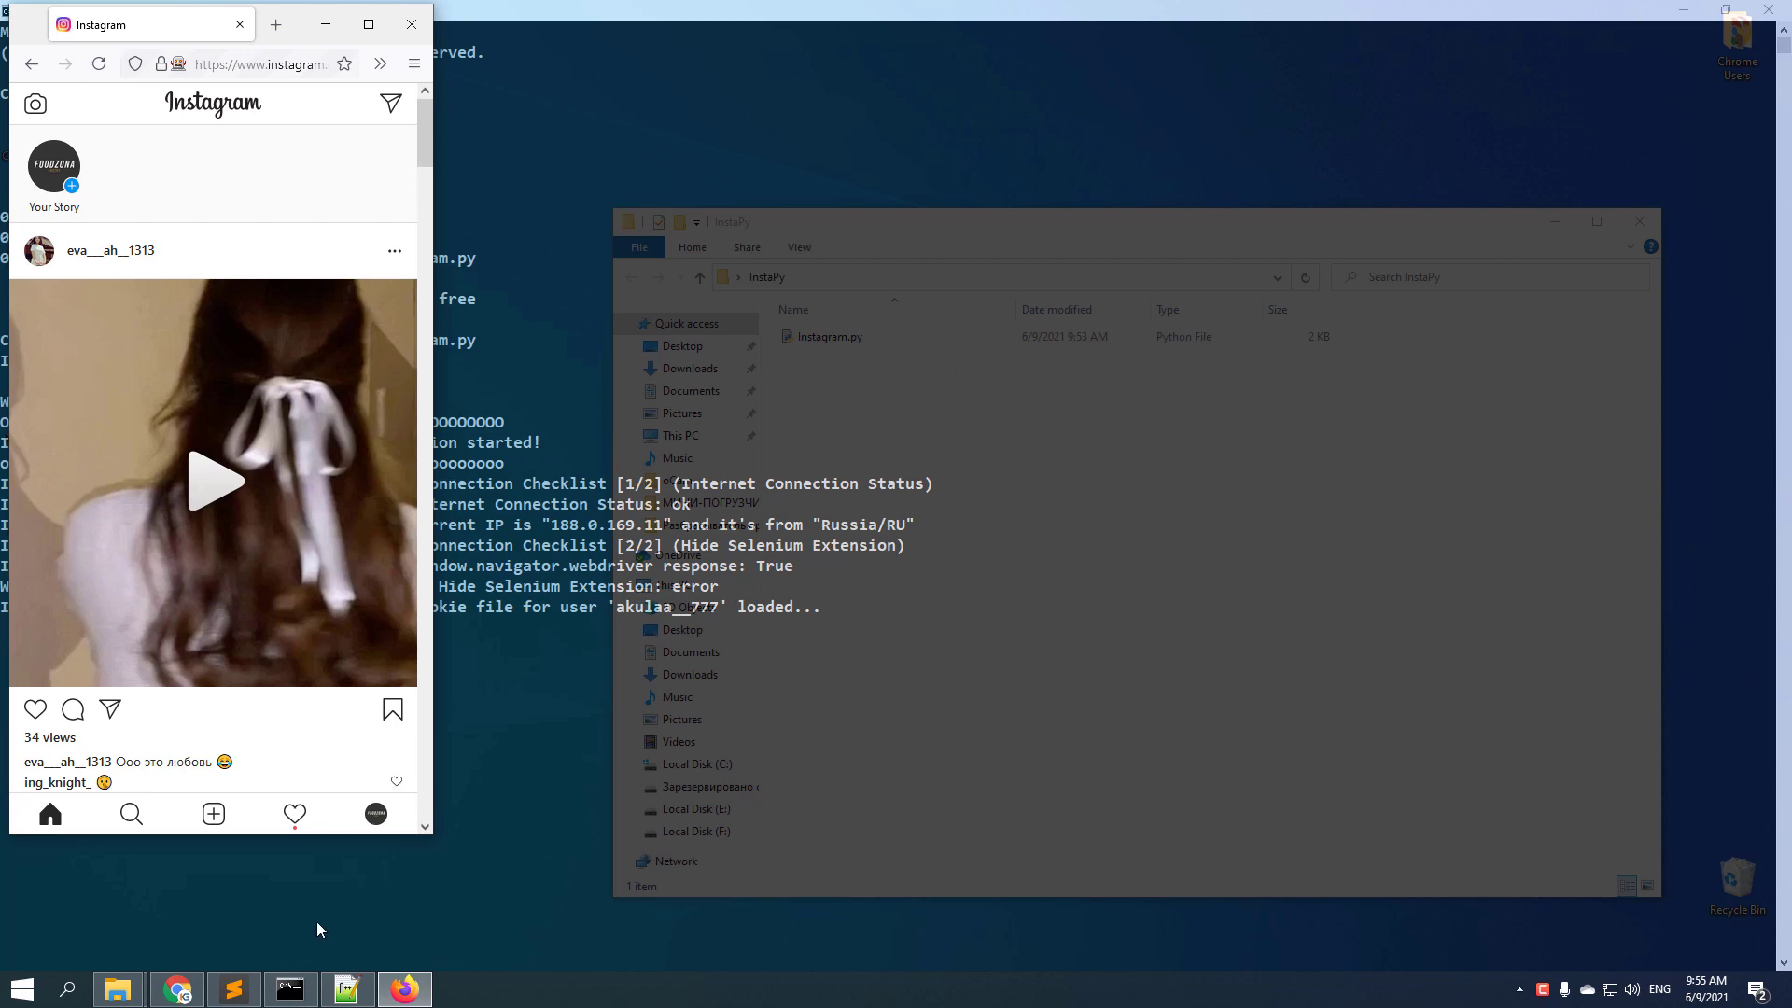